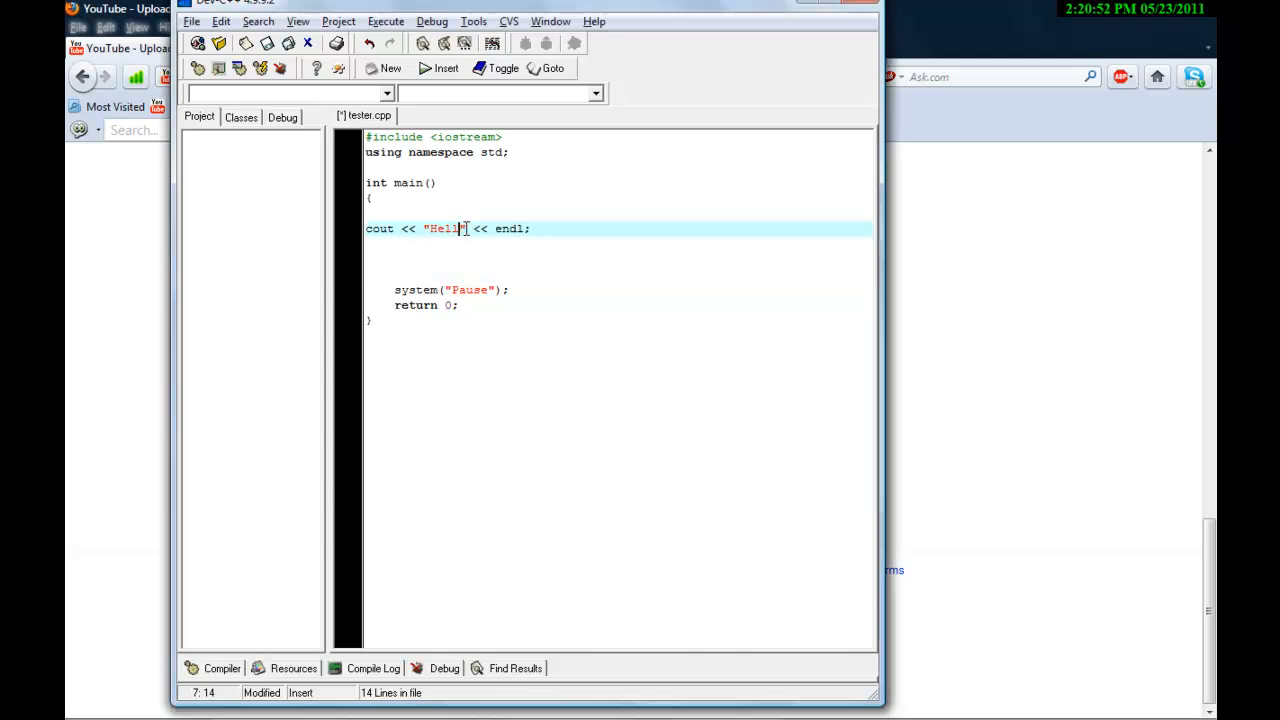
Step: Remove "Hello" from the cout line and insert blank lines above it in main
key("Backspace")
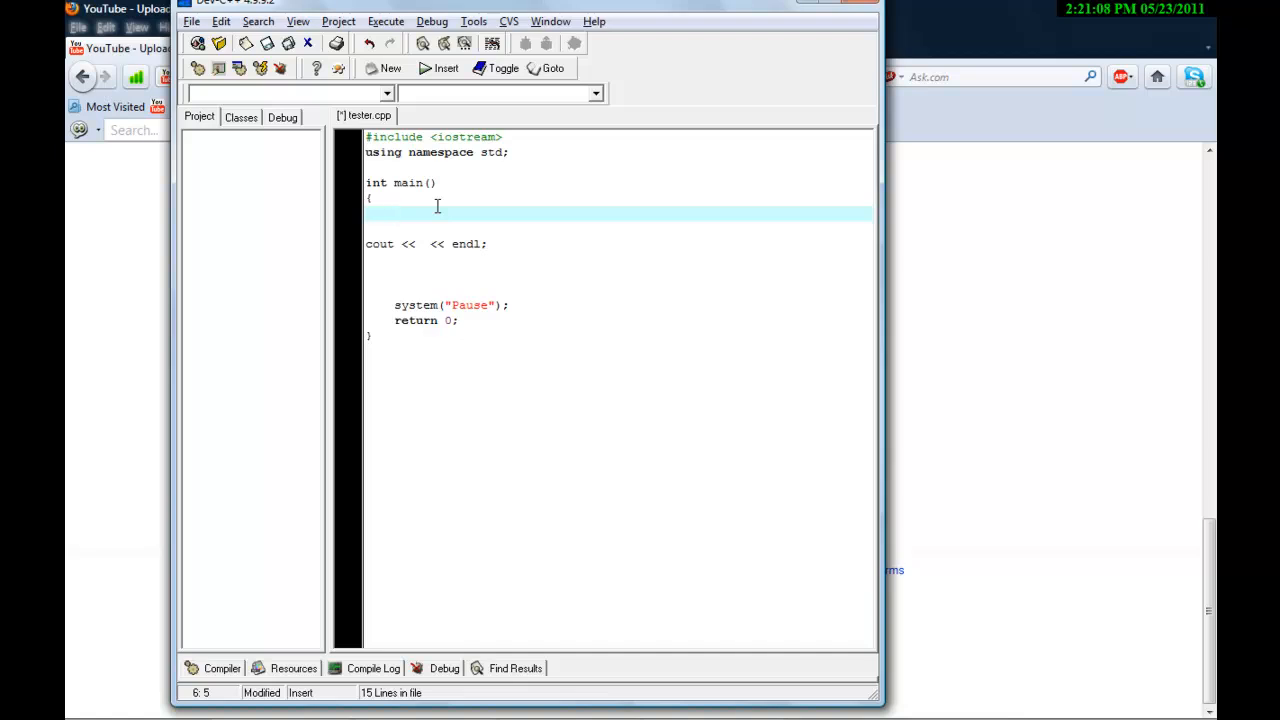
key("Return")
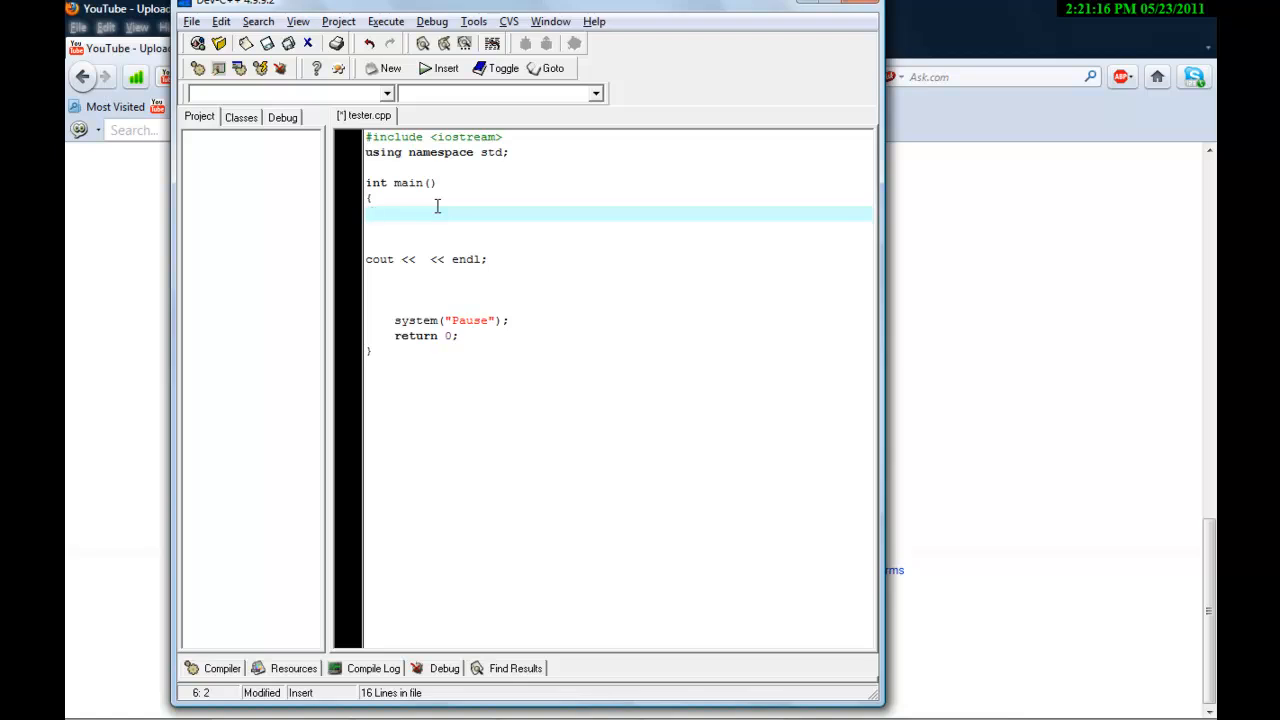
key("Home")
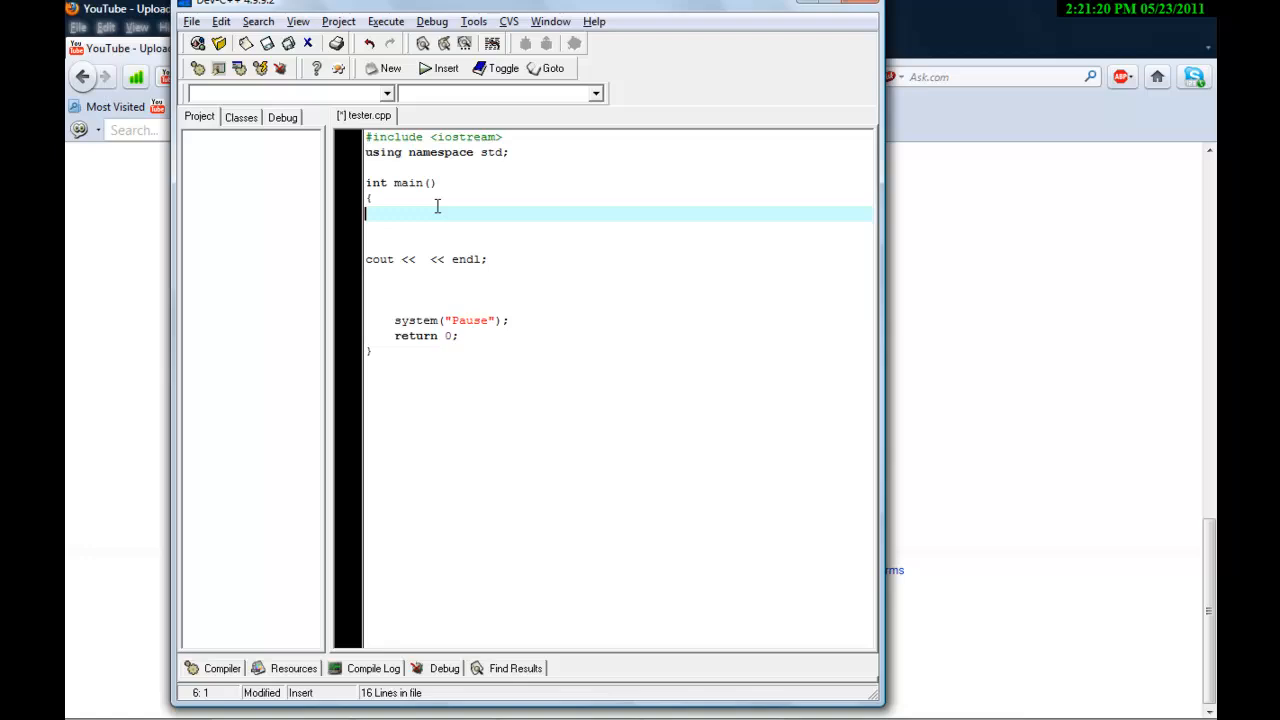
Step: Write int, char and double declaration lines on separate lines in main
type("in")
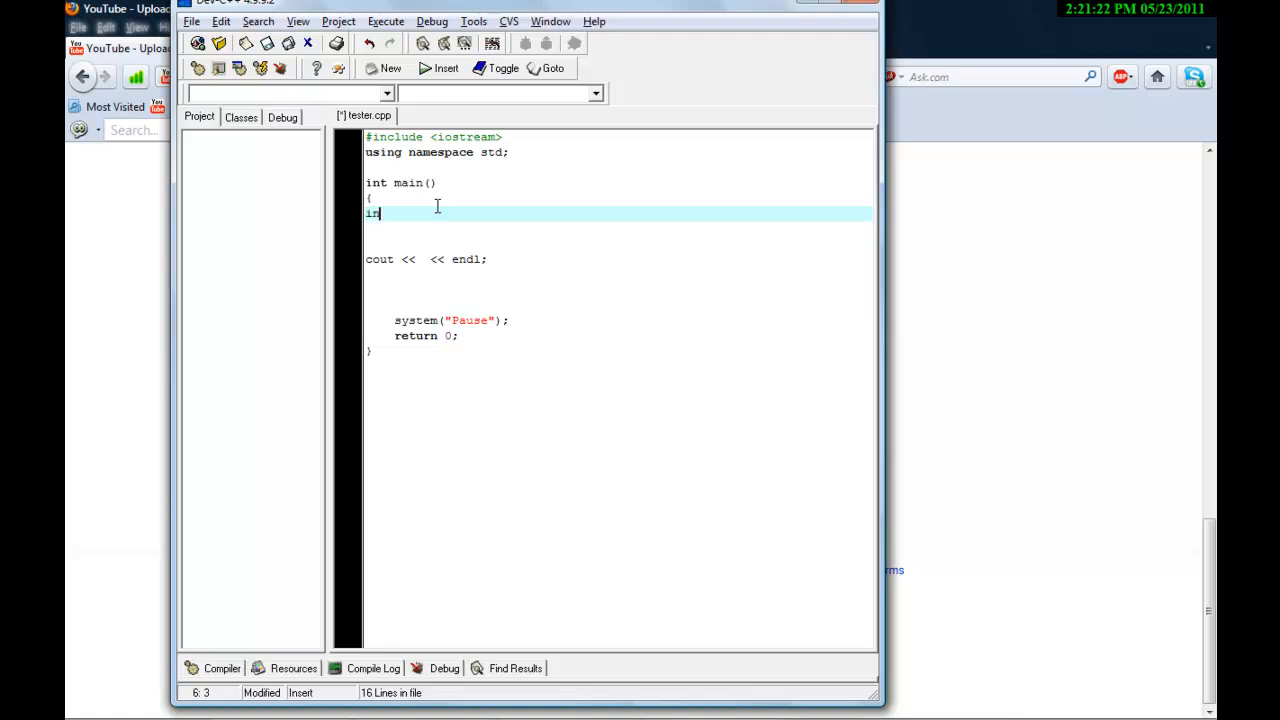
type("t")
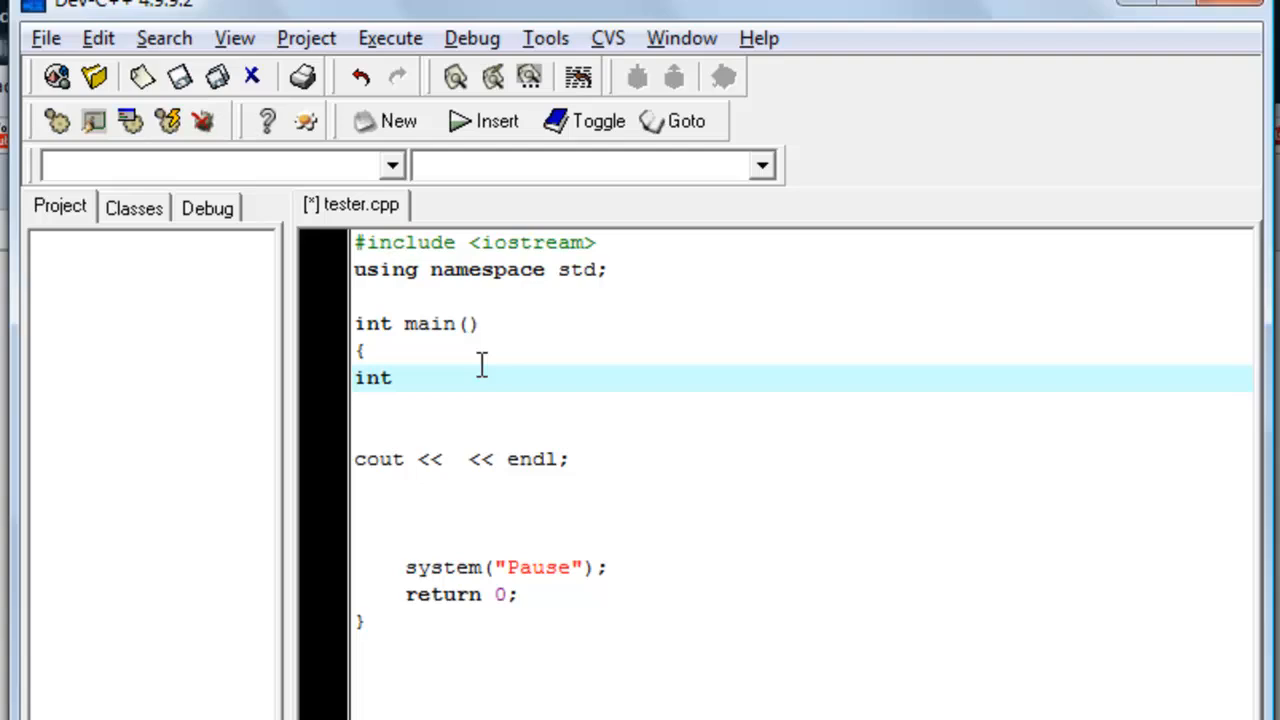
key("Return")
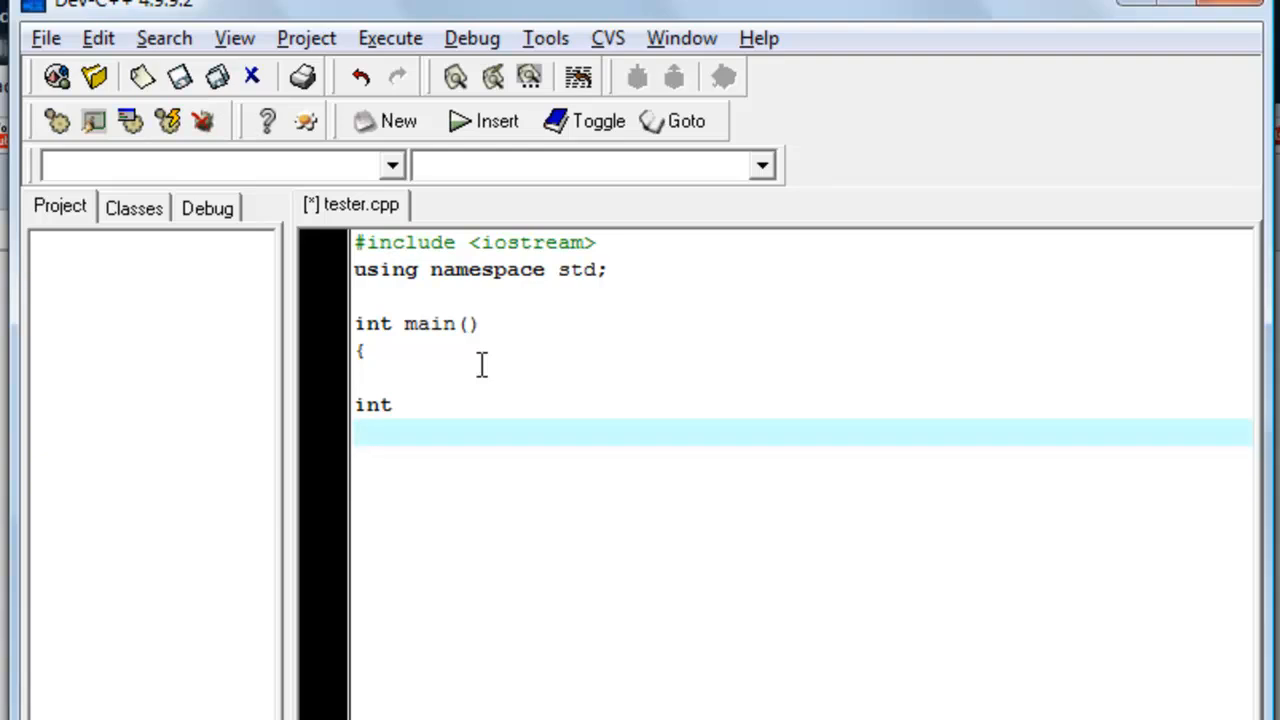
type("char")
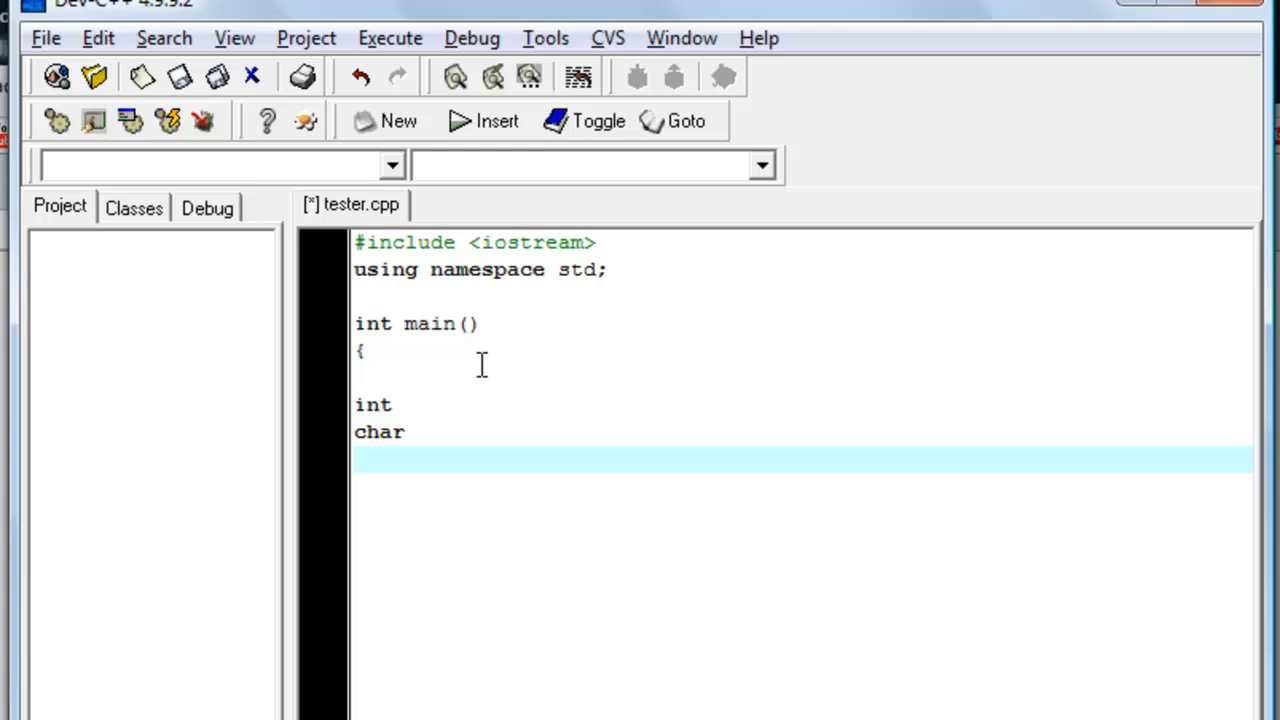
type("double")
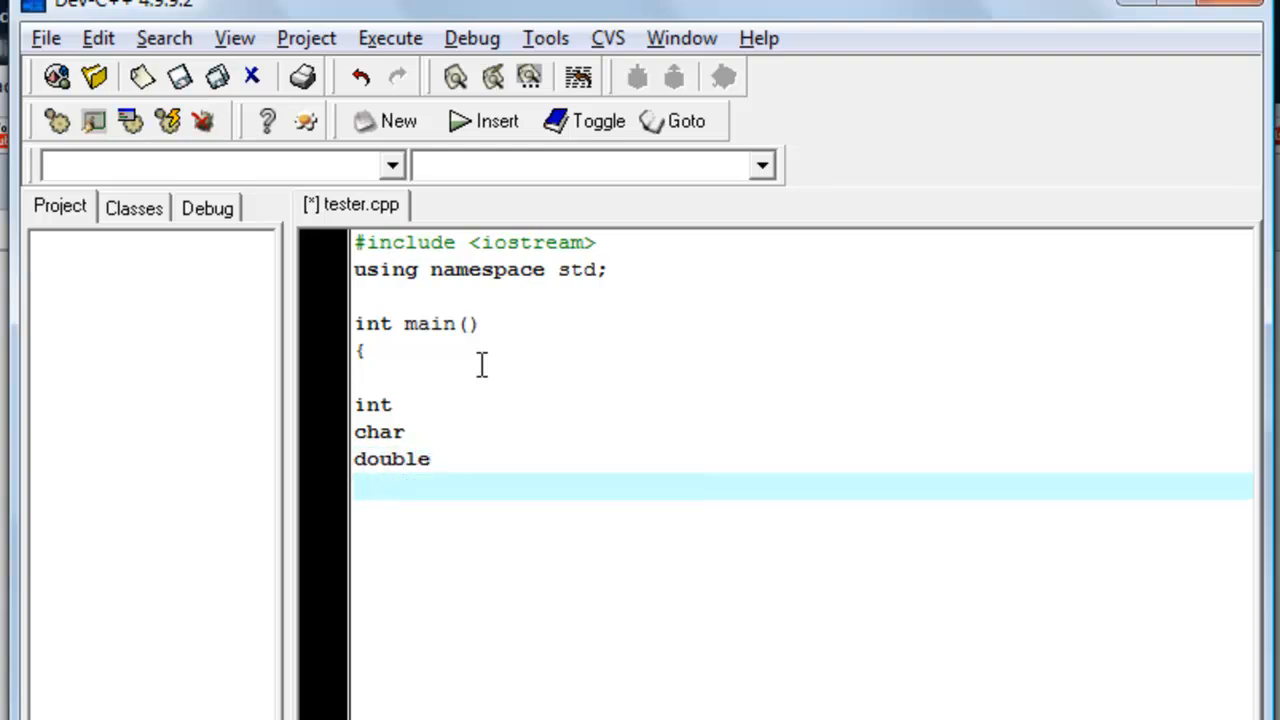
Step: Add the name Letters after char and the value 3039.2 after double
type("Numbers")
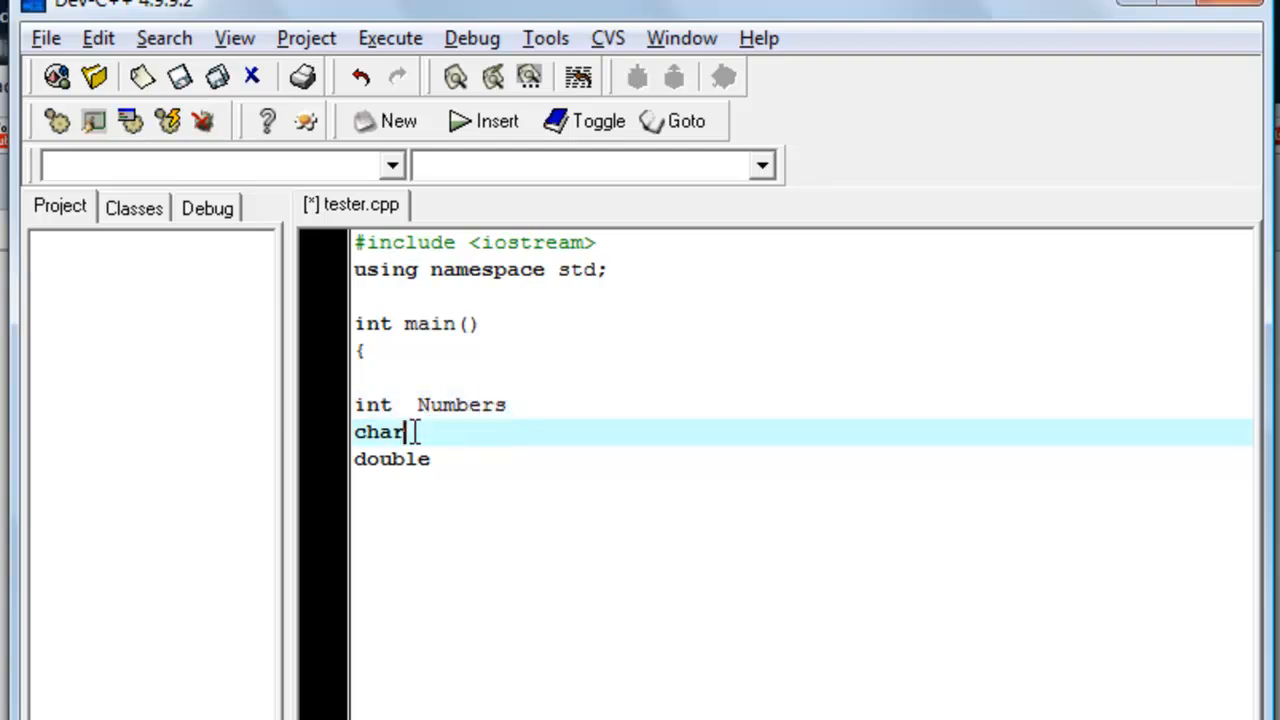
type("Letters")
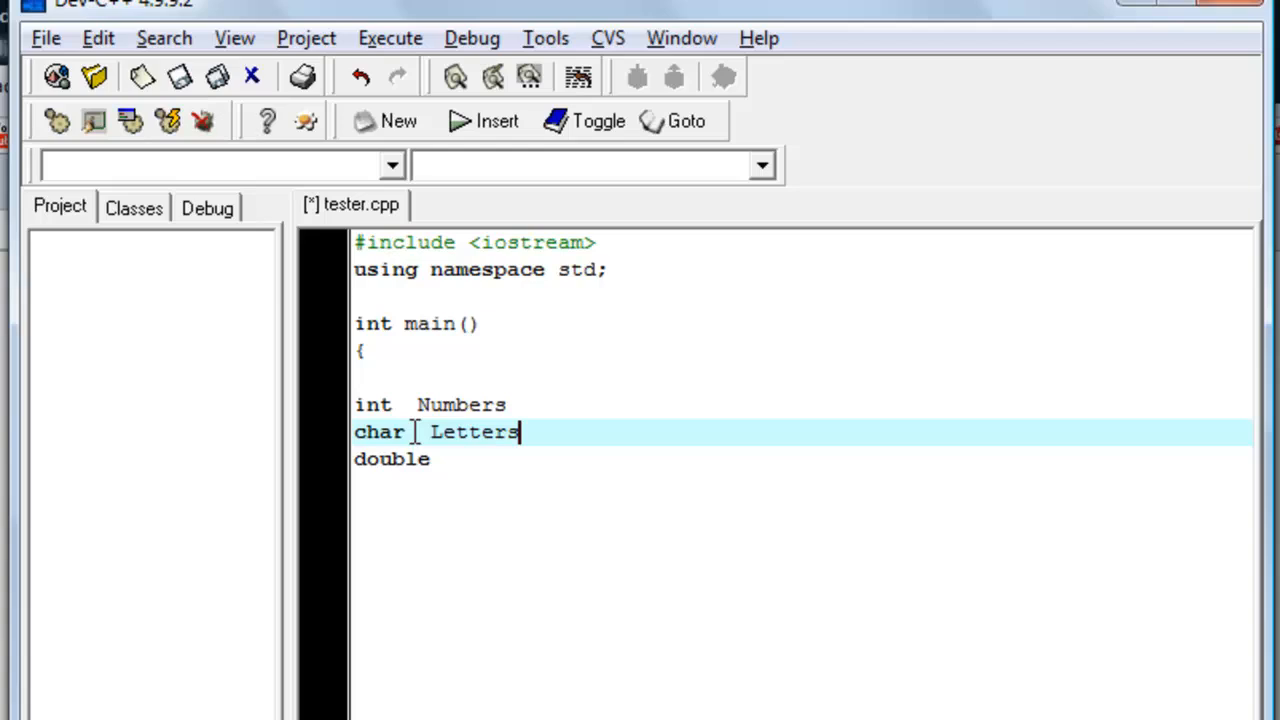
left_click(456, 458)
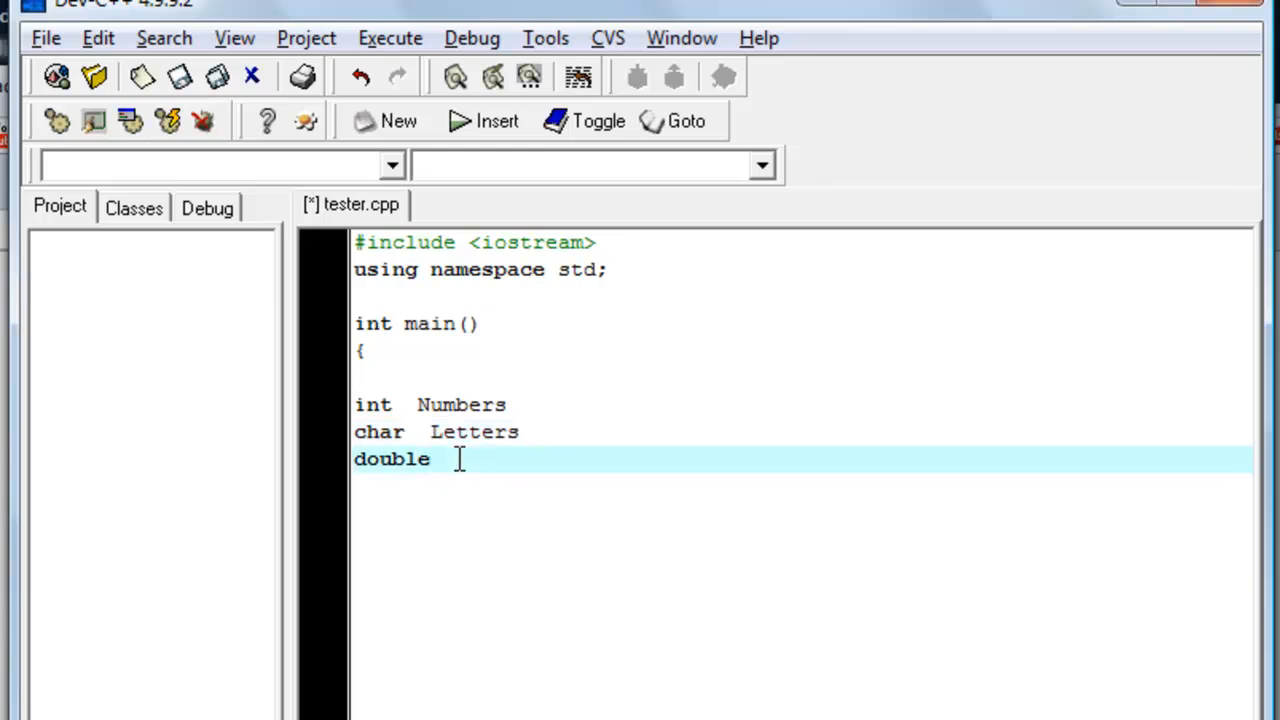
type("3039")
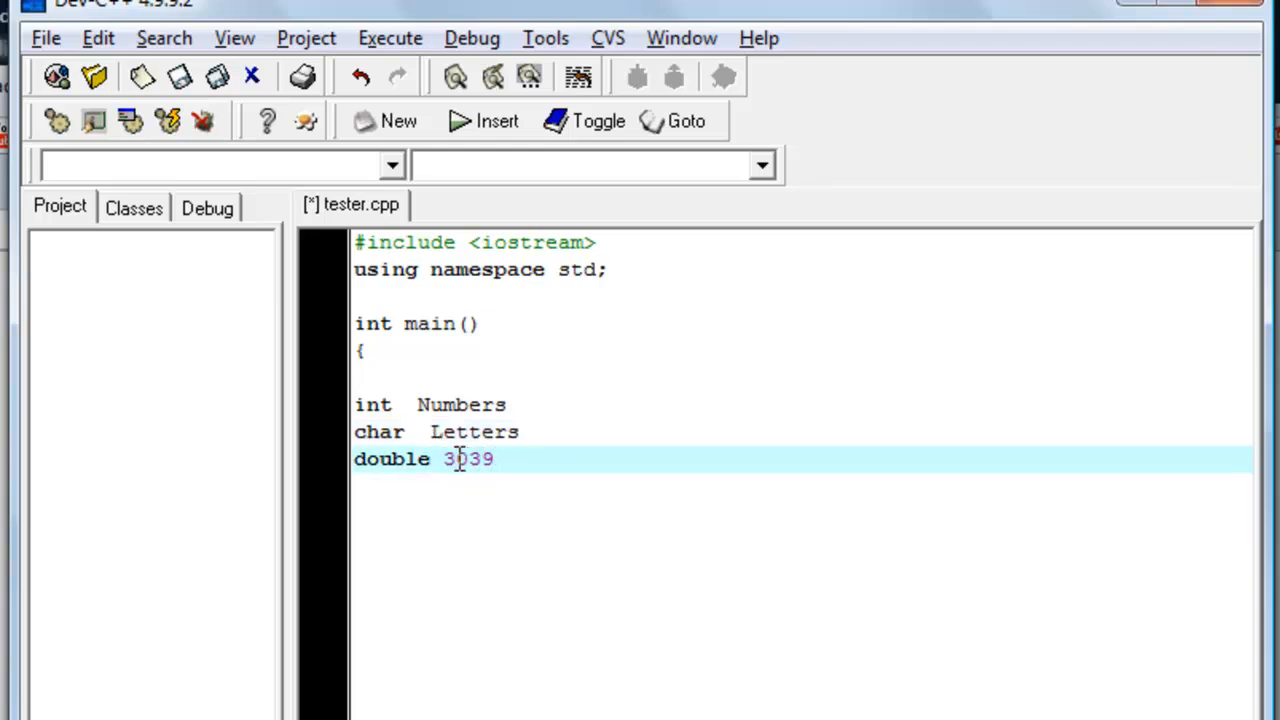
type(".2")
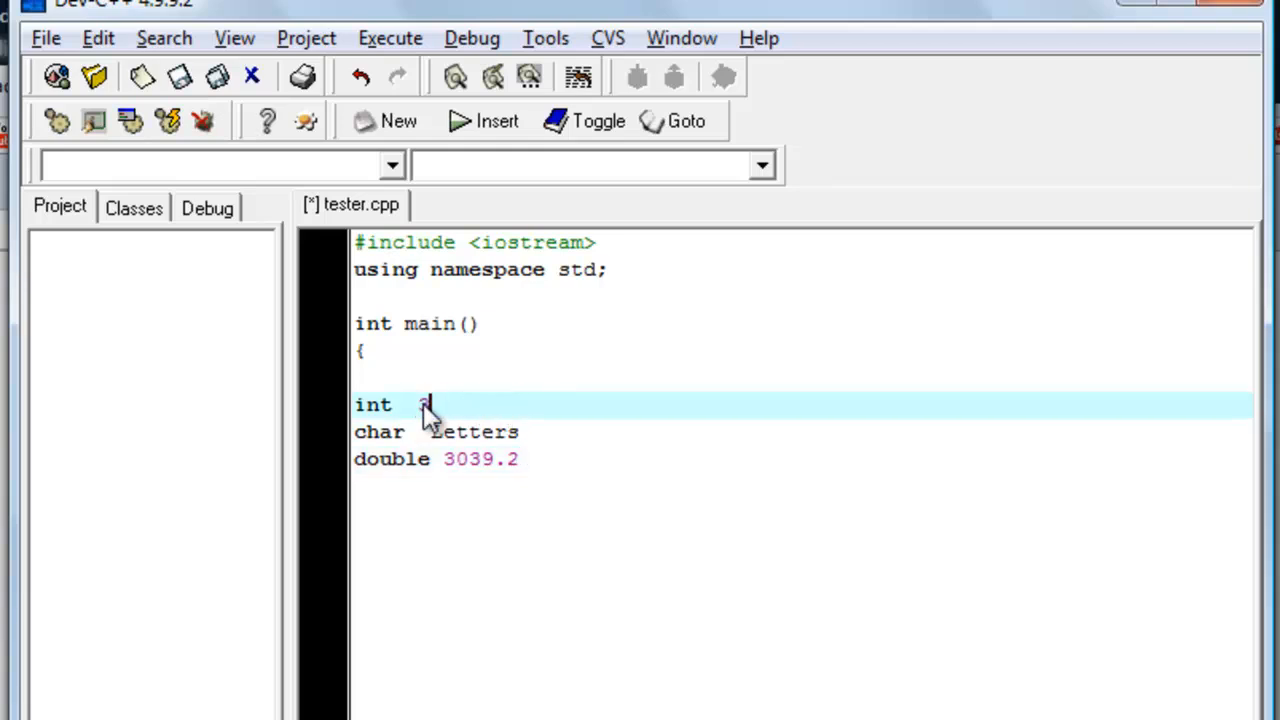
Step: Give the int line the value 34 and add a blank line below it
type("34")
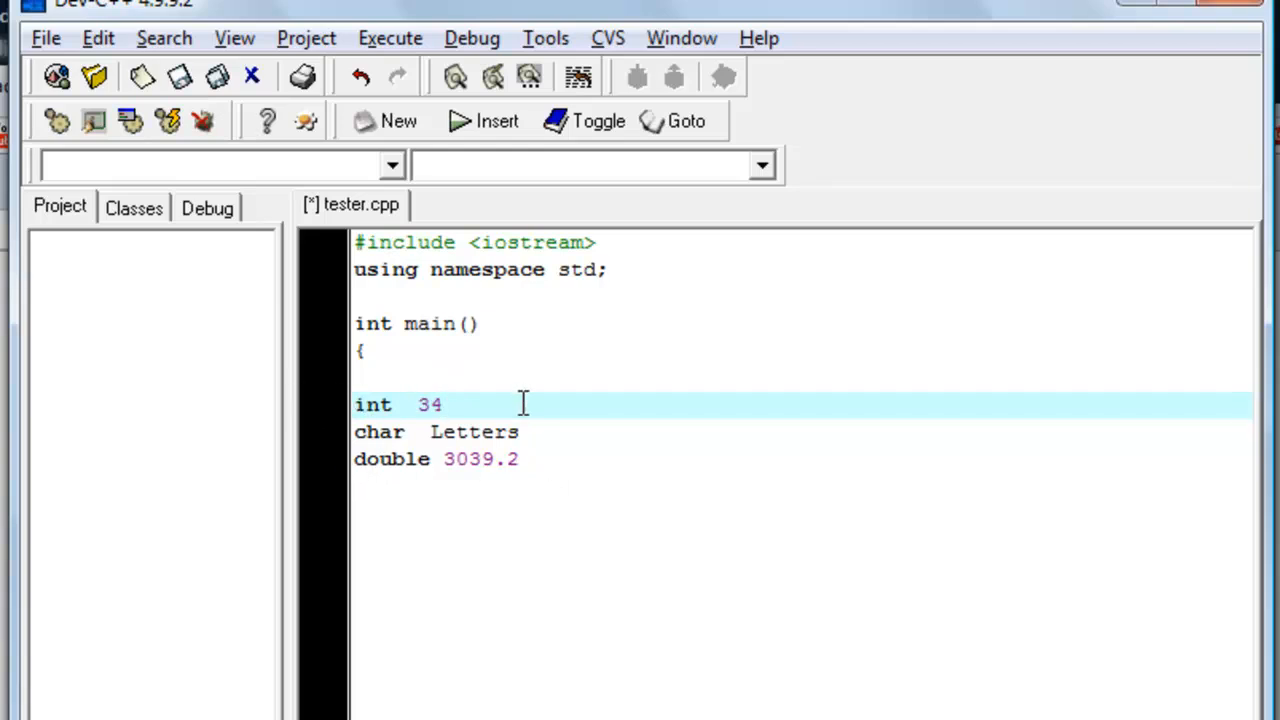
key("Return")
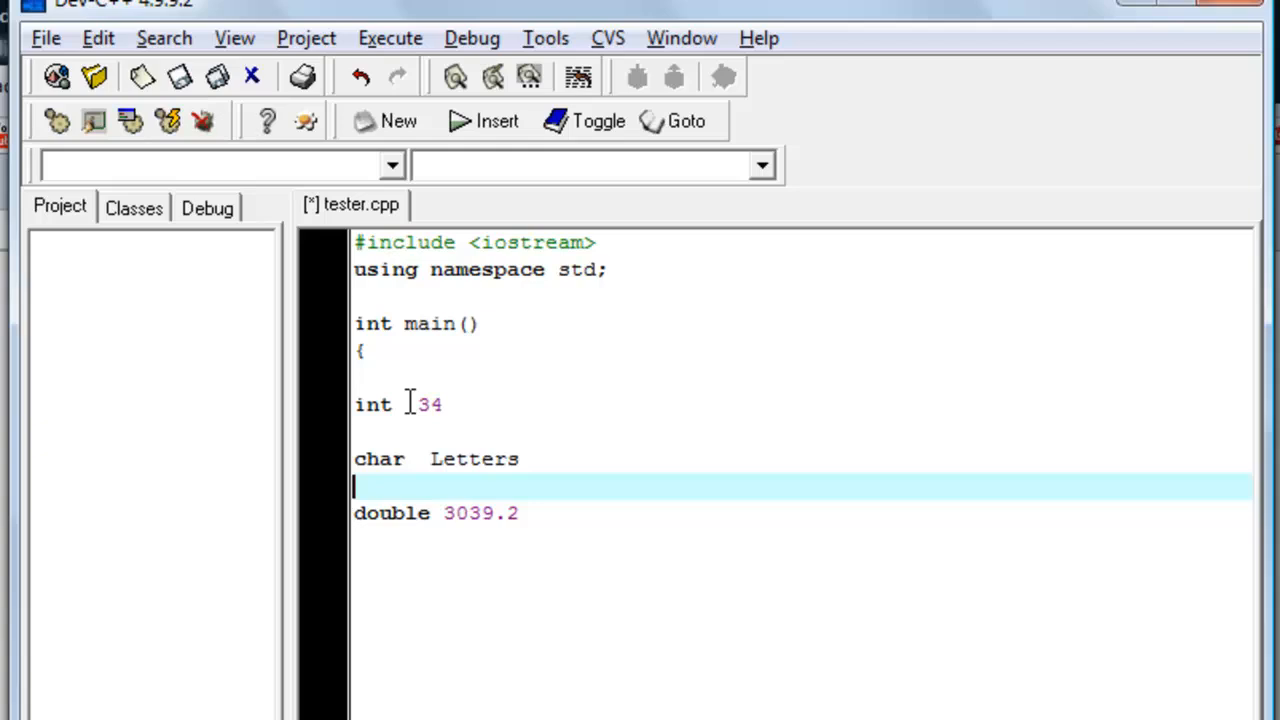
left_click(420, 404)
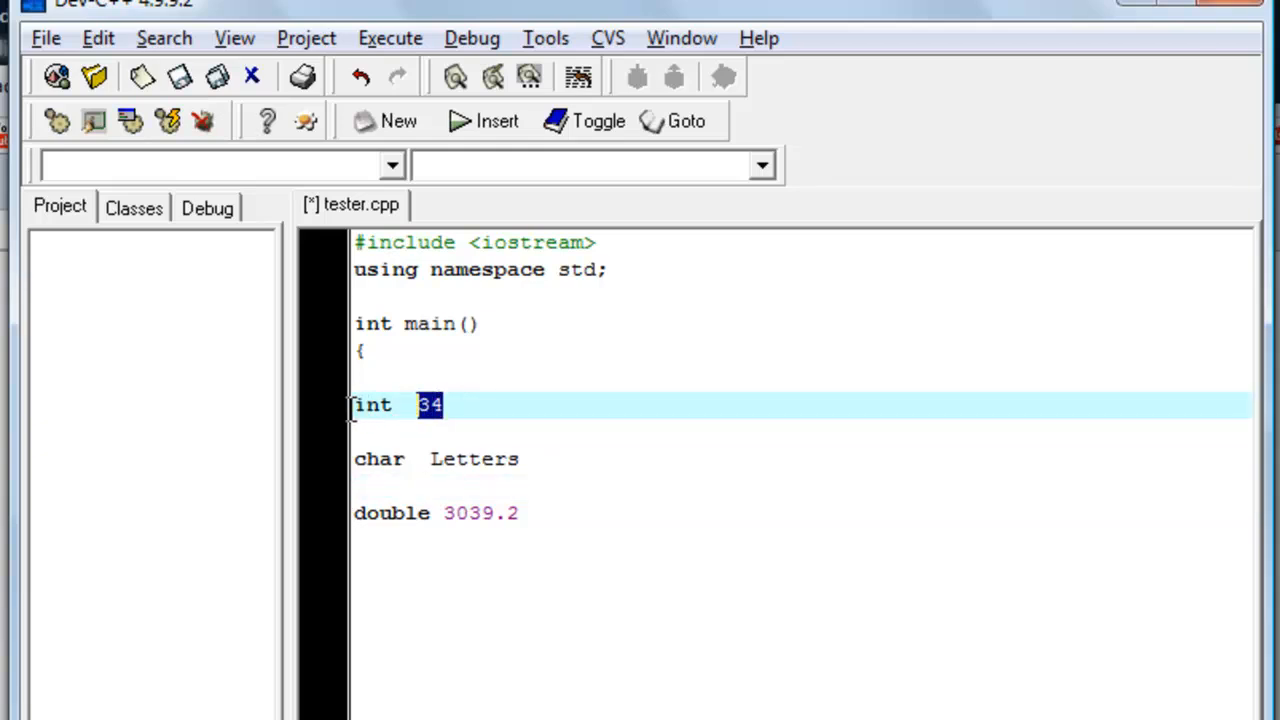
Step: Review the char Letters line and change the double's value to 3.8
left_click(378, 458)
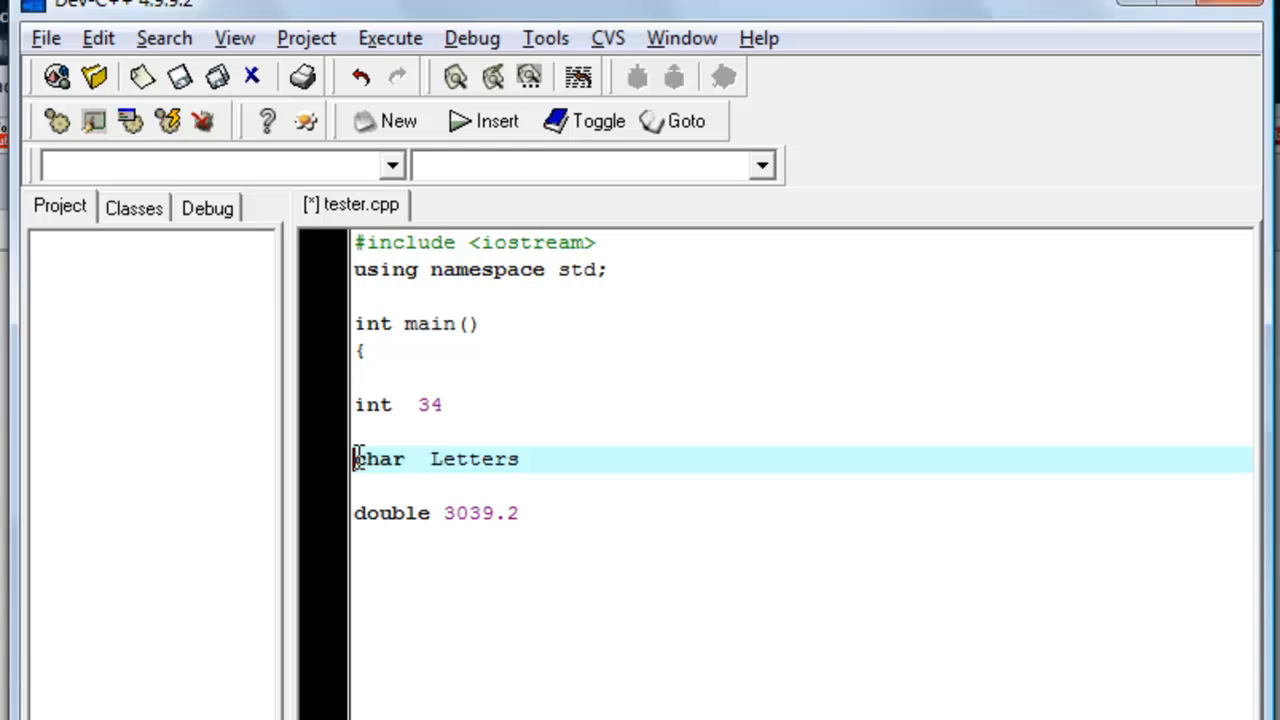
double_click(378, 458)
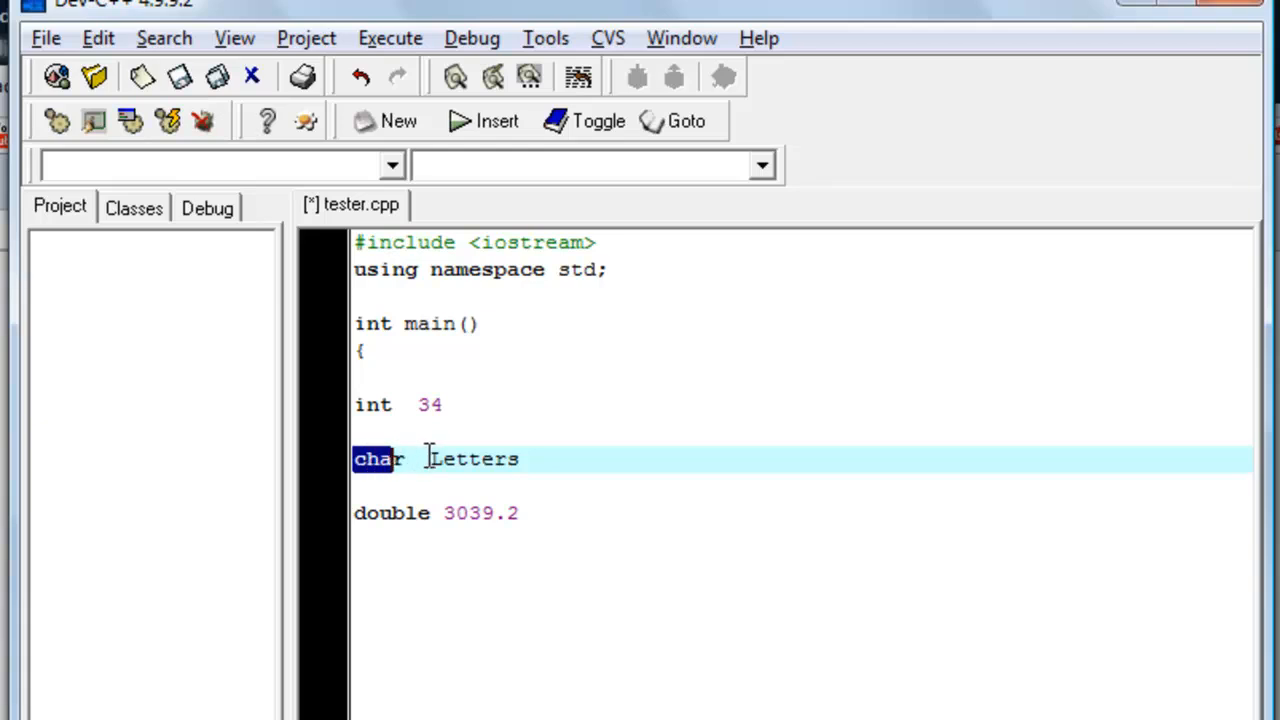
double_click(472, 458)
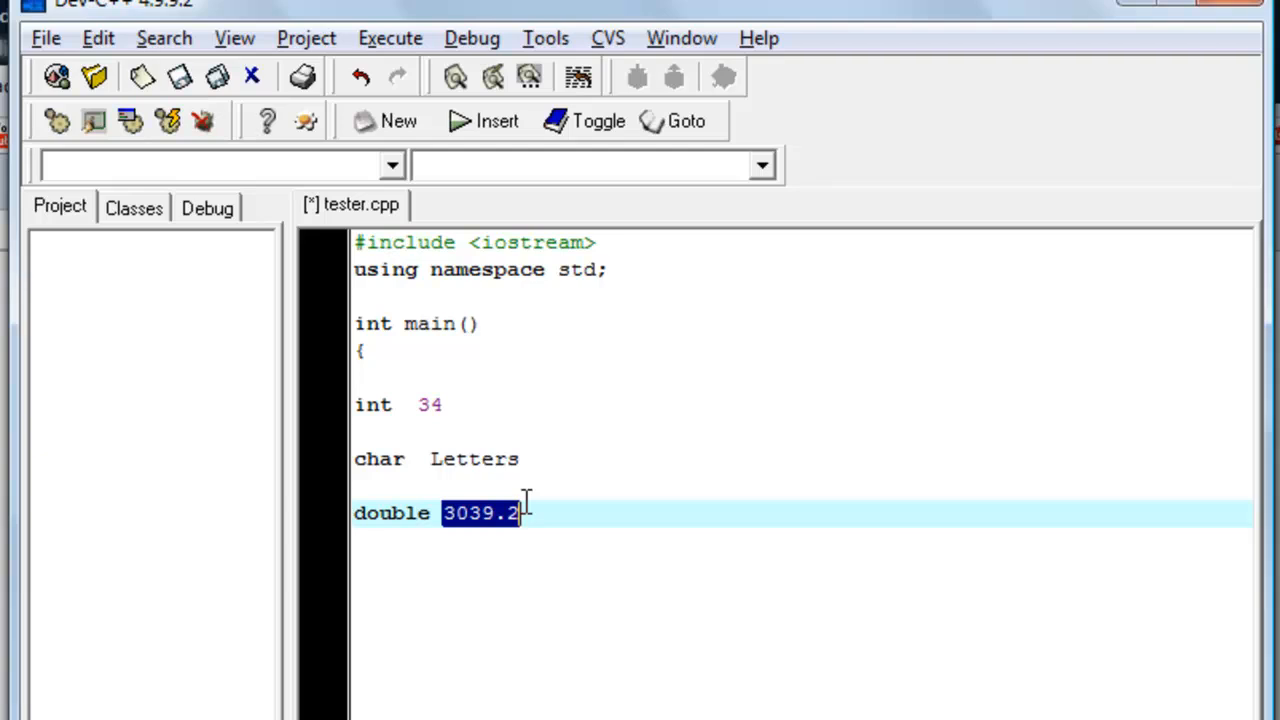
type("3.8")
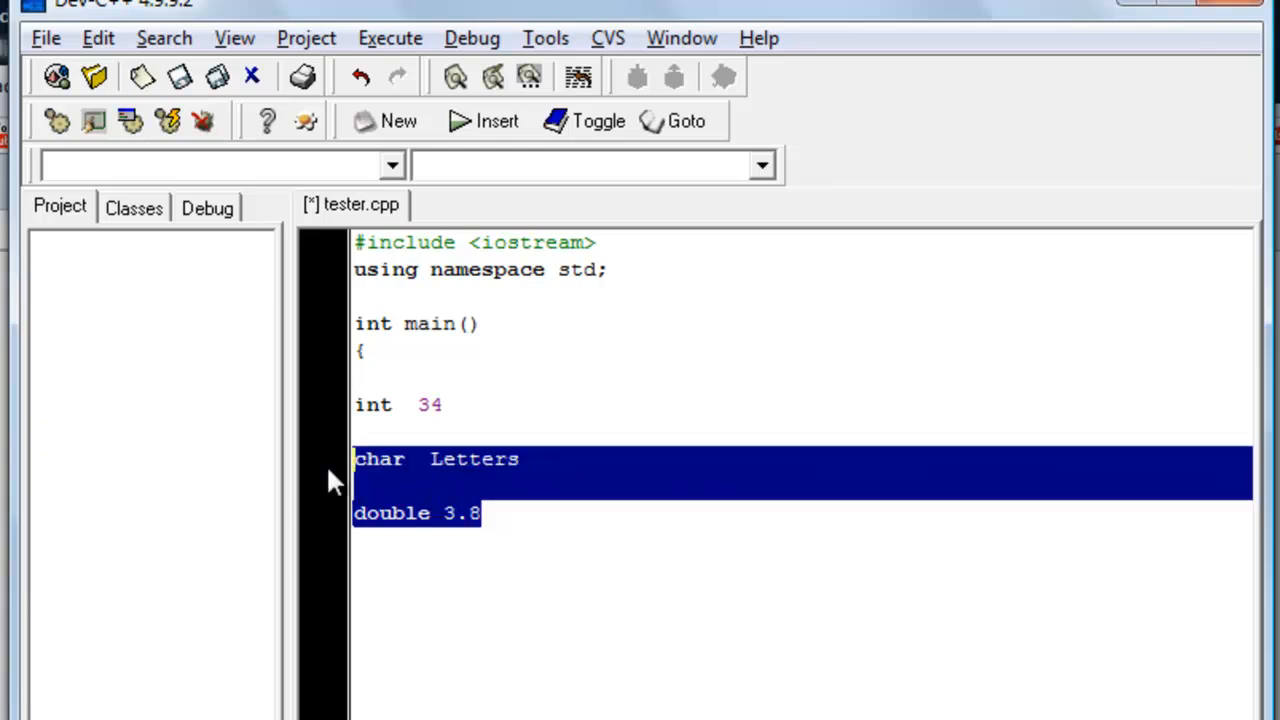
Step: Delete the char and double lines, leaving int 34 above the cout << << endl; statement
key("Delete")
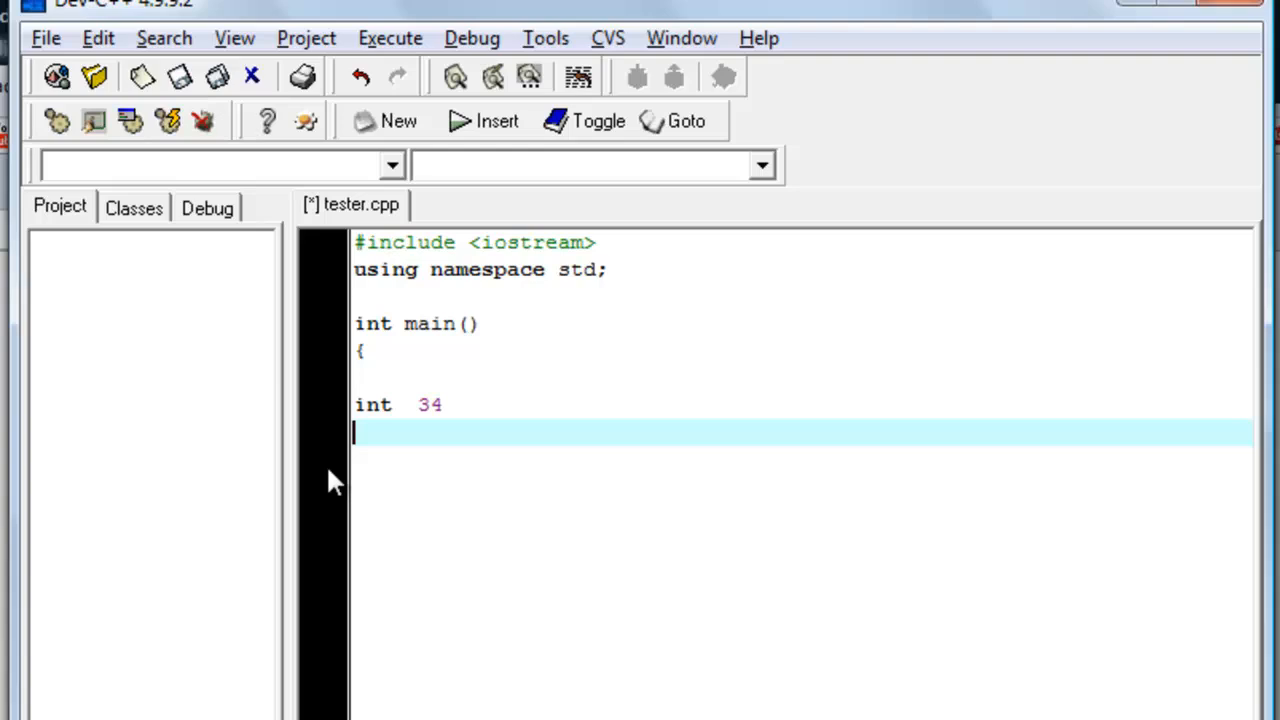
key("Return")
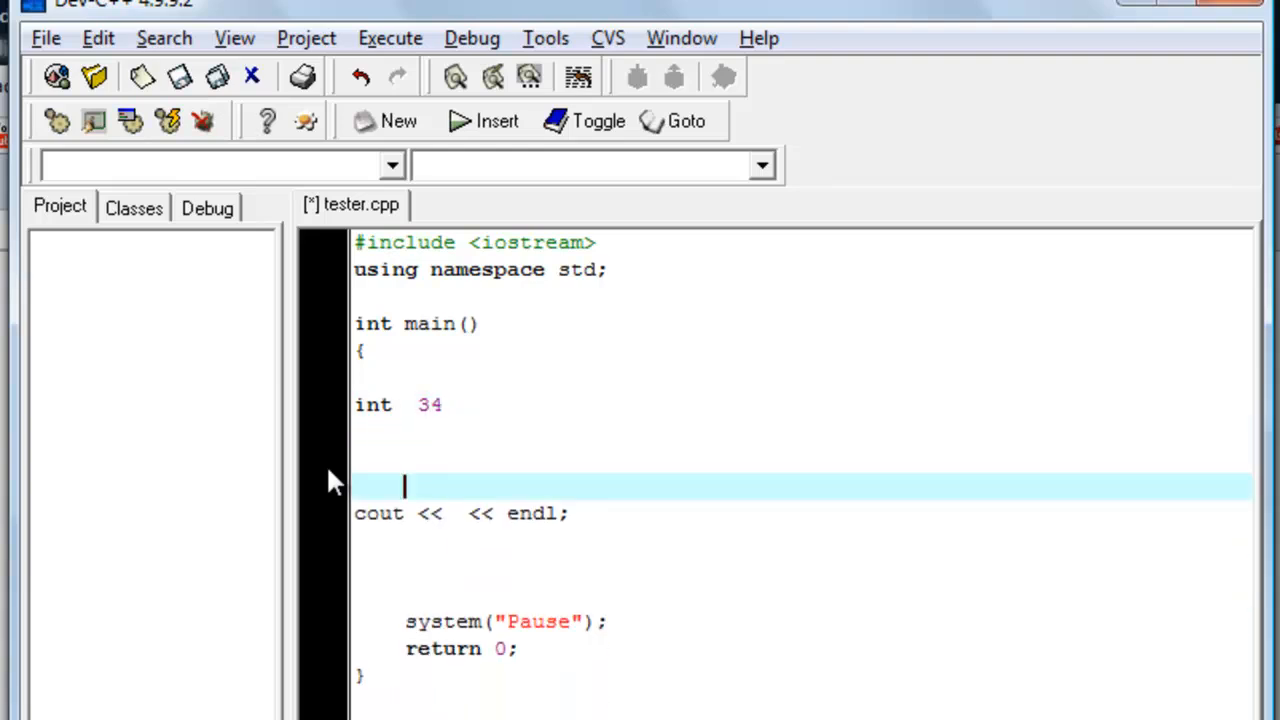
key("Backspace")
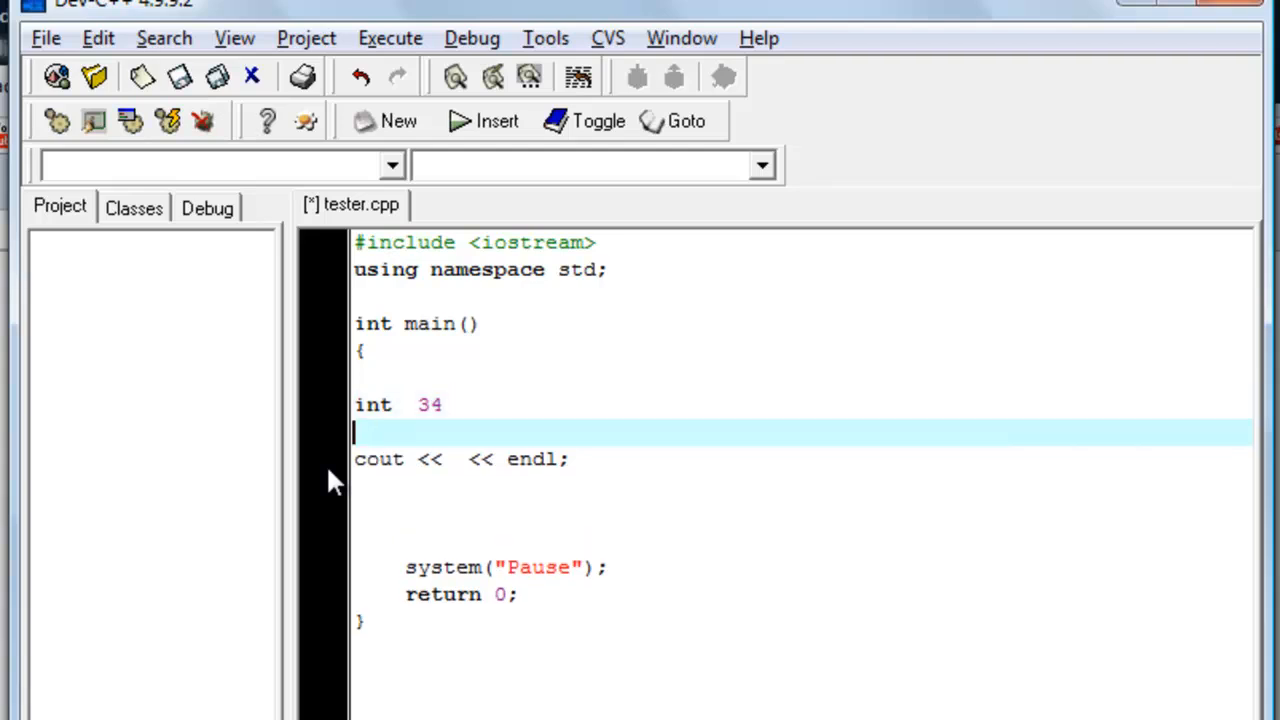
key("Down")
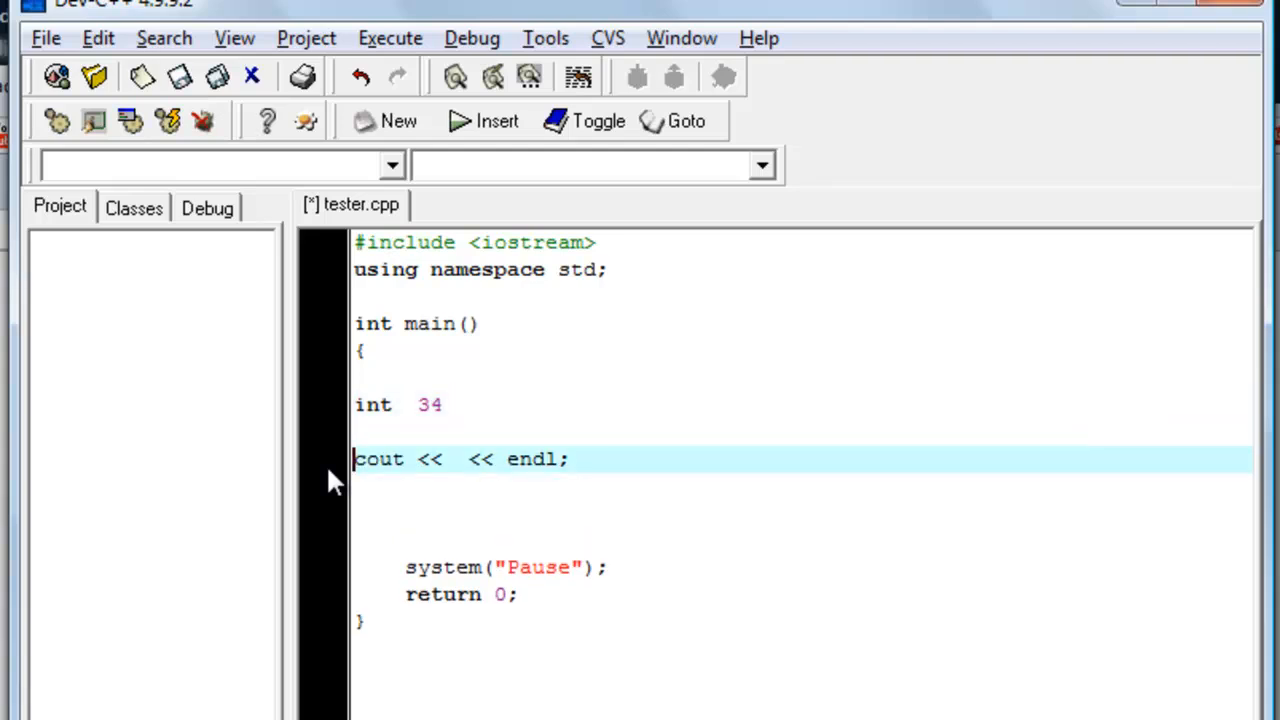
mouse_move(464, 428)
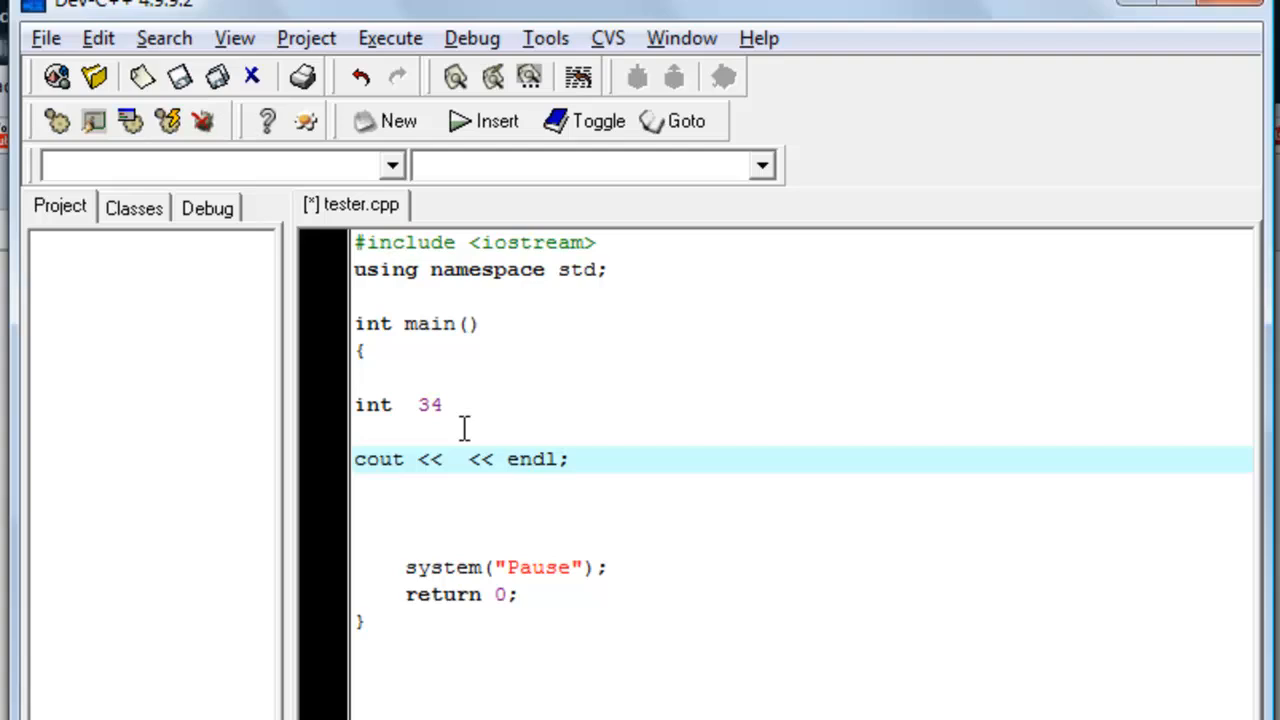
left_click(360, 432)
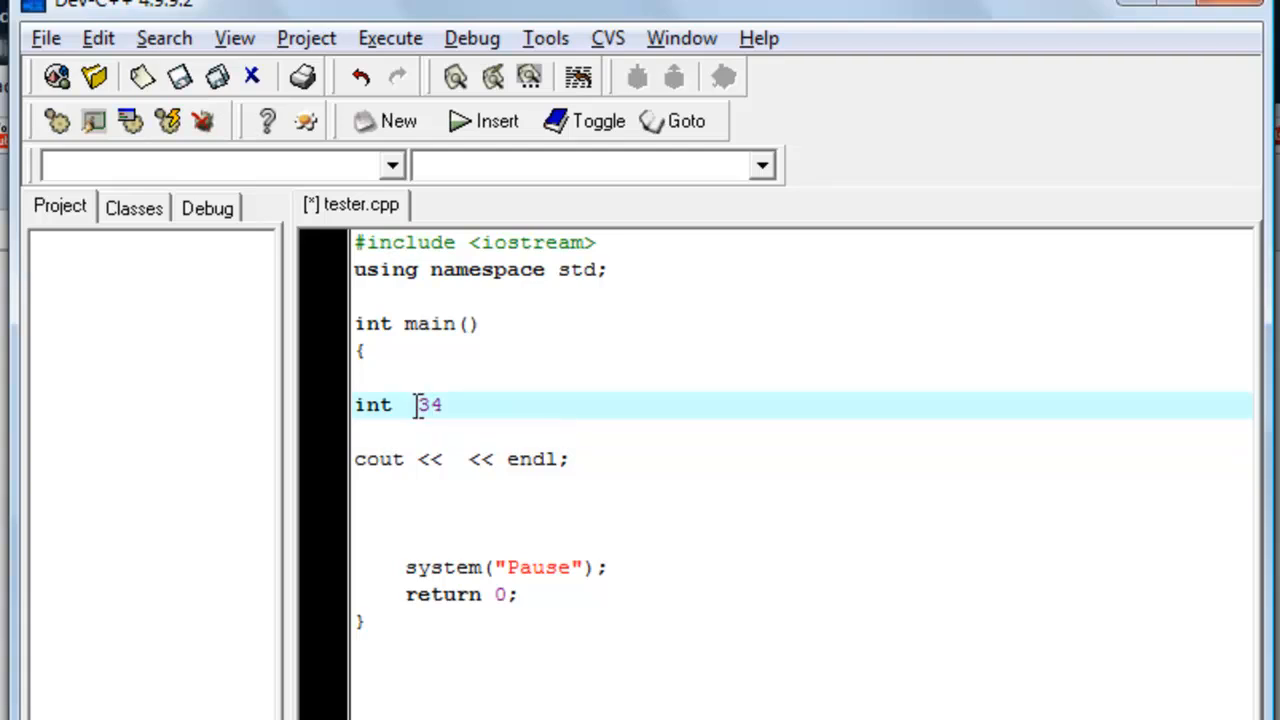
Step: Replace the text after int with the variable name num1 followed by a semicolon
key("Backspace")
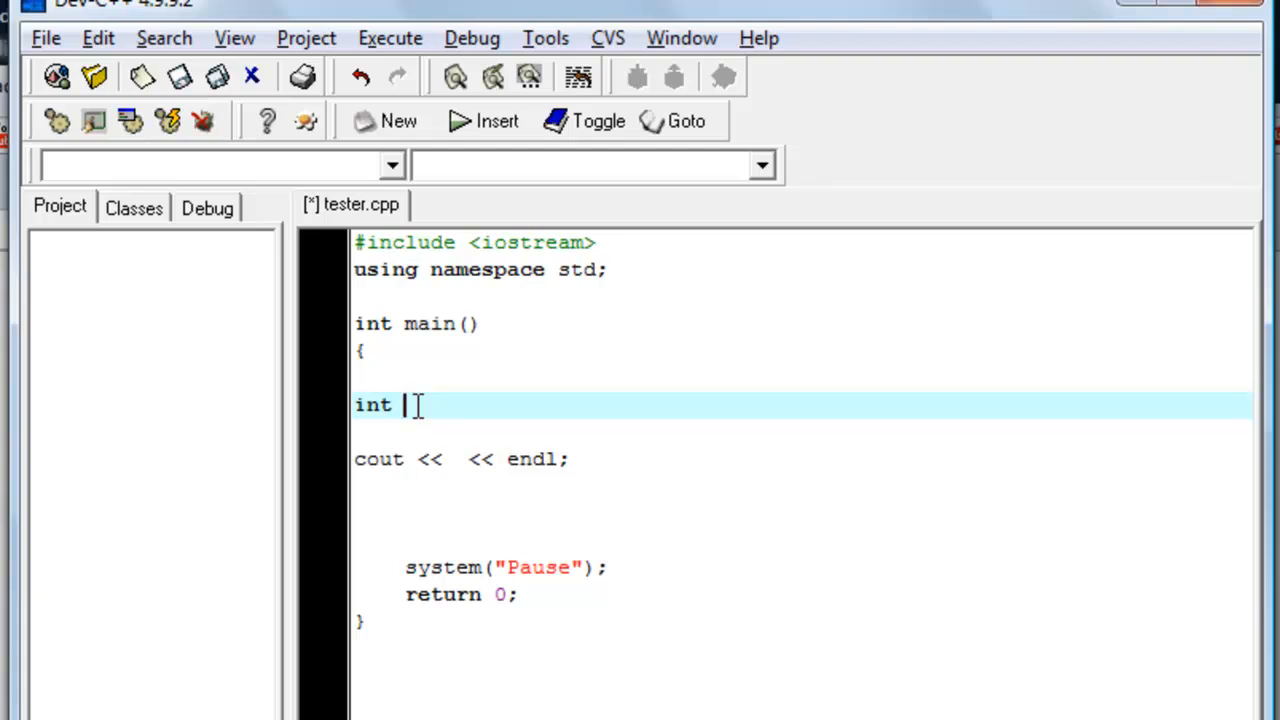
type("ve")
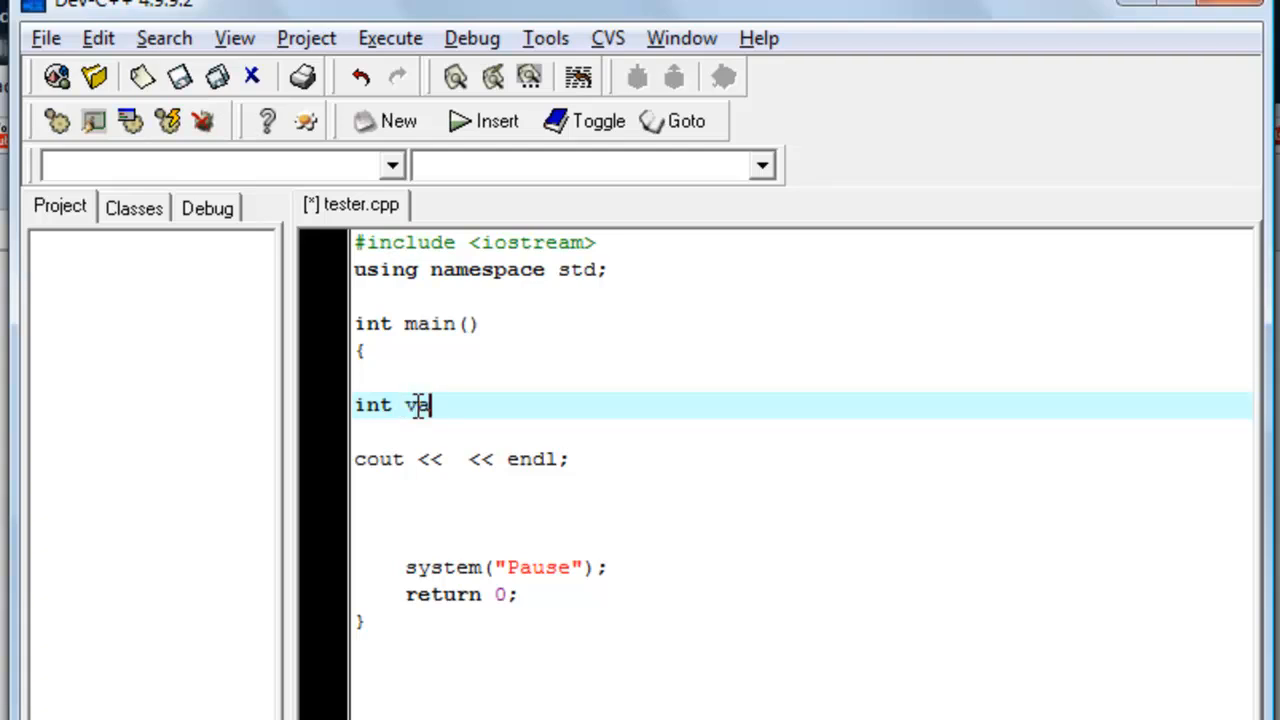
type("r")
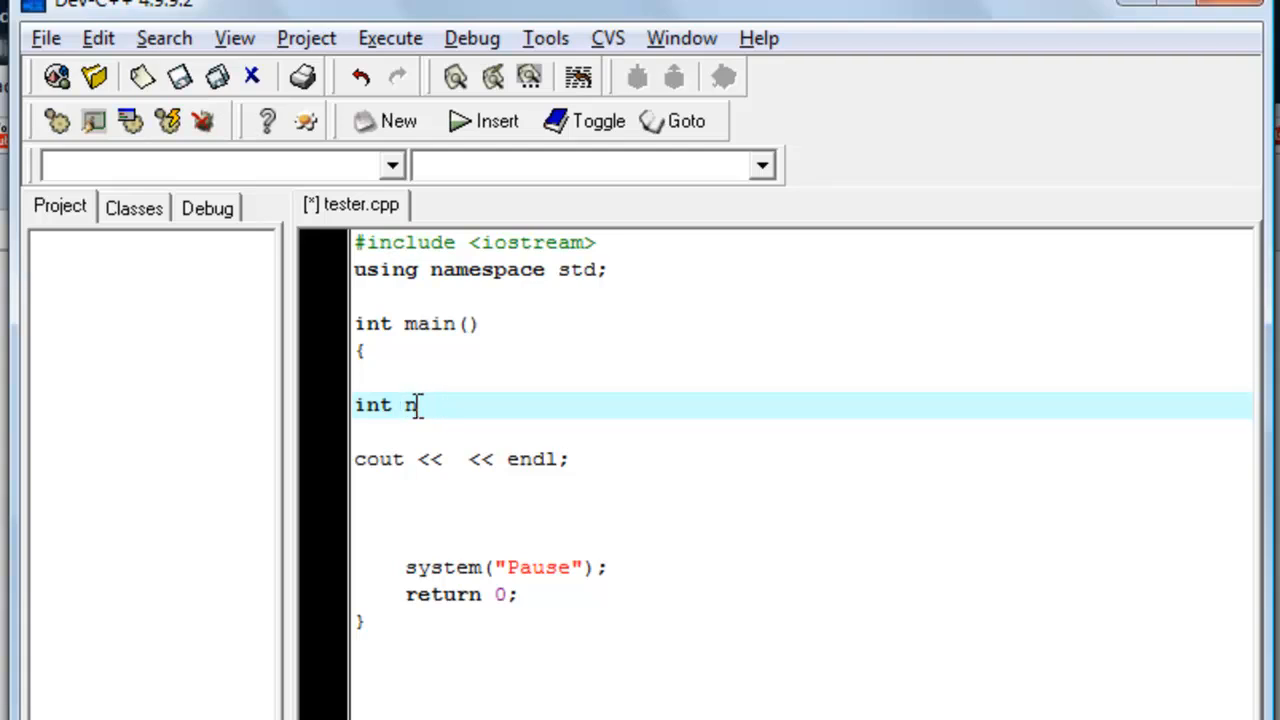
type("um1")
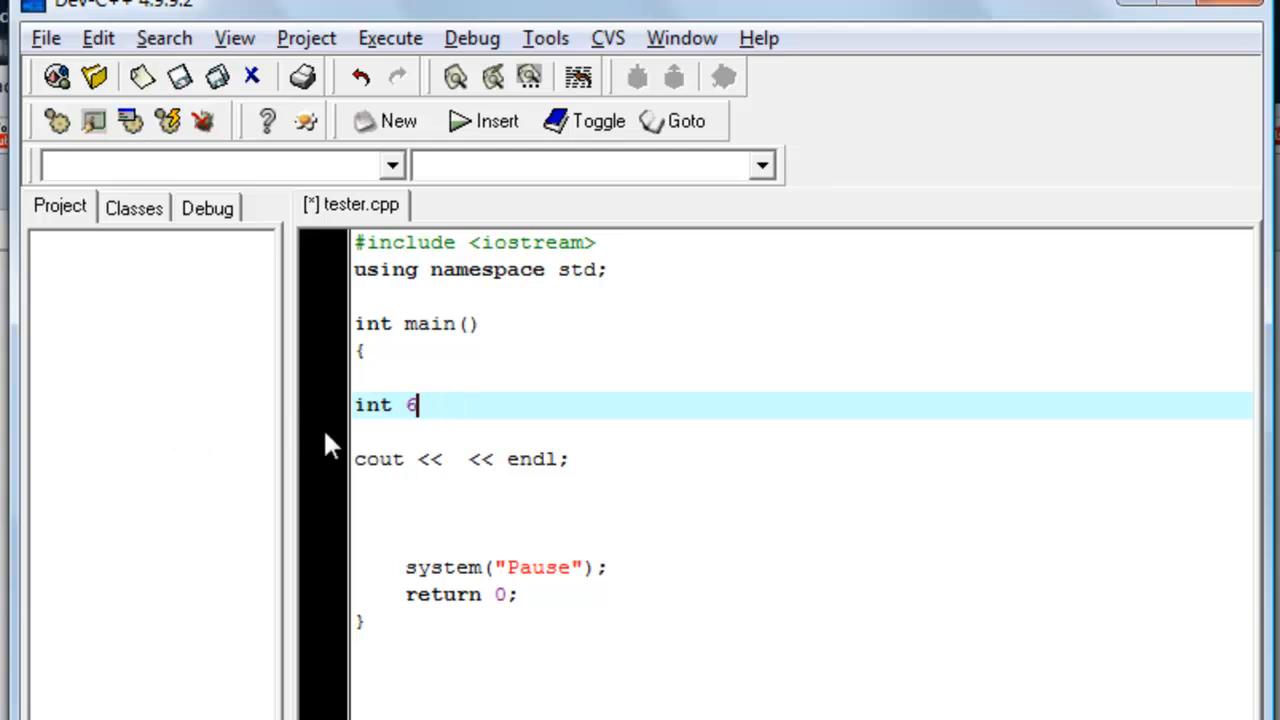
type("num")
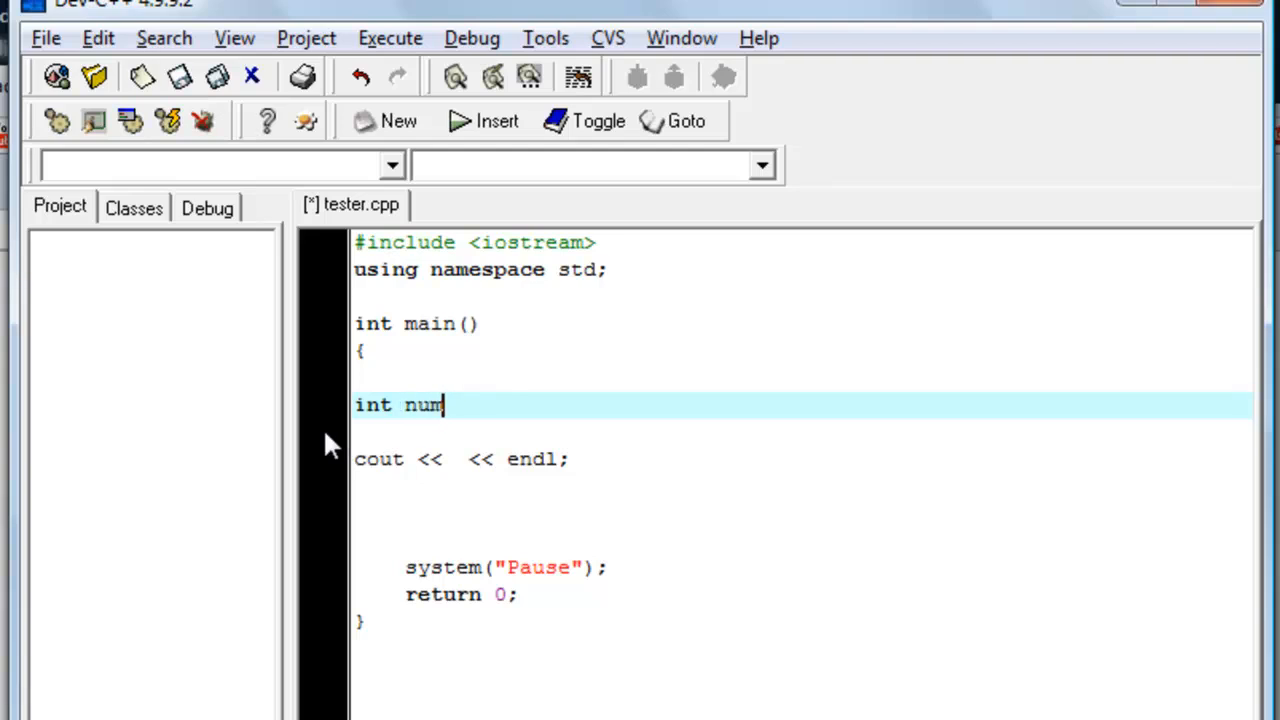
type("1")
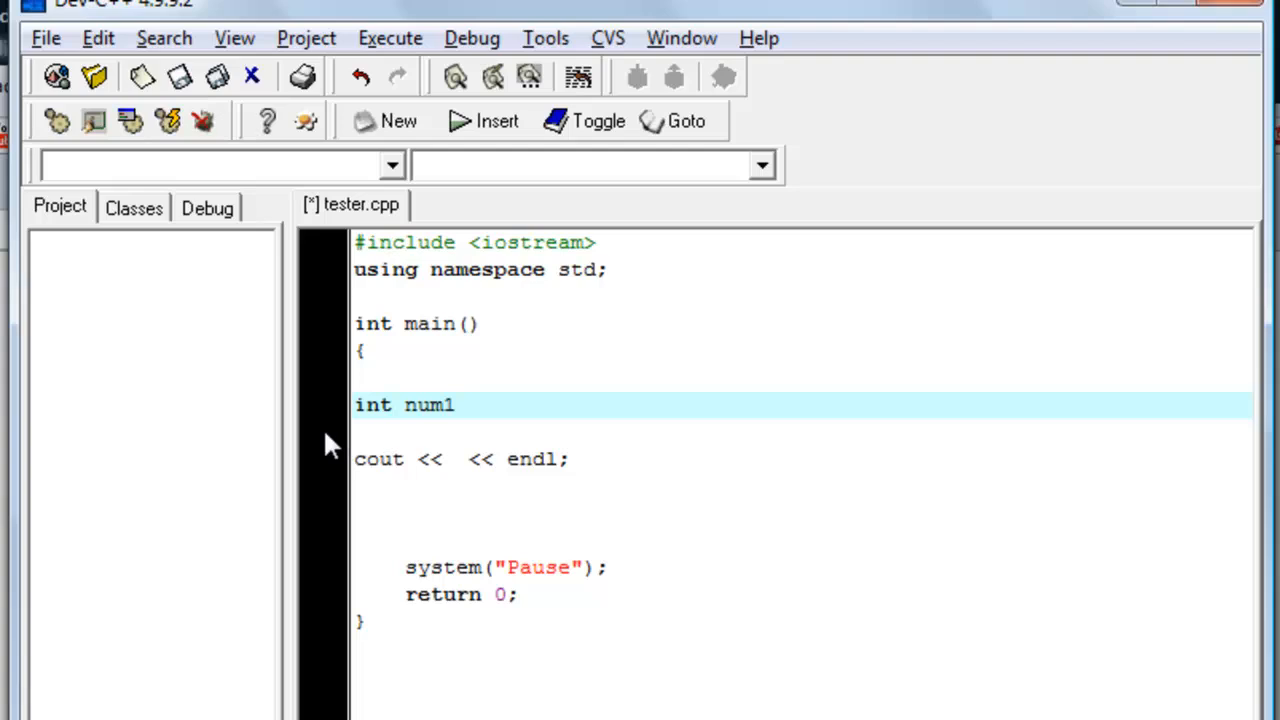
type(";")
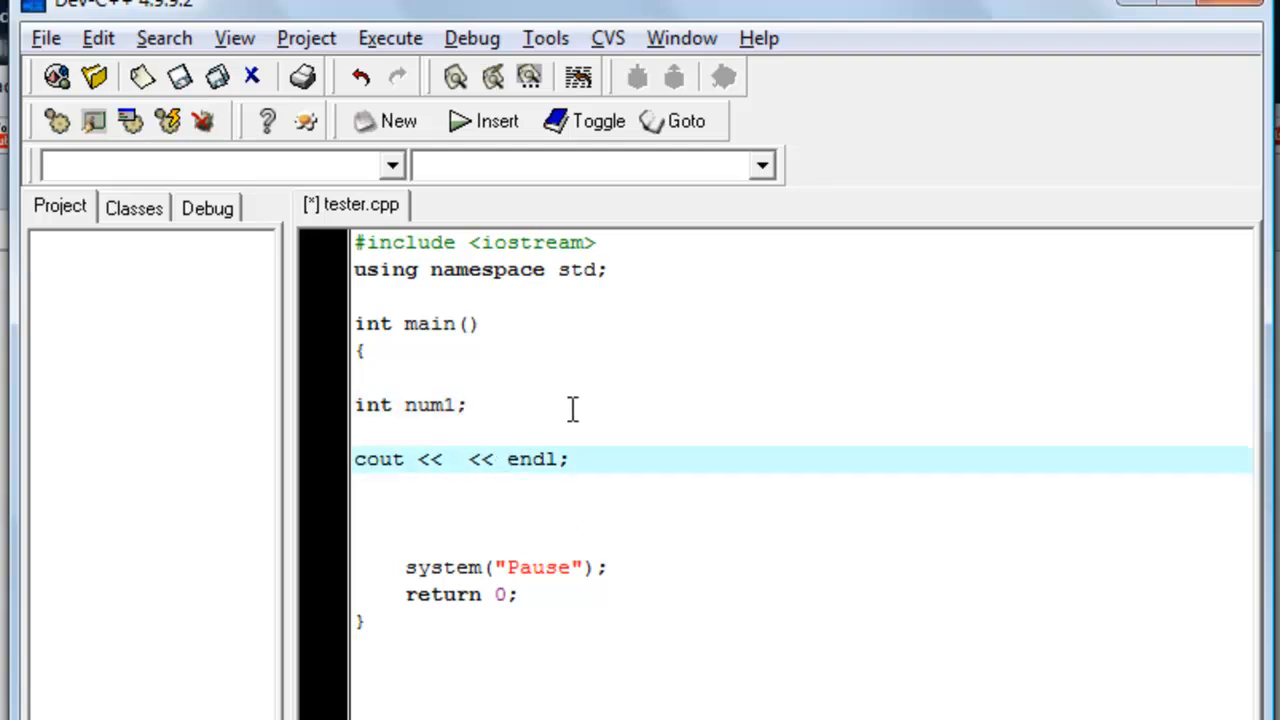
Step: Initialise num1 to 30 so the line reads int num1 = 30;
left_click(464, 404)
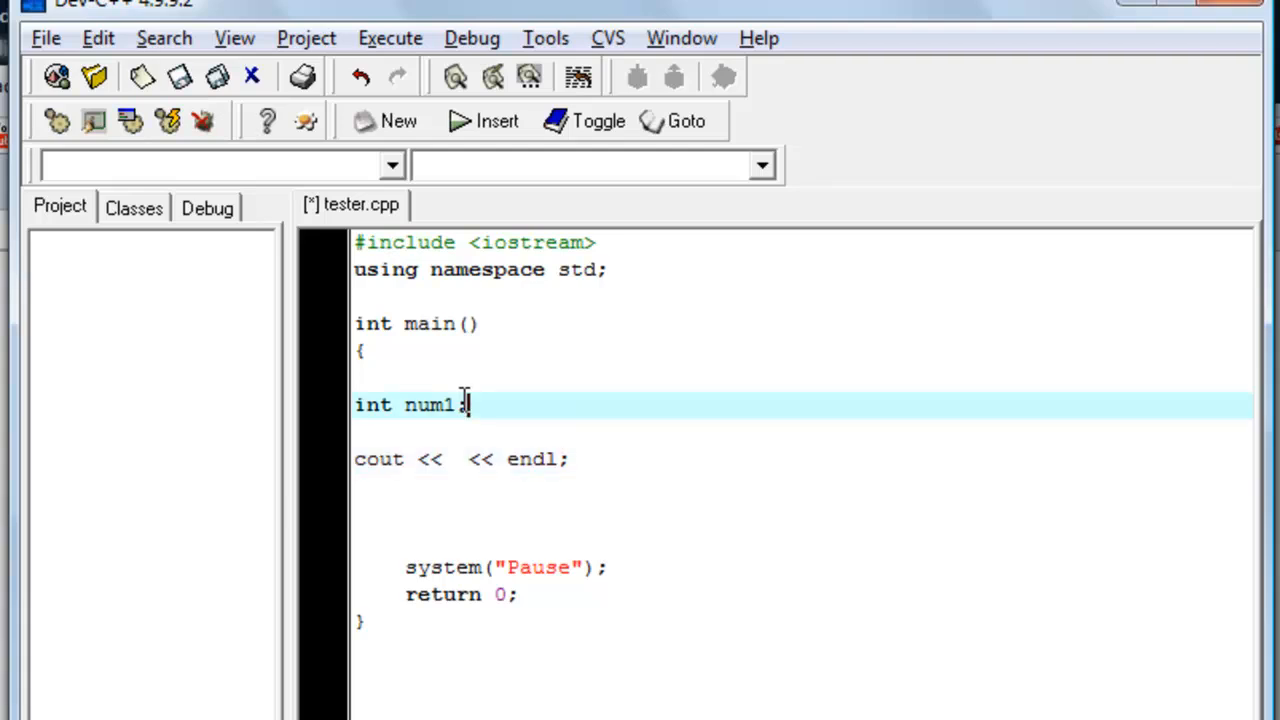
key("Backspace")
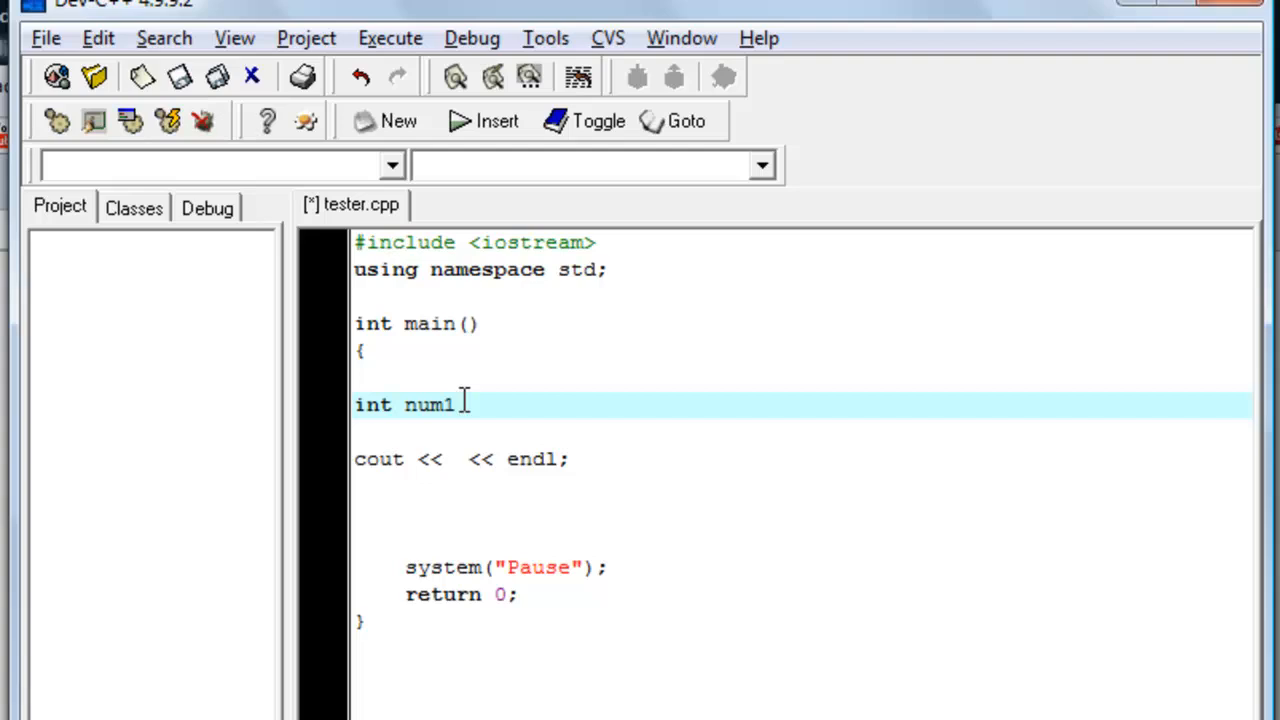
type("=")
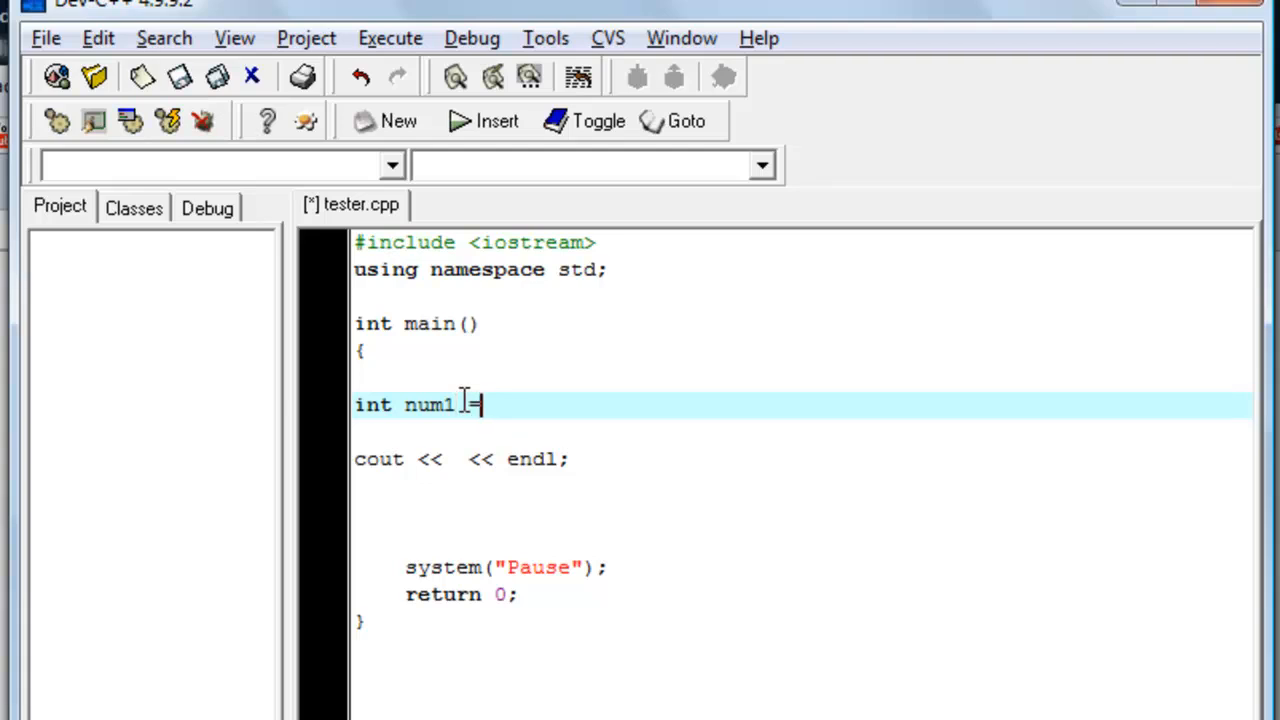
type("30")
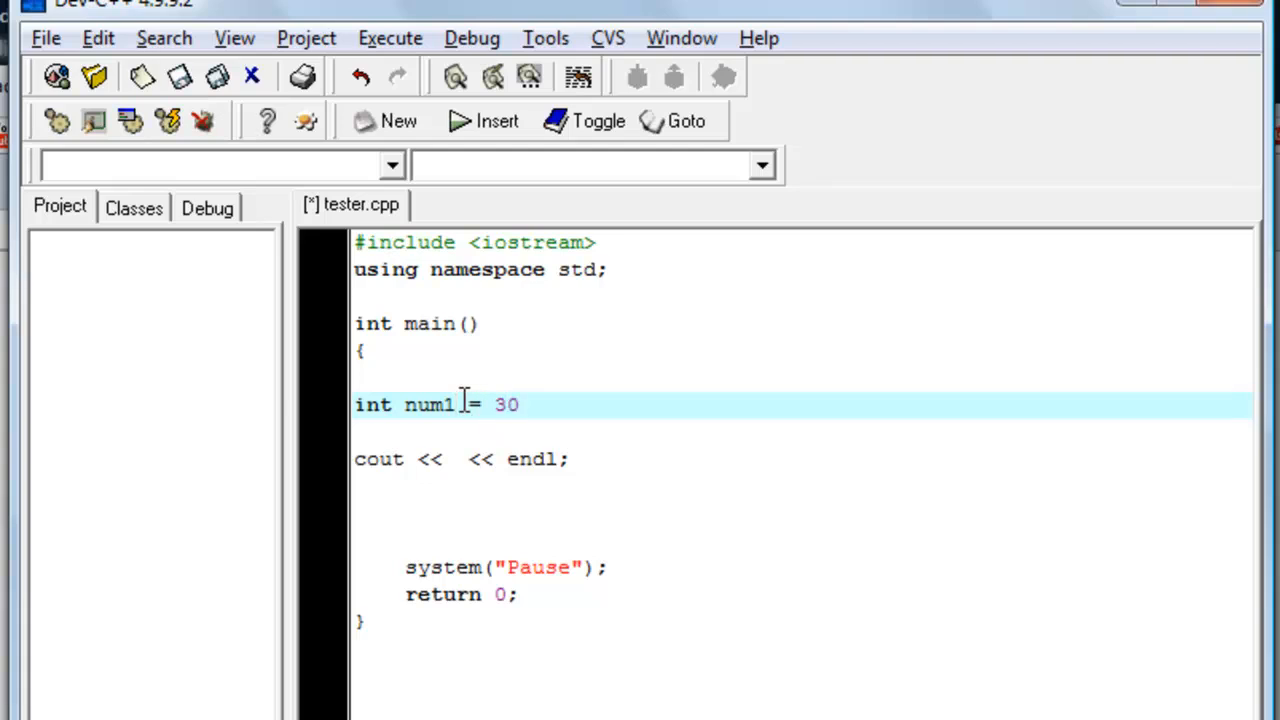
type(";")
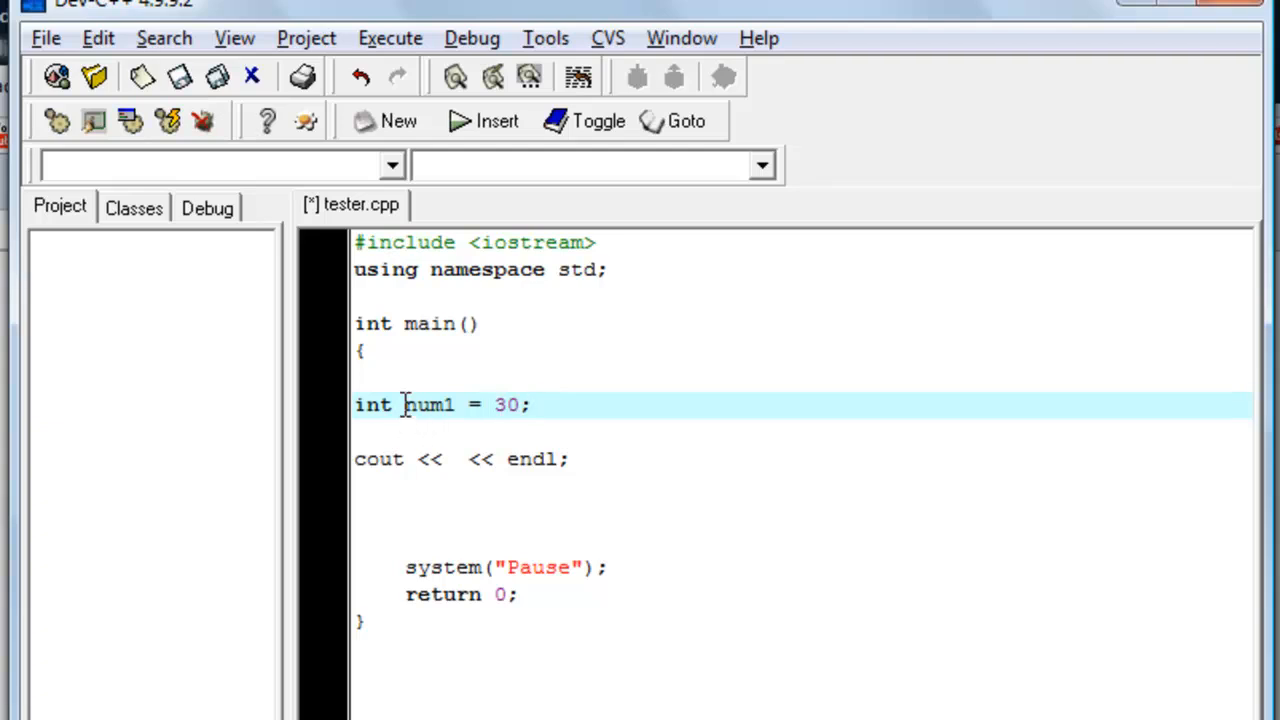
left_click_drag(404, 404, 520, 404)
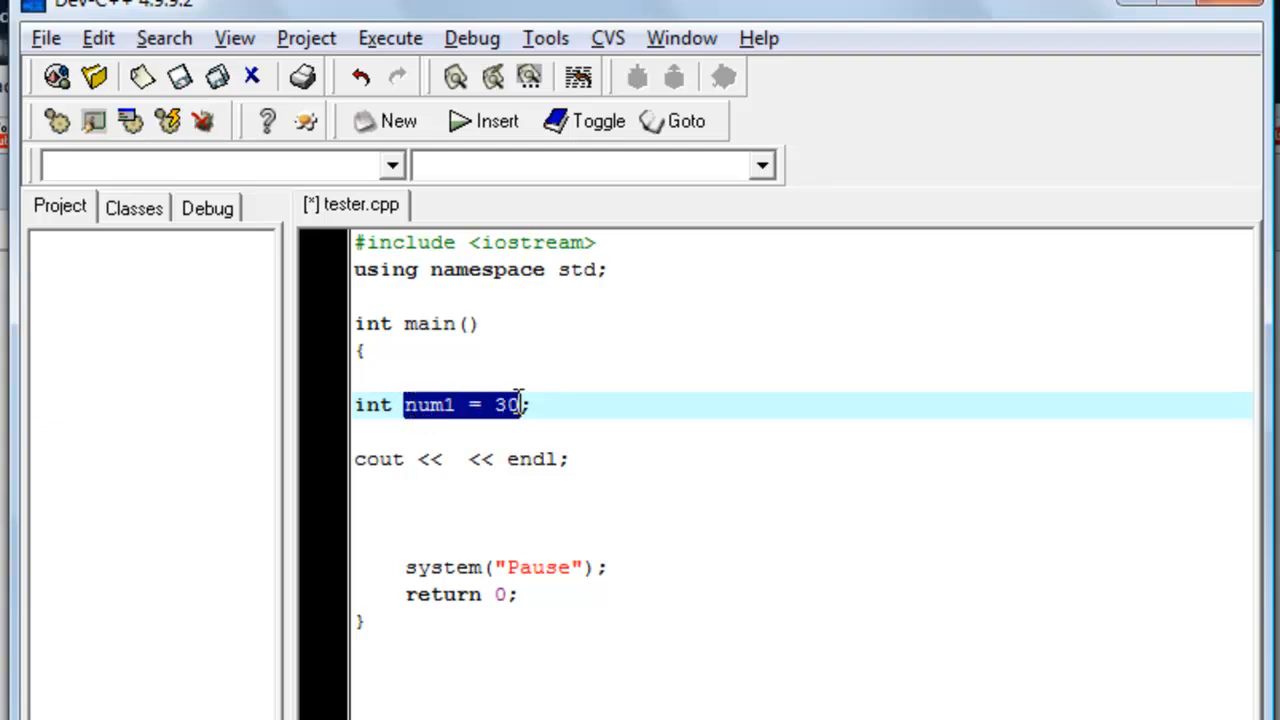
left_click(430, 404)
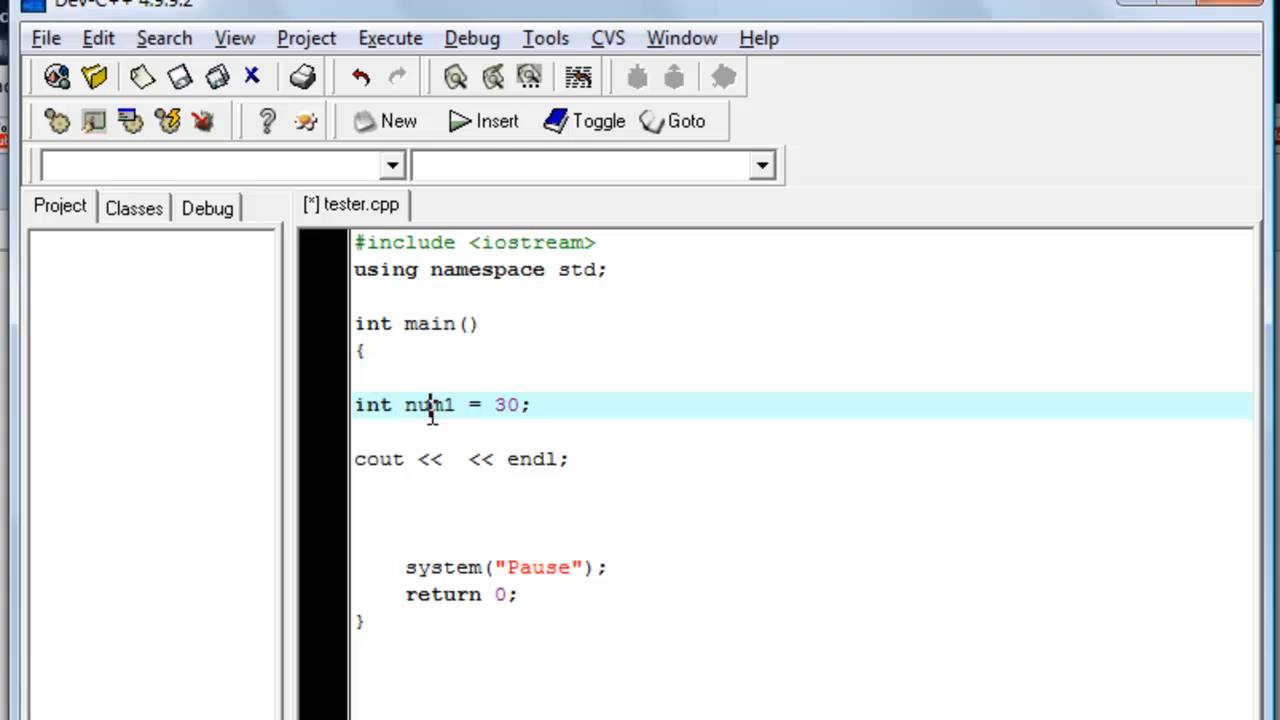
left_click(456, 458)
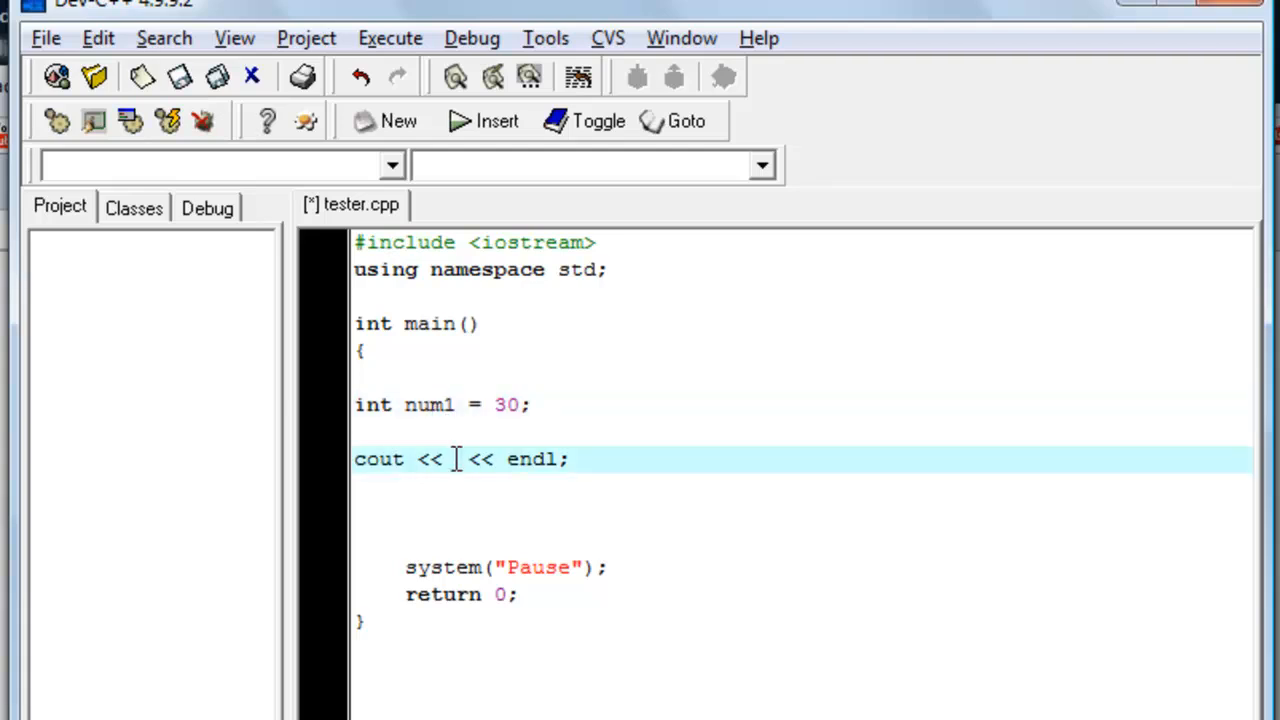
Step: Insert num1 between the cout operators, giving cout << num1 << endl;
type("num1")
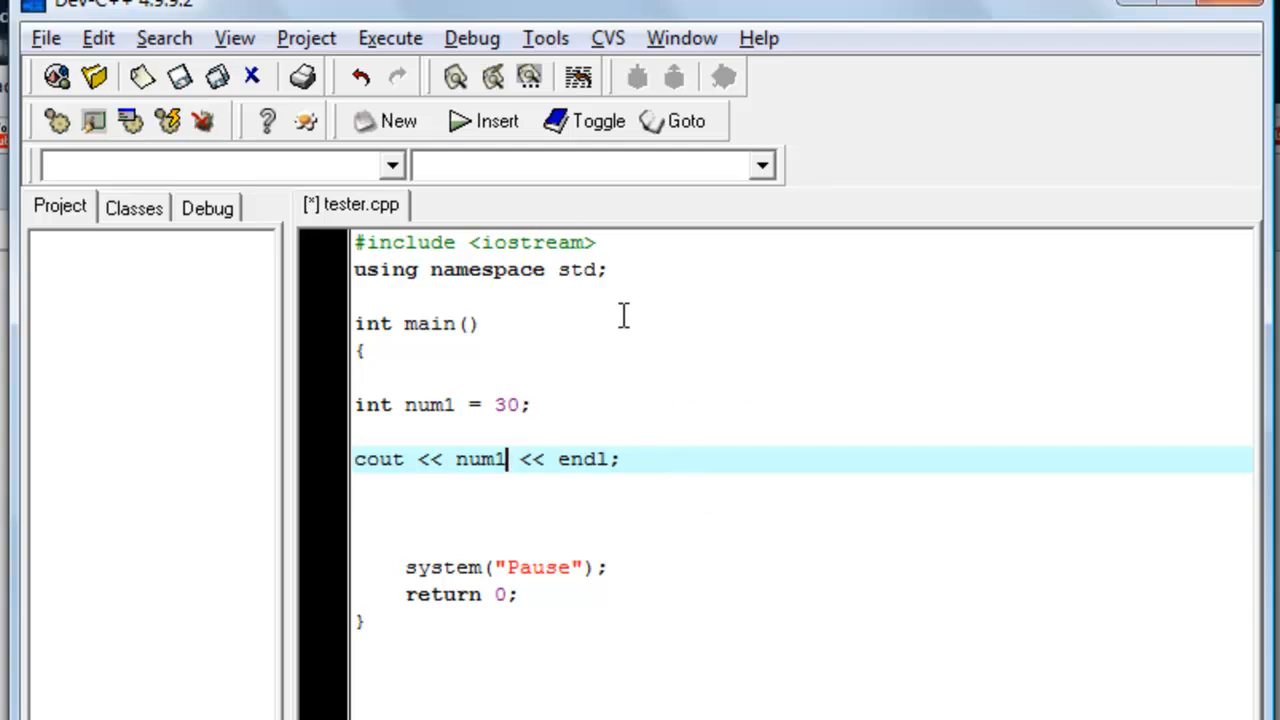
mouse_move(280, 24)
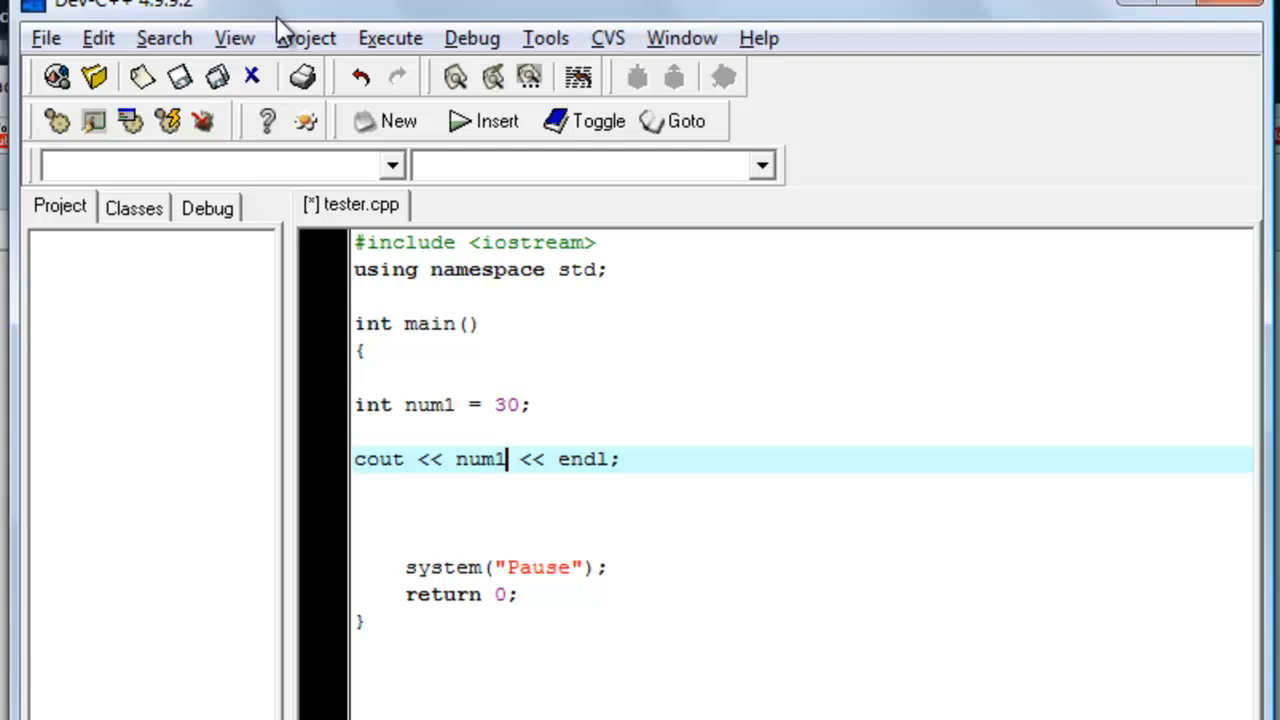
Step: Compile and run tester.cpp from the Execute menu
left_click(388, 38)
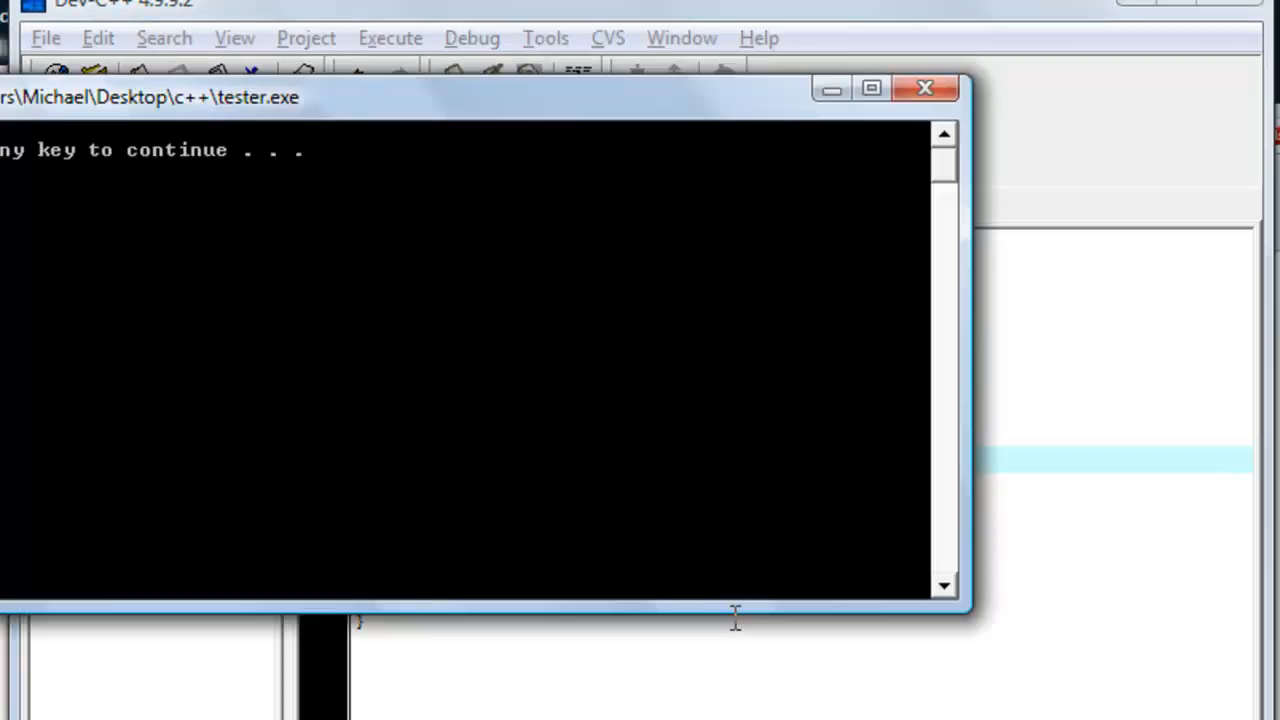
mouse_move(390, 108)
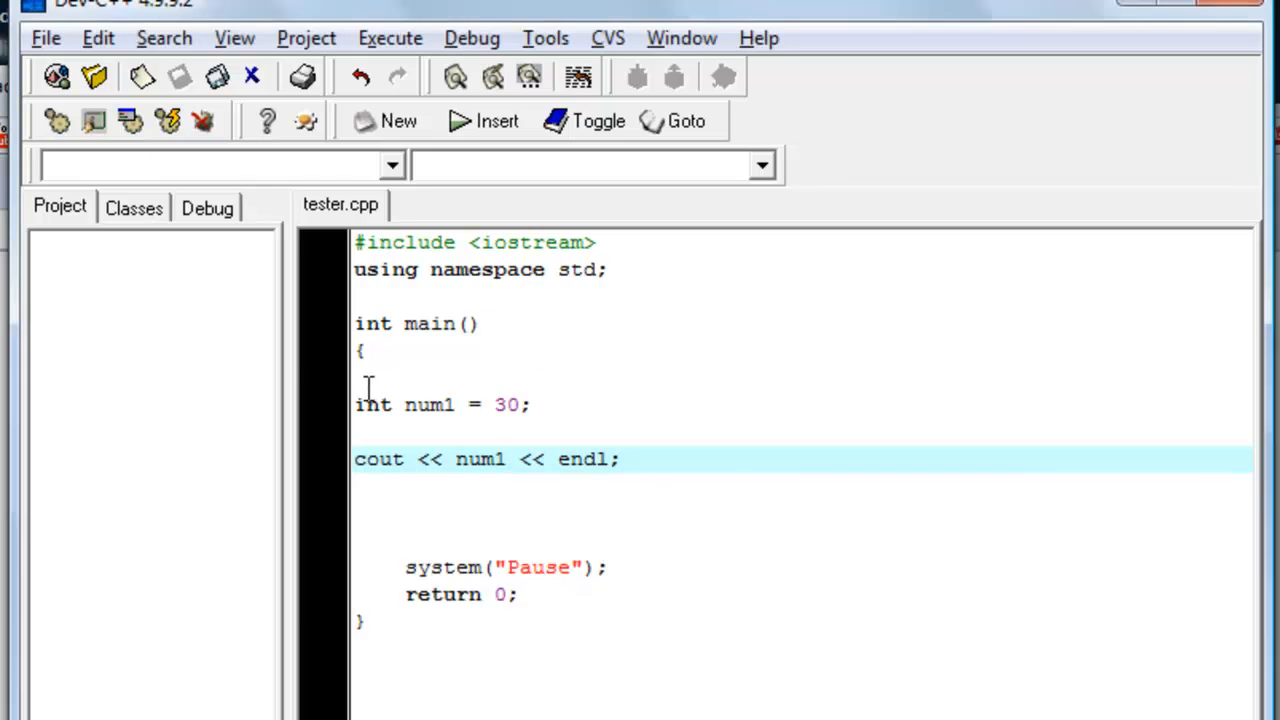
Step: Retype the first declaration as int num1 = 30; and highlight the value 30
double_click(372, 404)
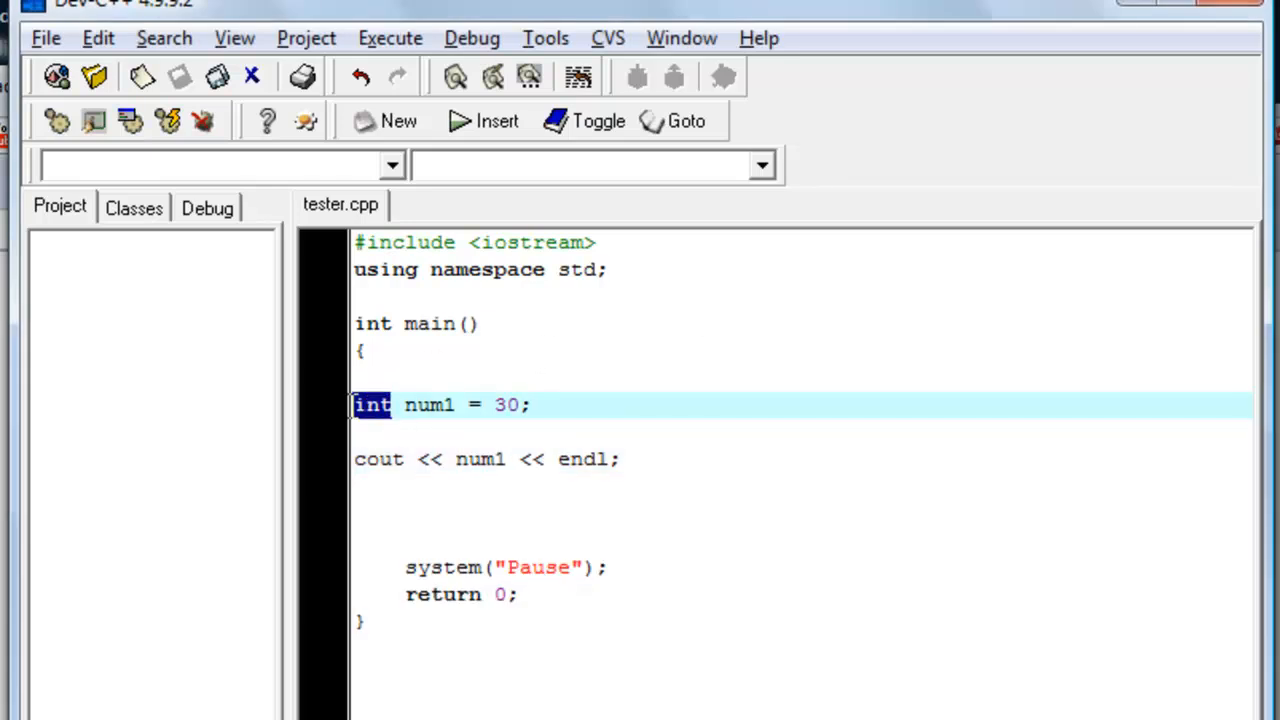
left_click(372, 404)
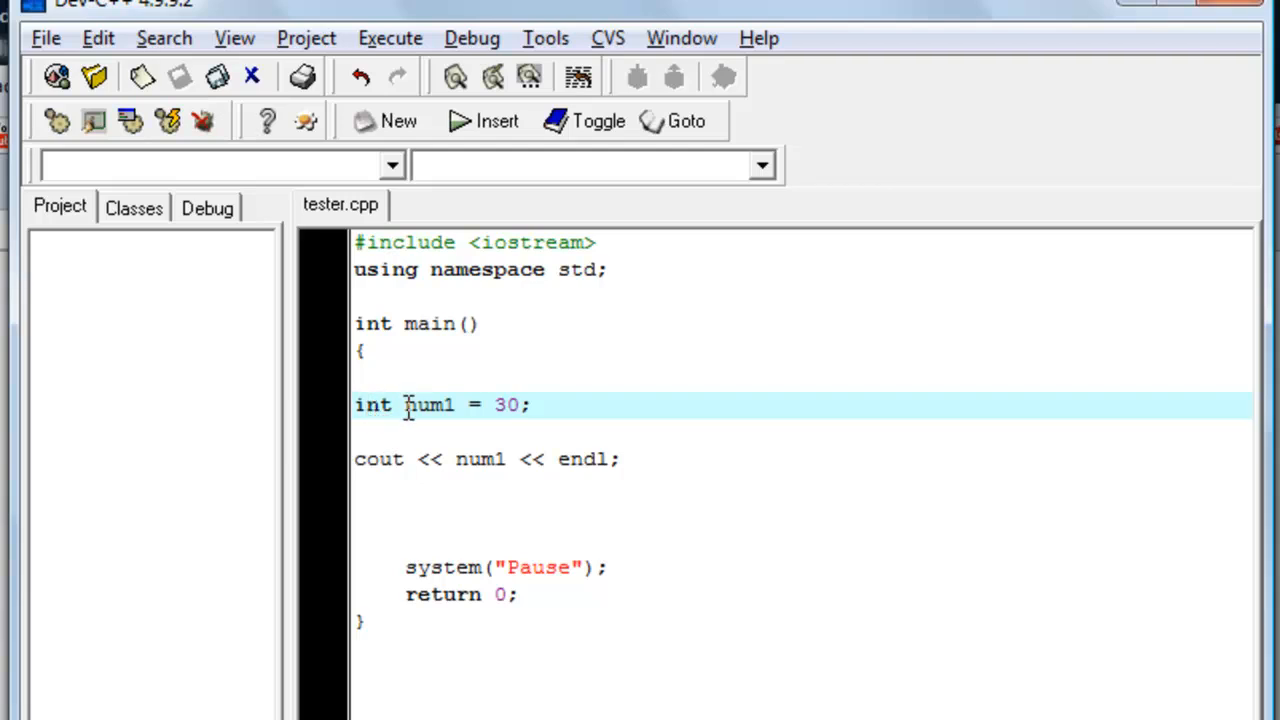
double_click(428, 404)
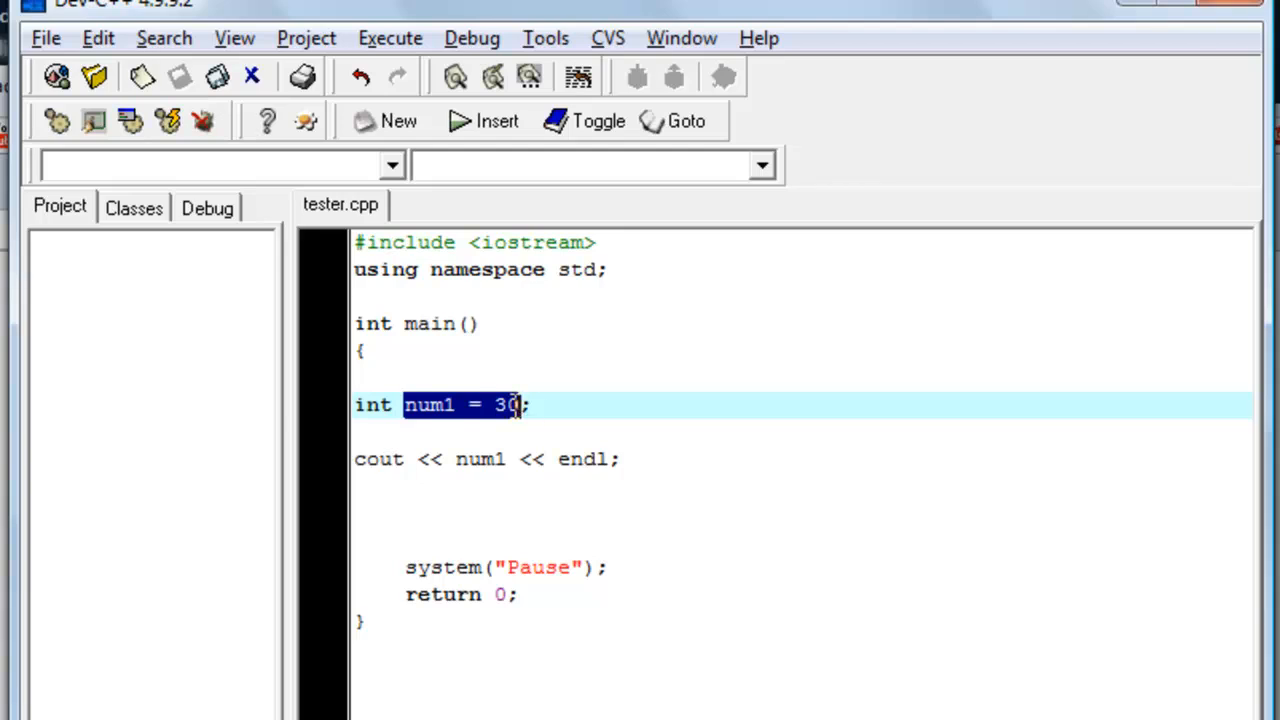
mouse_move(630, 362)
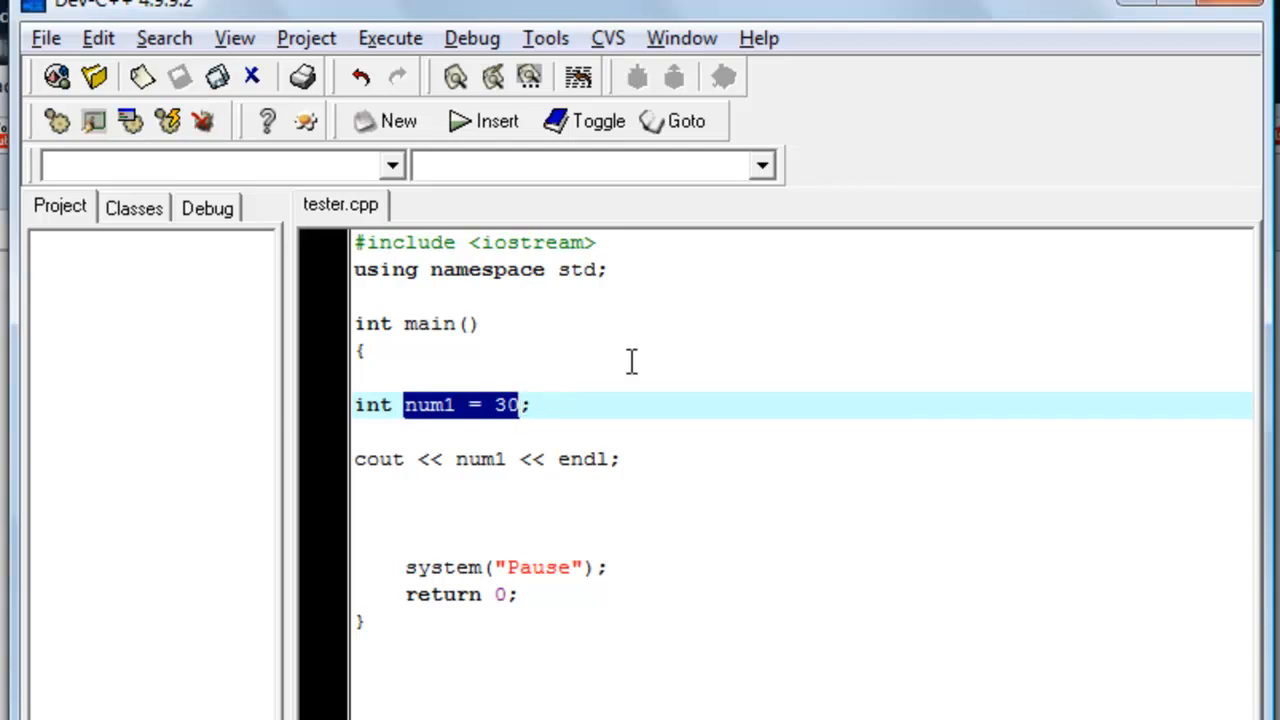
mouse_move(470, 424)
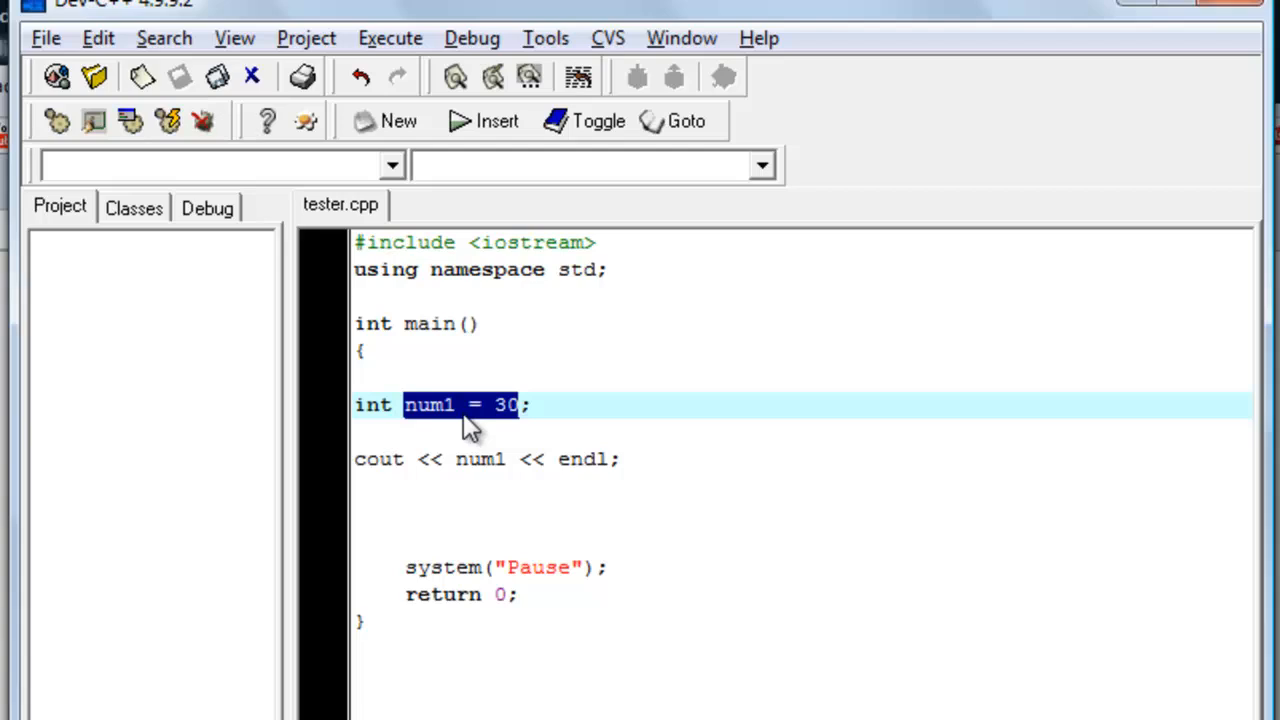
key("Delete")
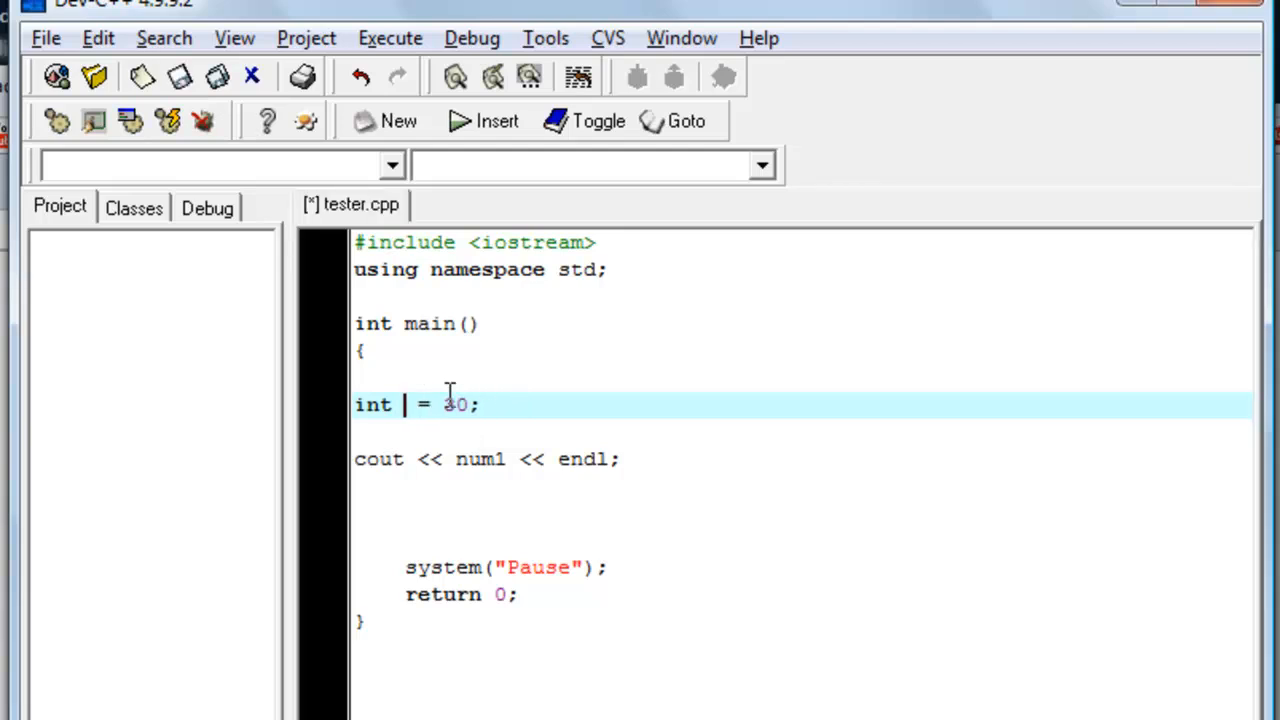
type("30")
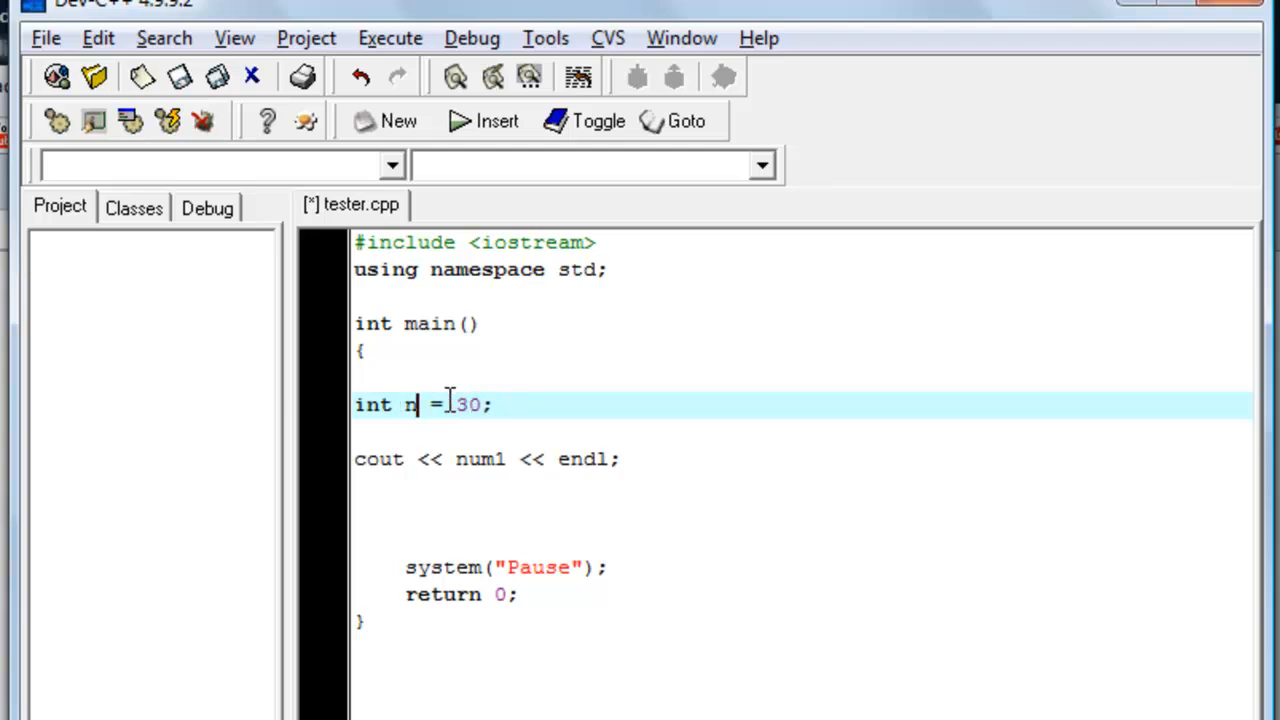
type("um1")
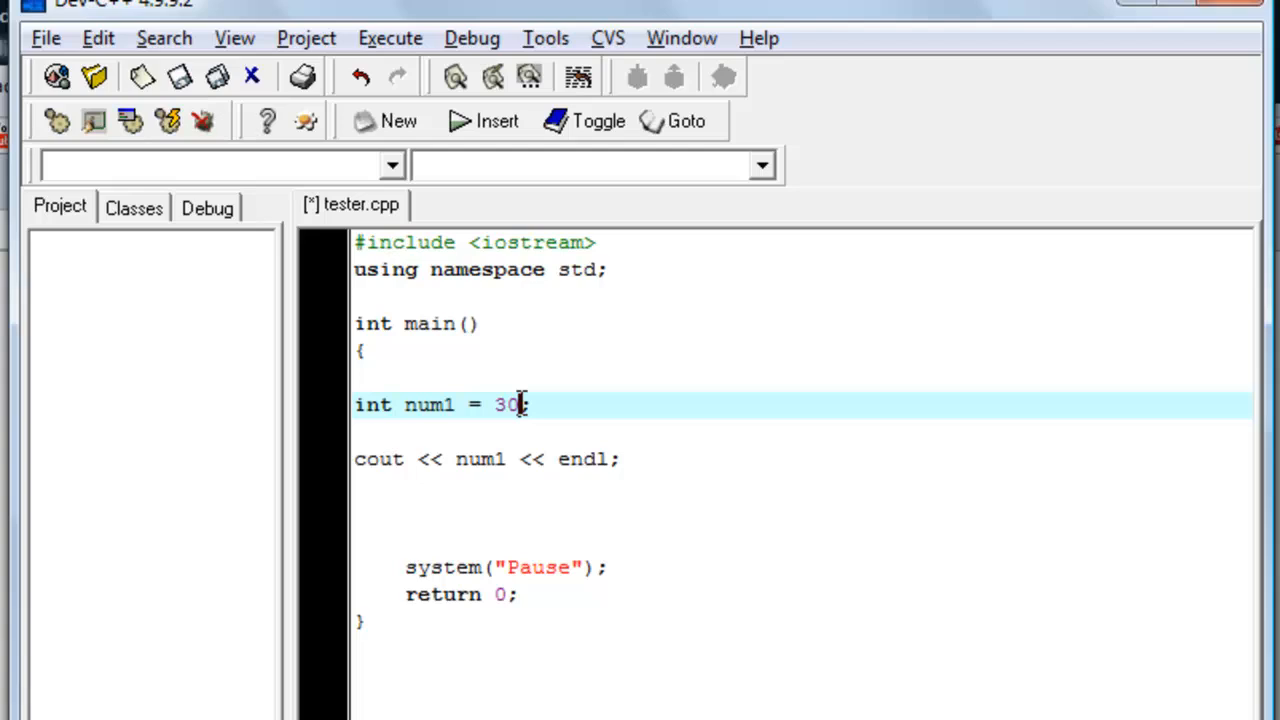
double_click(504, 404)
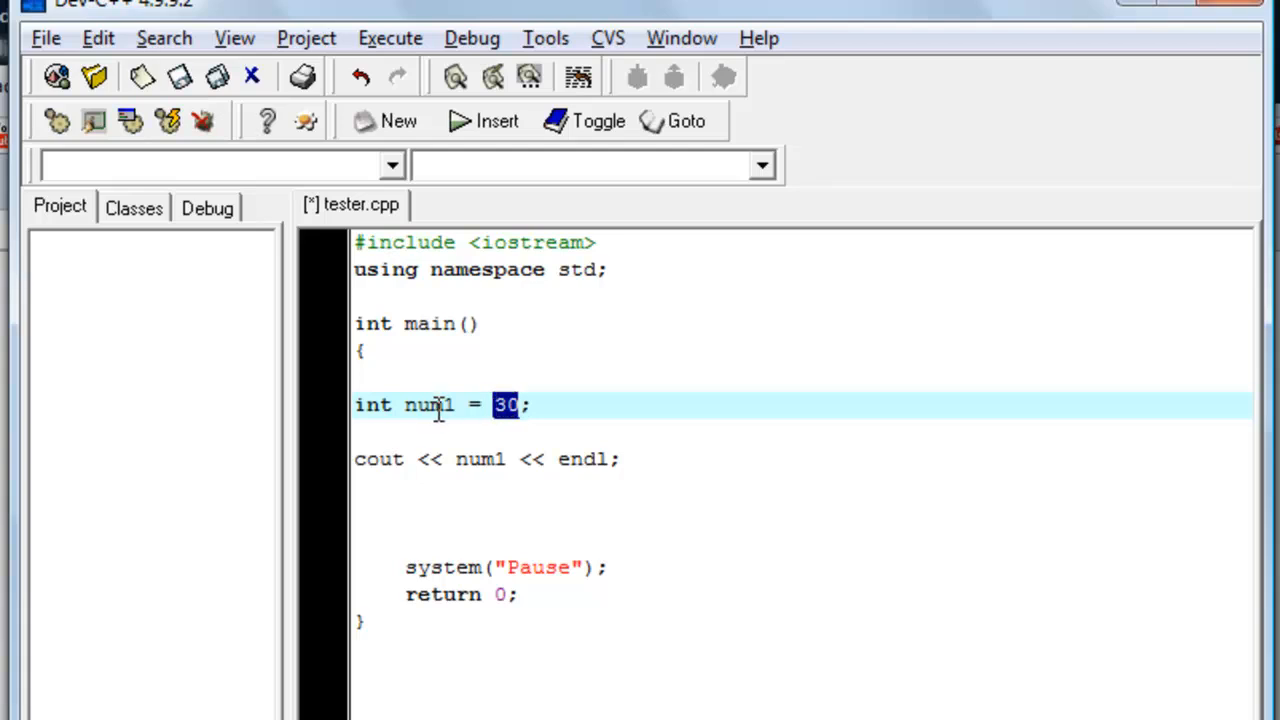
mouse_move(456, 420)
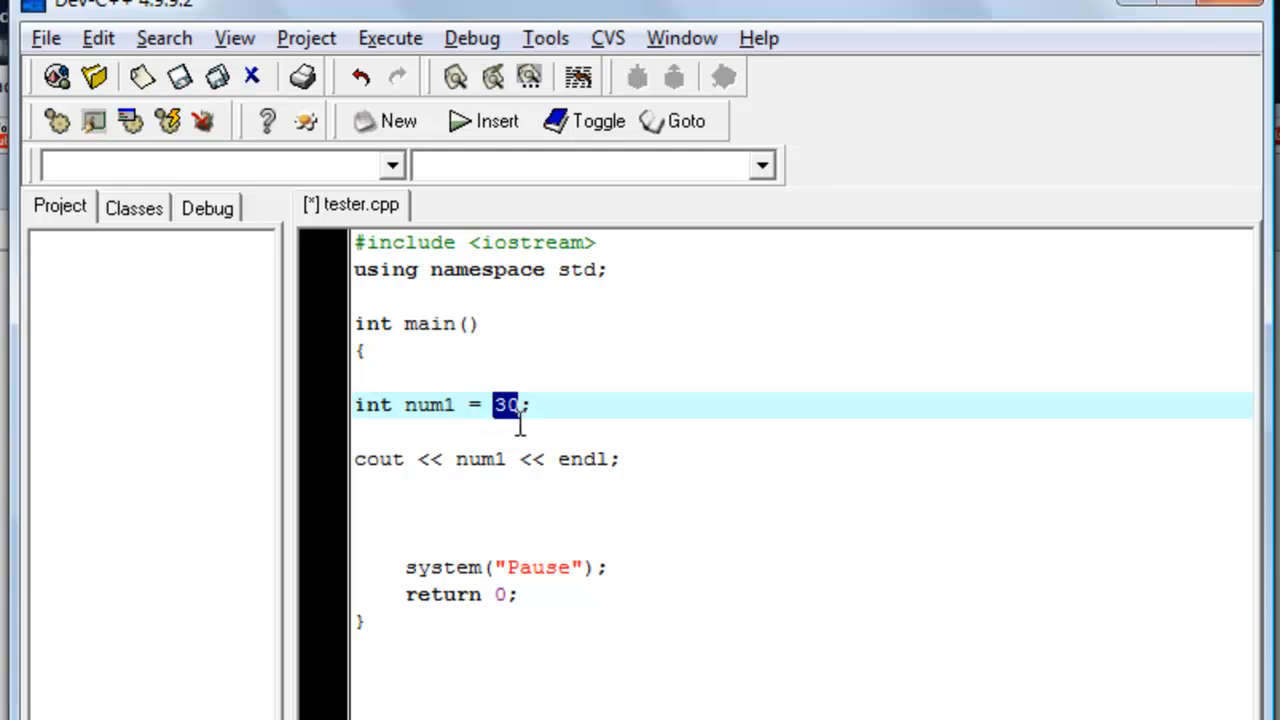
Step: Add int num2 = 20; on the line below the num1 declaration
left_click(480, 432)
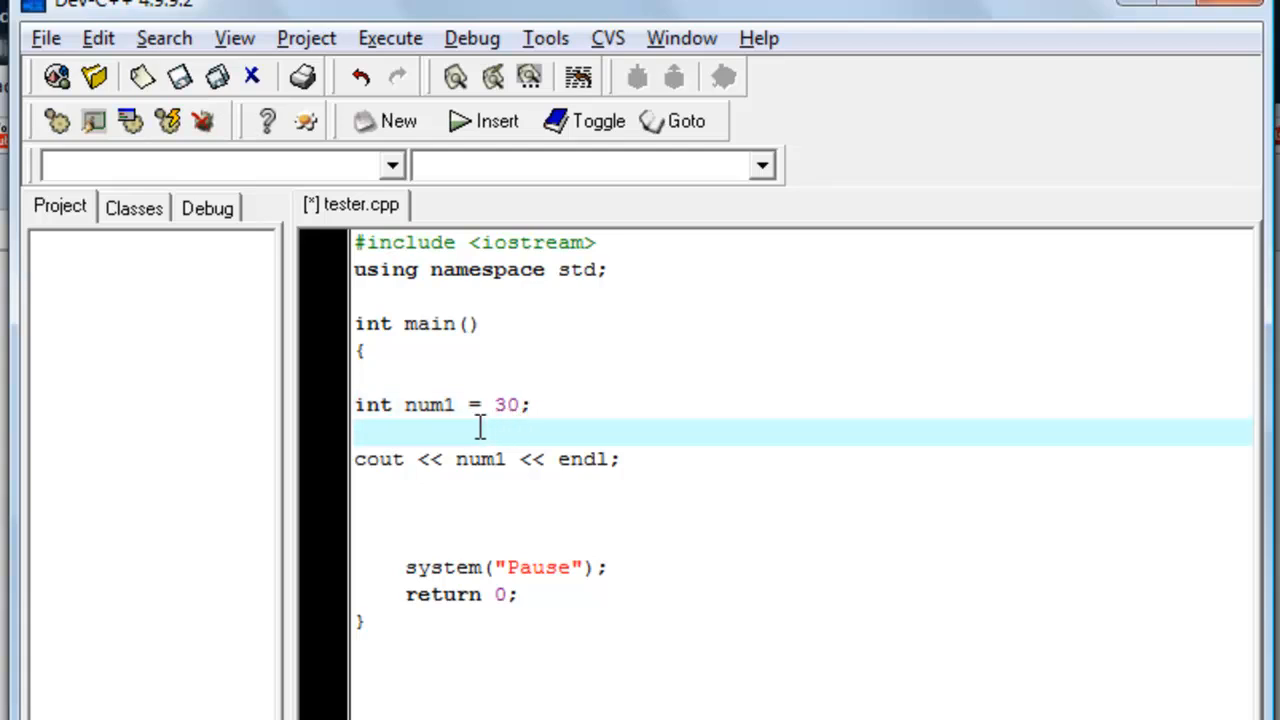
type("int")
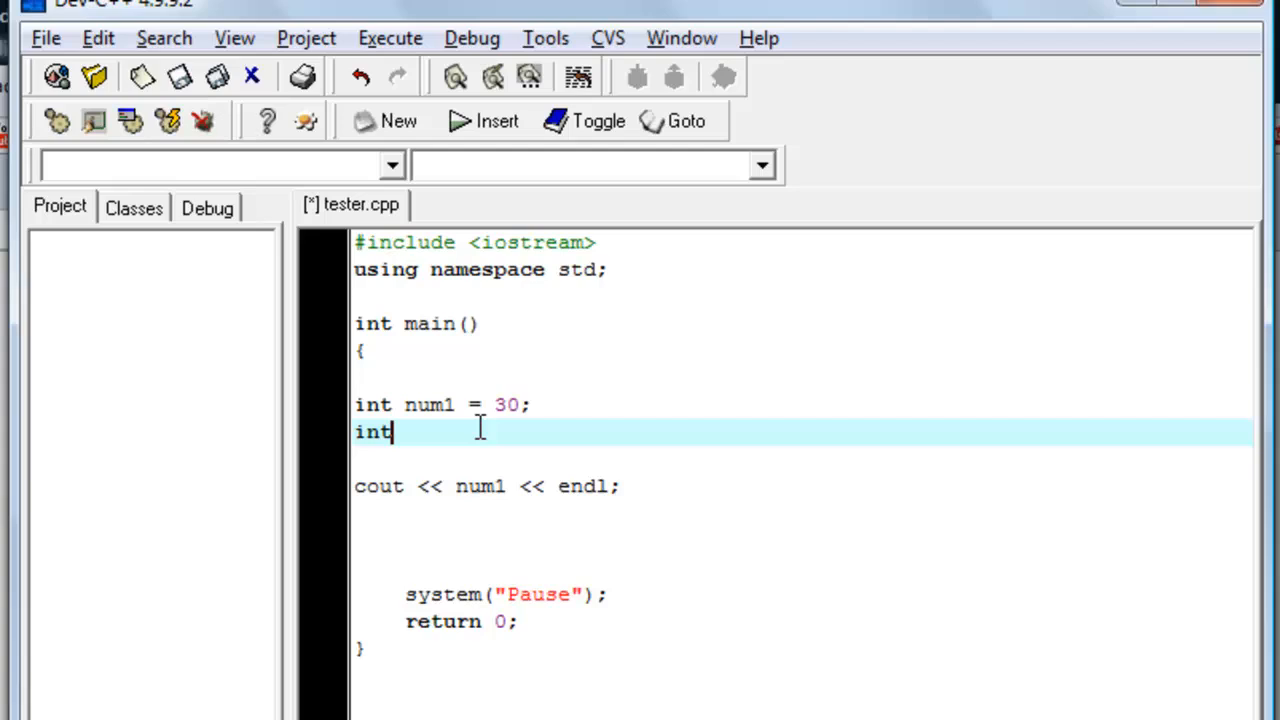
type("num")
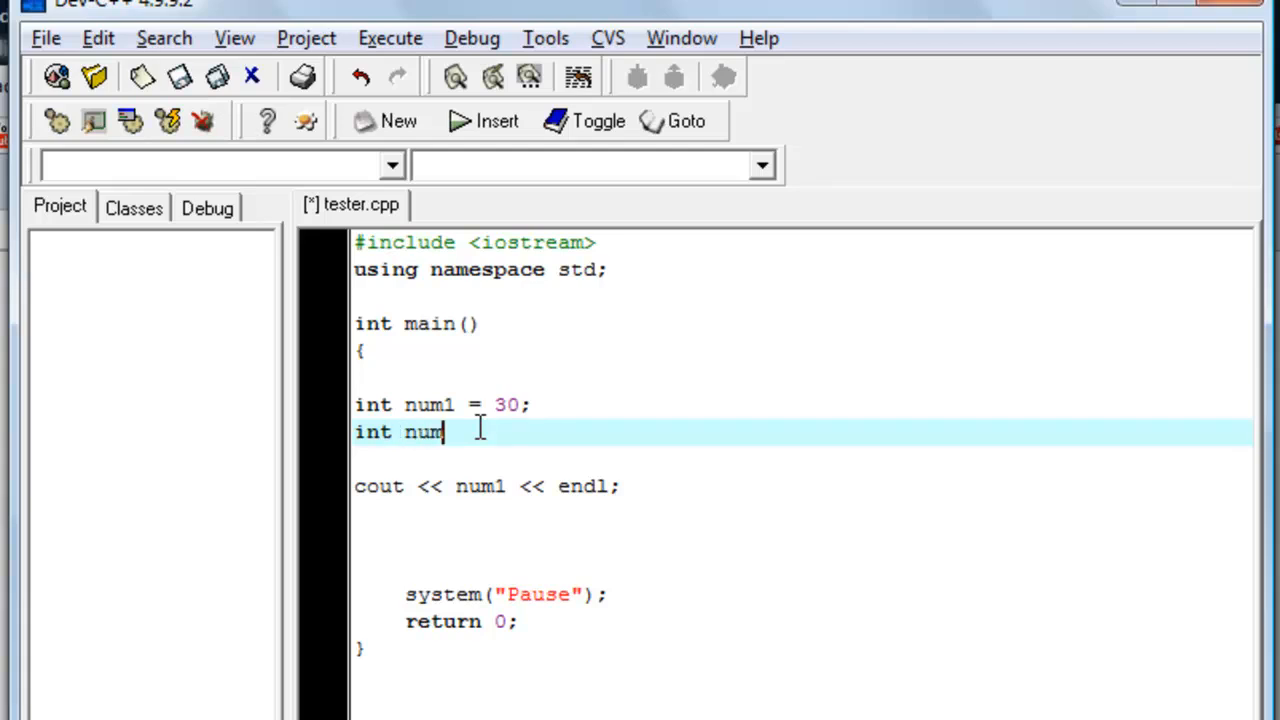
type("2 =")
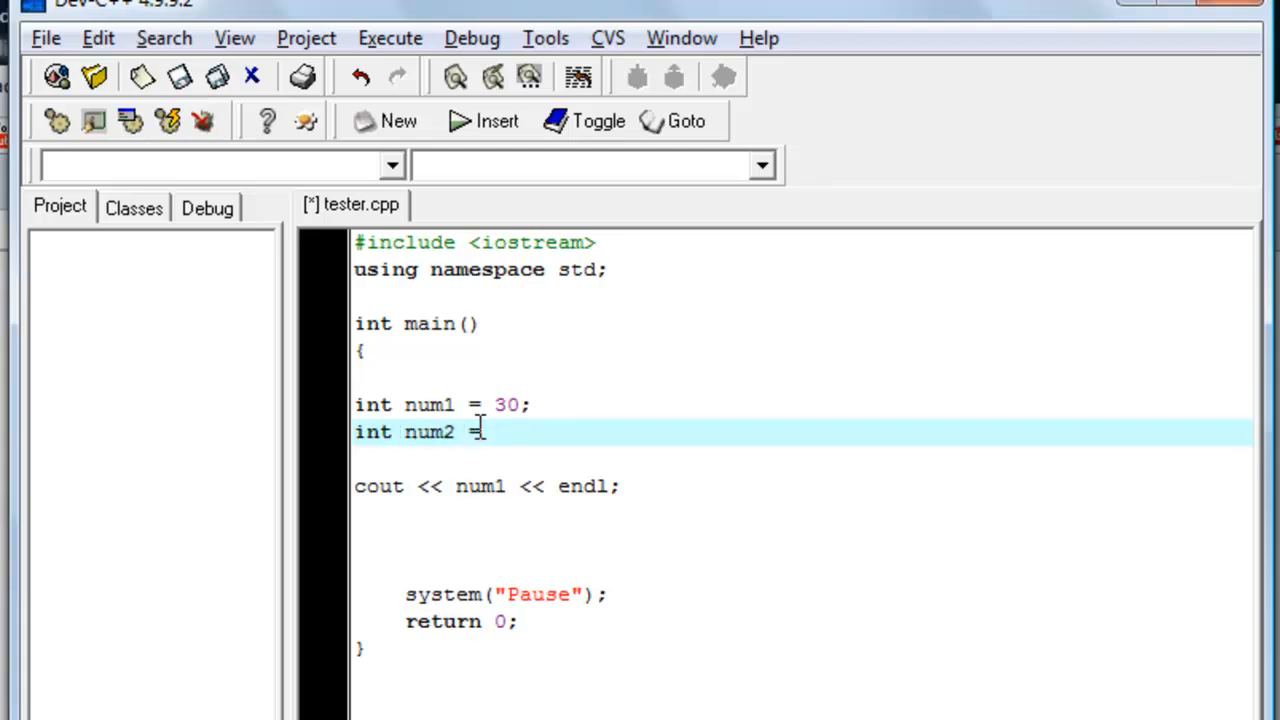
type("20")
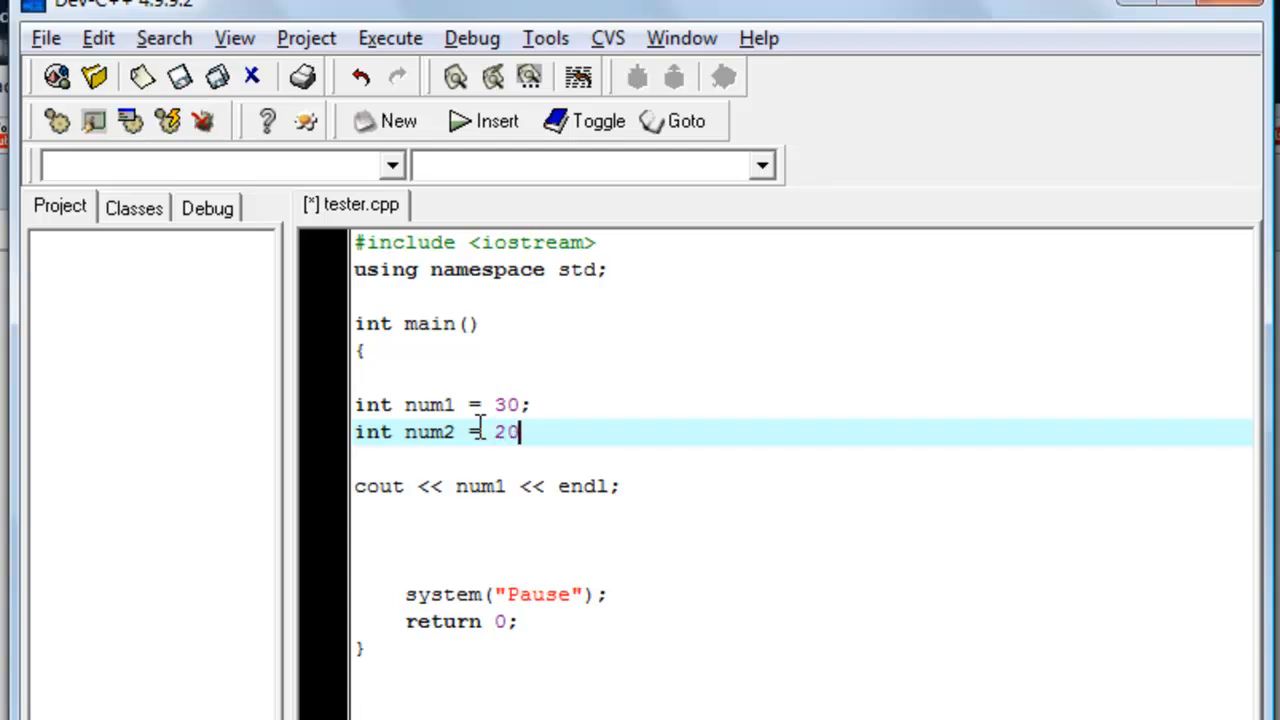
type(";")
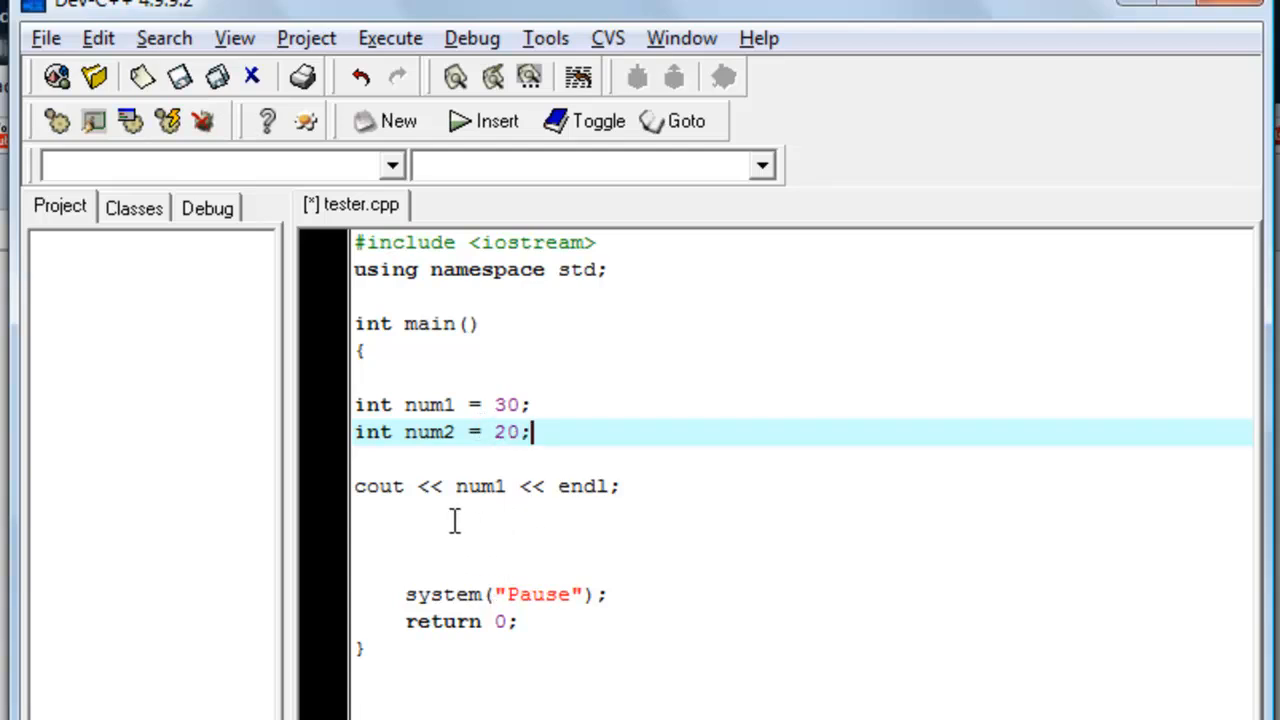
mouse_move(510, 490)
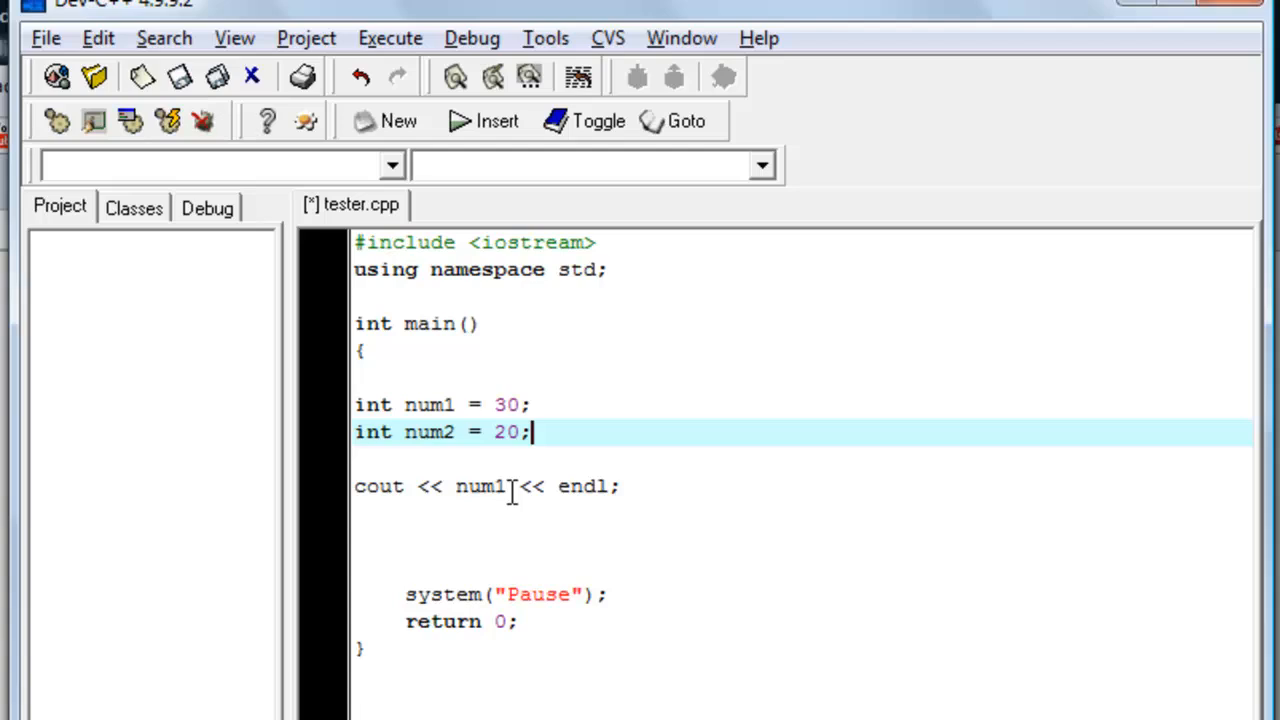
Step: Change the output to cout << num1 + num2 << endl;
left_click(512, 486)
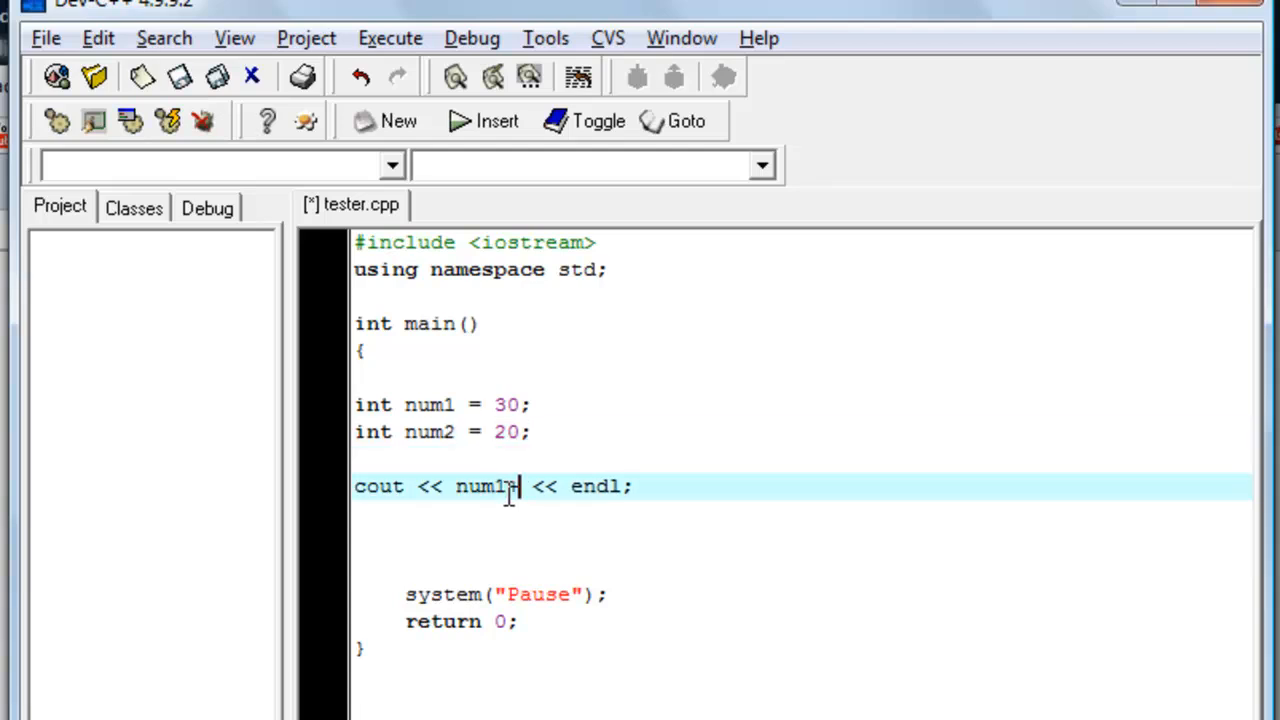
type("+num2")
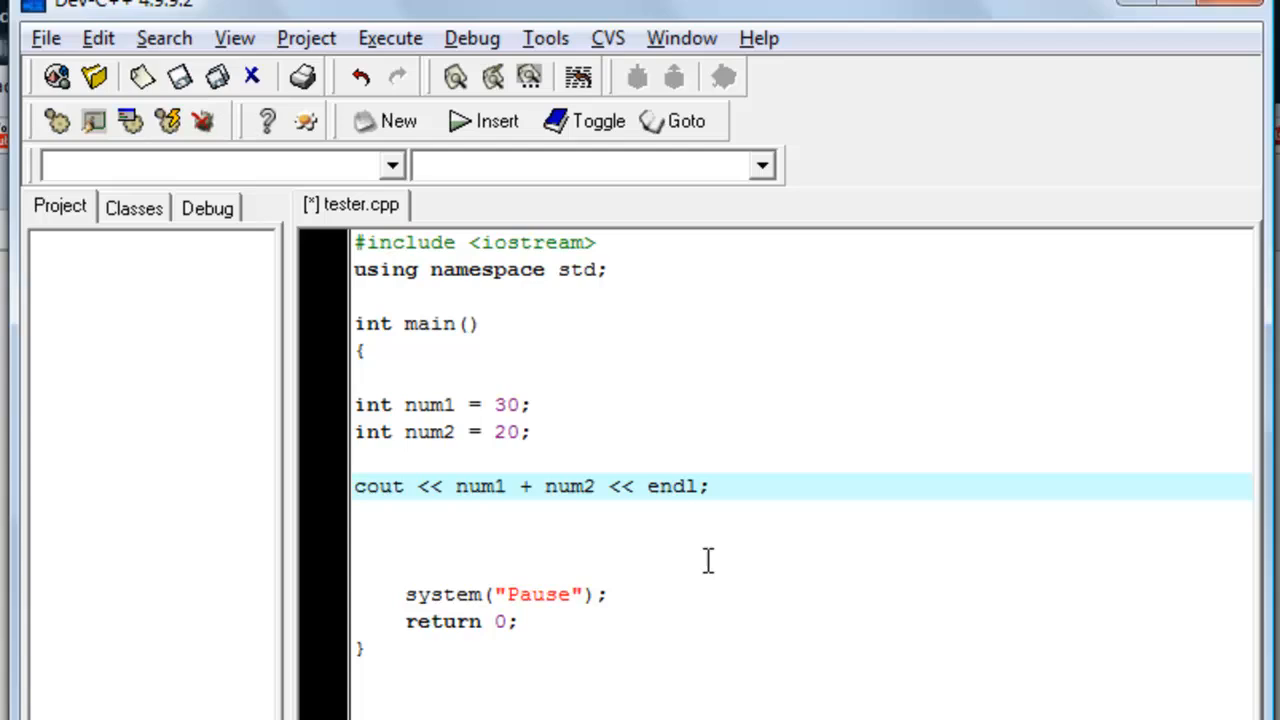
mouse_move(614, 414)
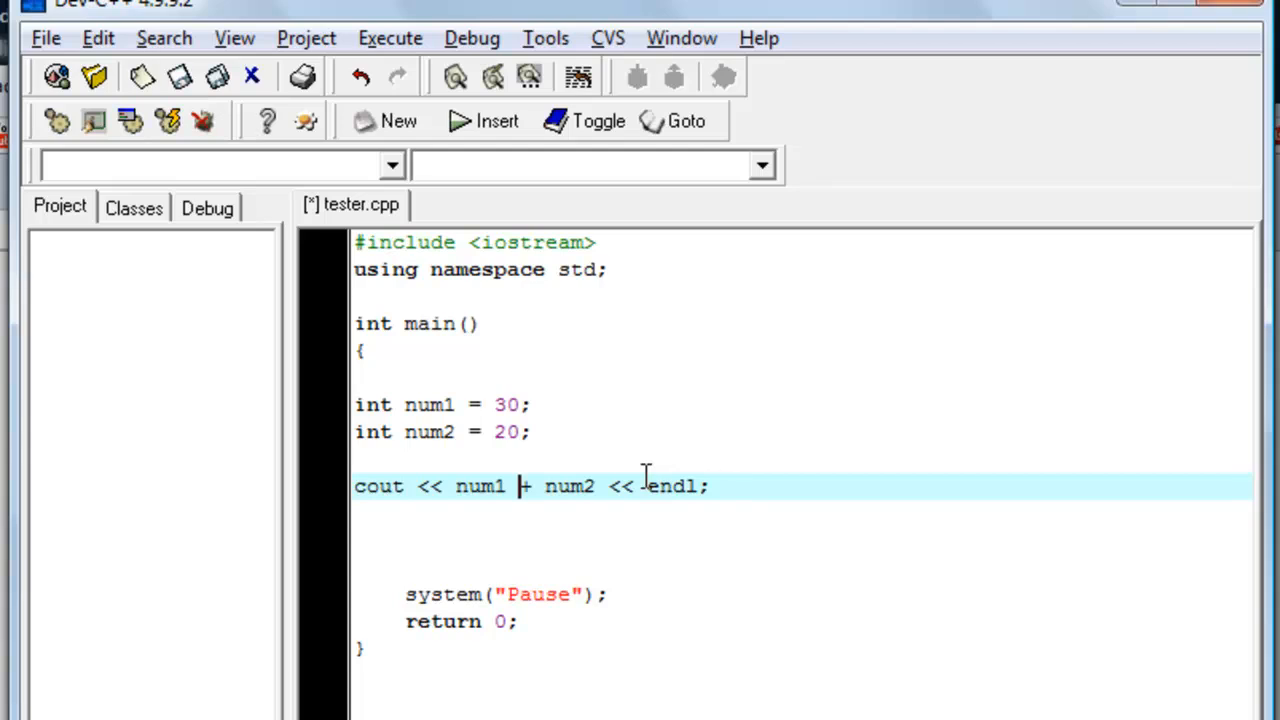
Step: Compile and run tester.cpp via Execute so the console prints 50
left_click(388, 38)
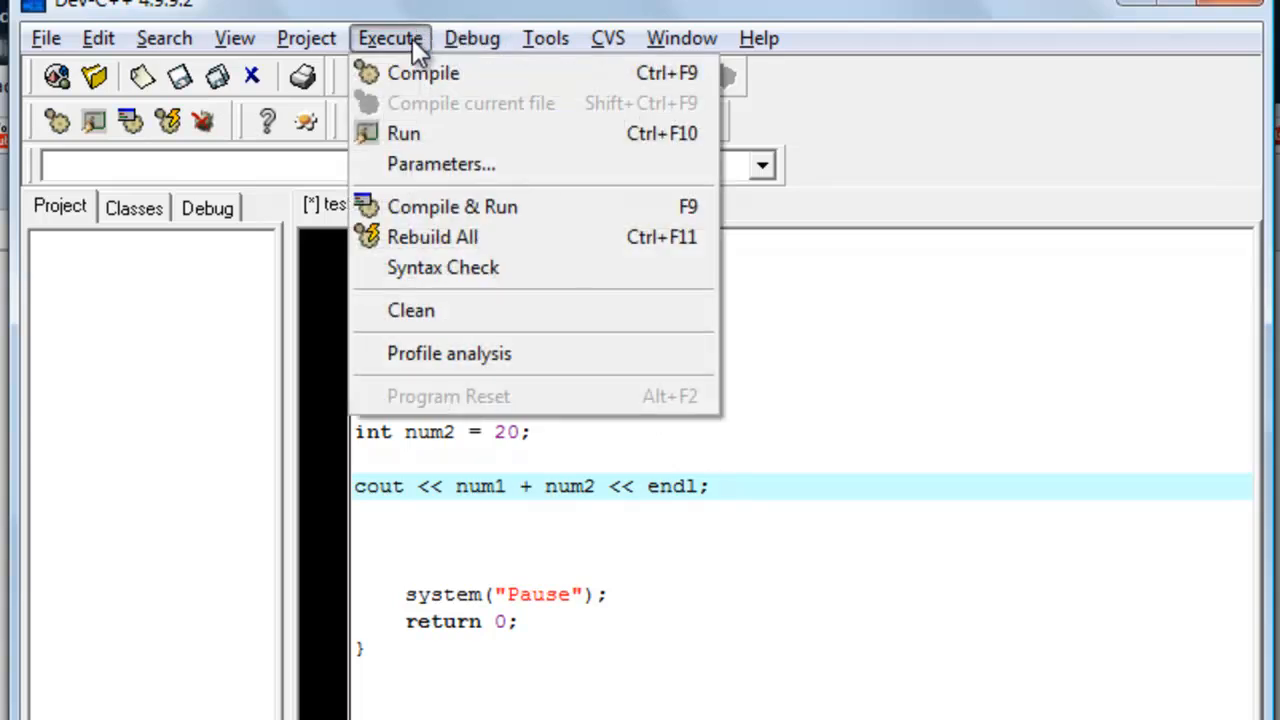
left_click(422, 72)
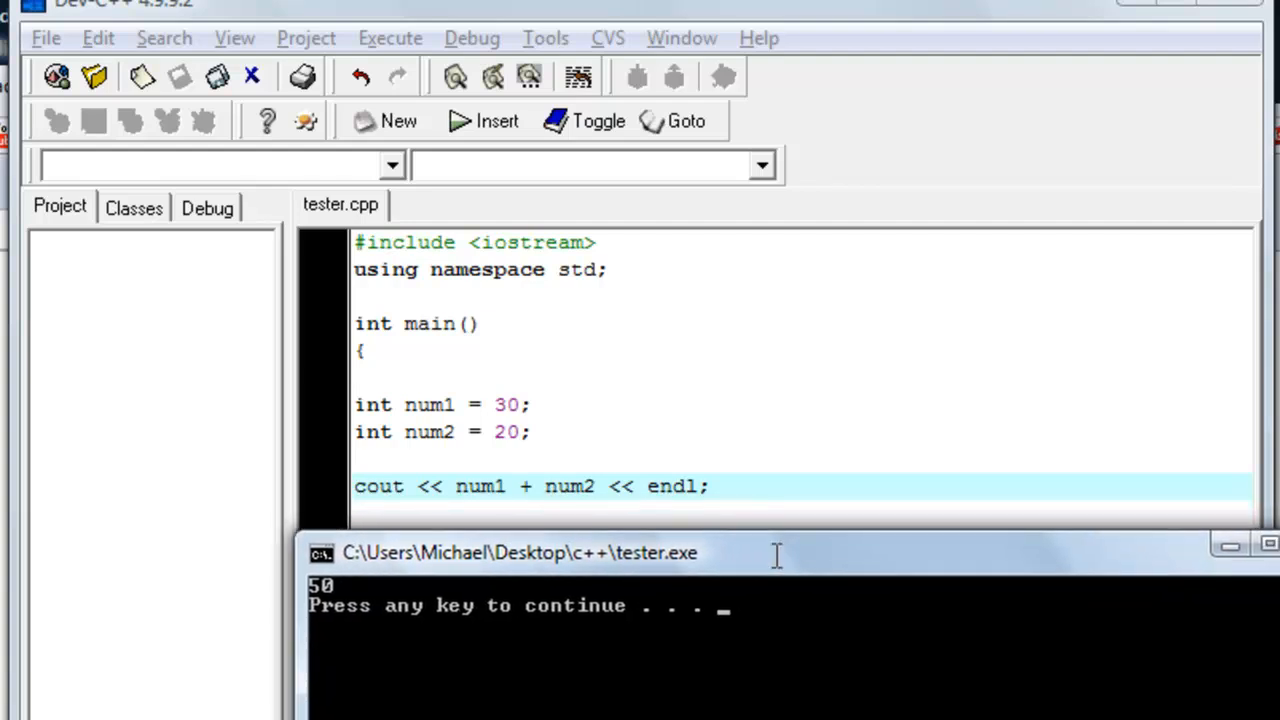
mouse_move(356, 578)
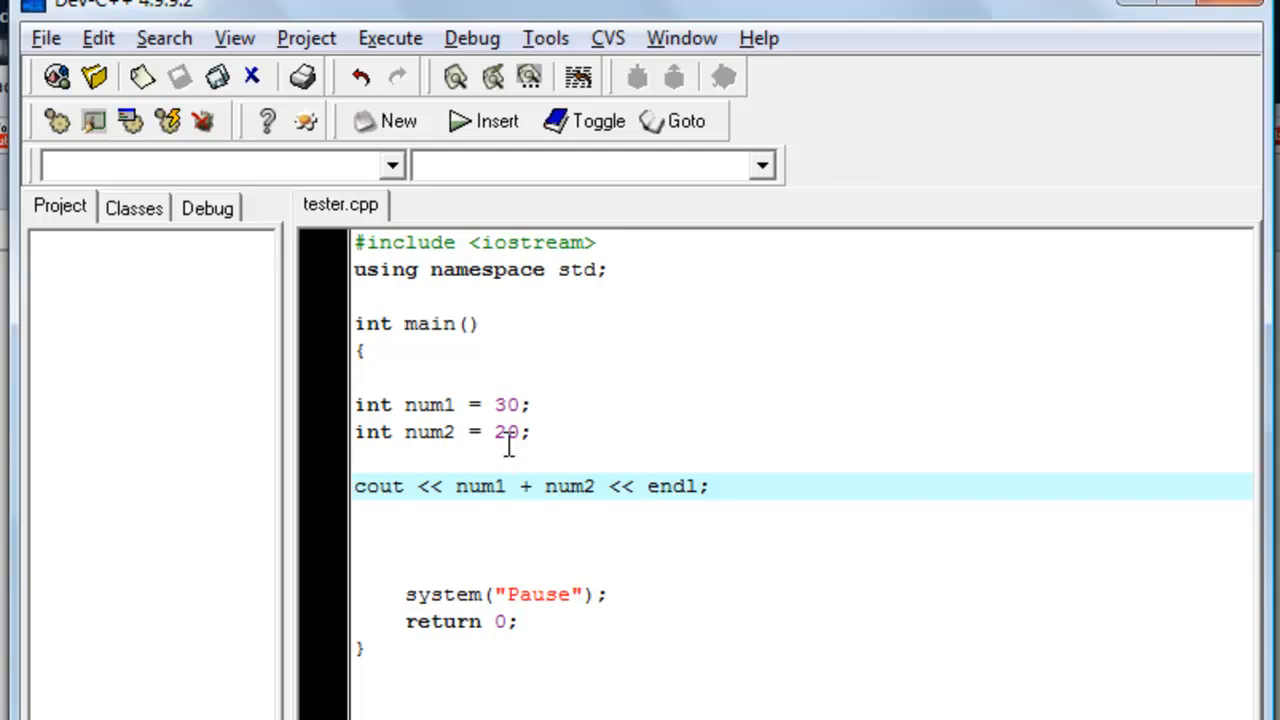
mouse_move(604, 496)
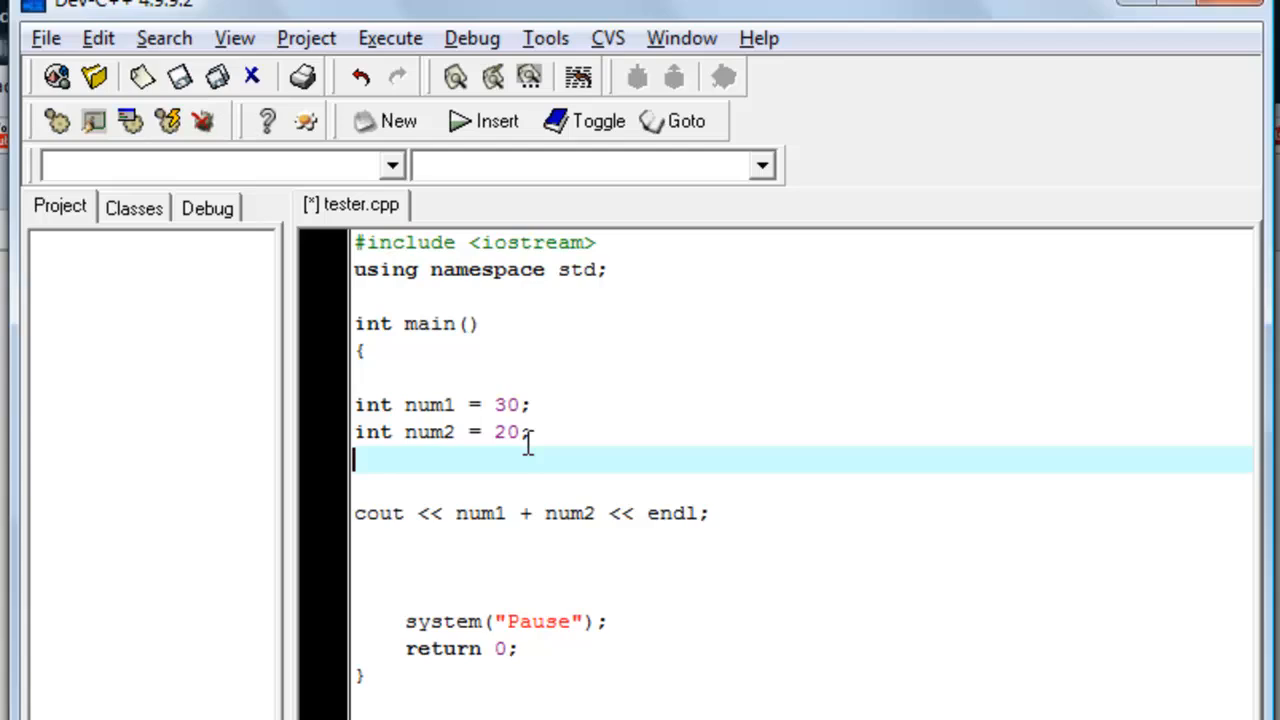
Step: Declare int num3 = 999; and extend the cout line to num1 + num2 + num3
type("int")
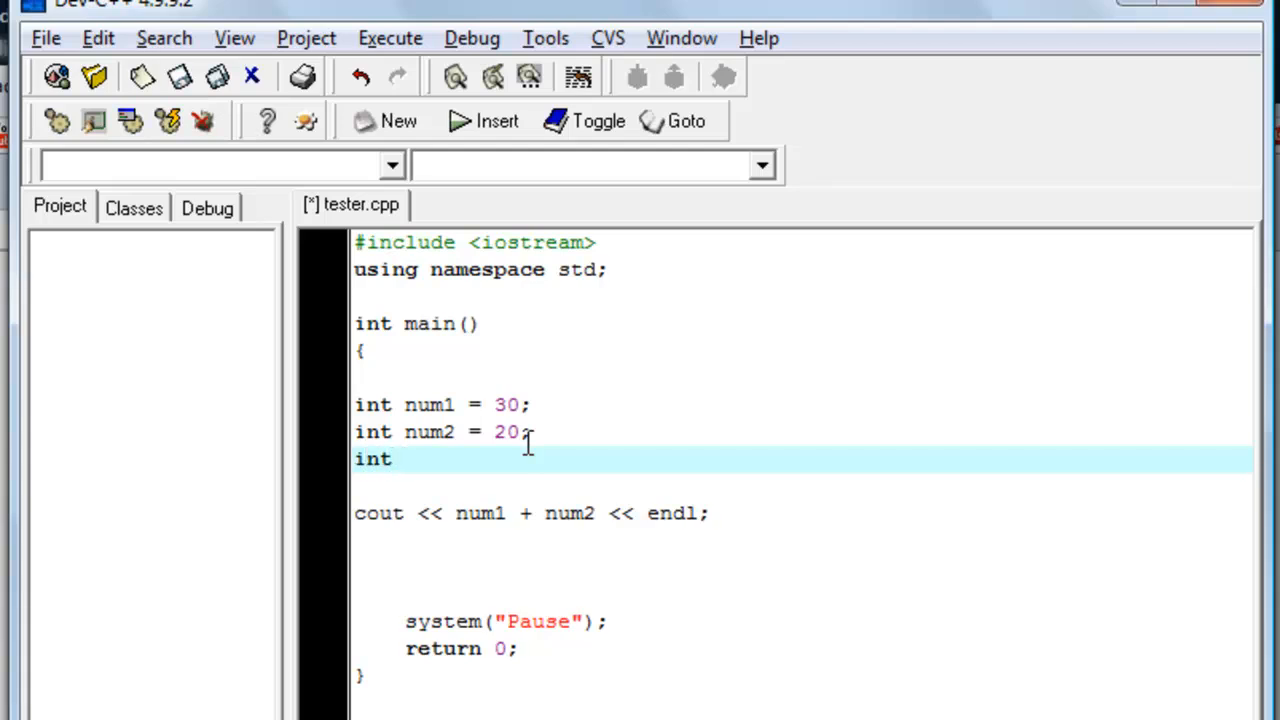
type("num3 =")
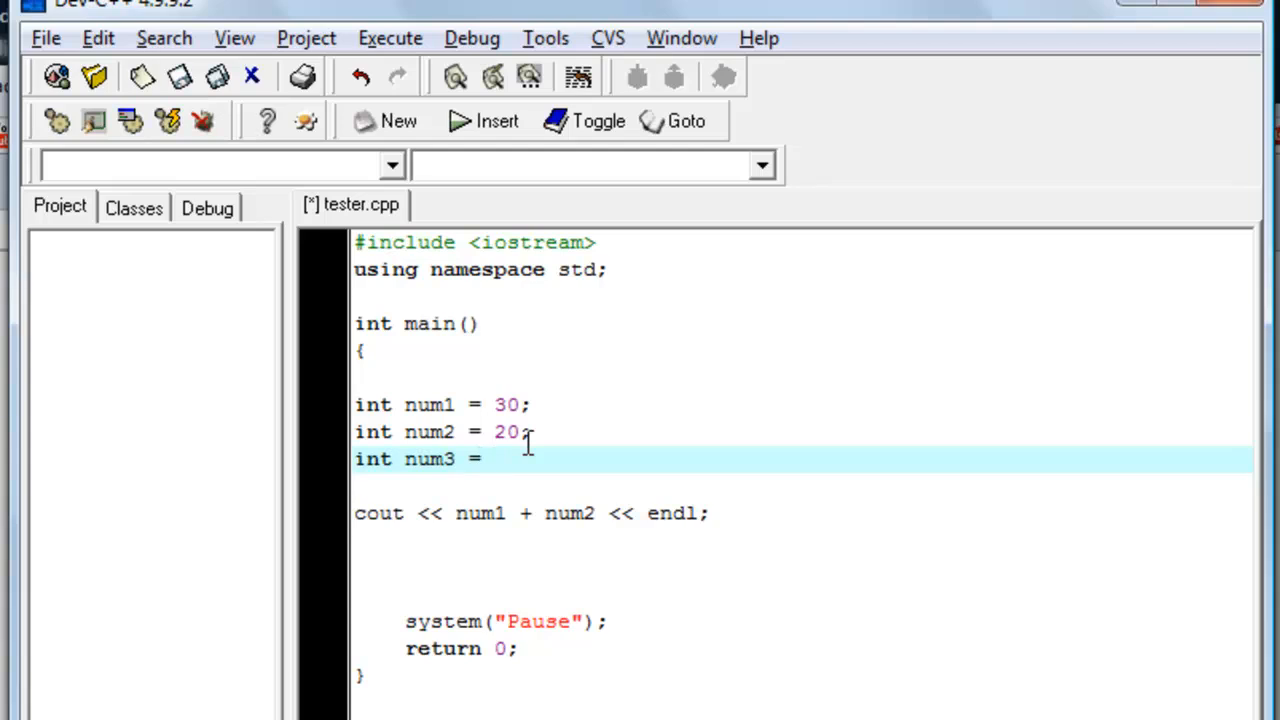
type("999")
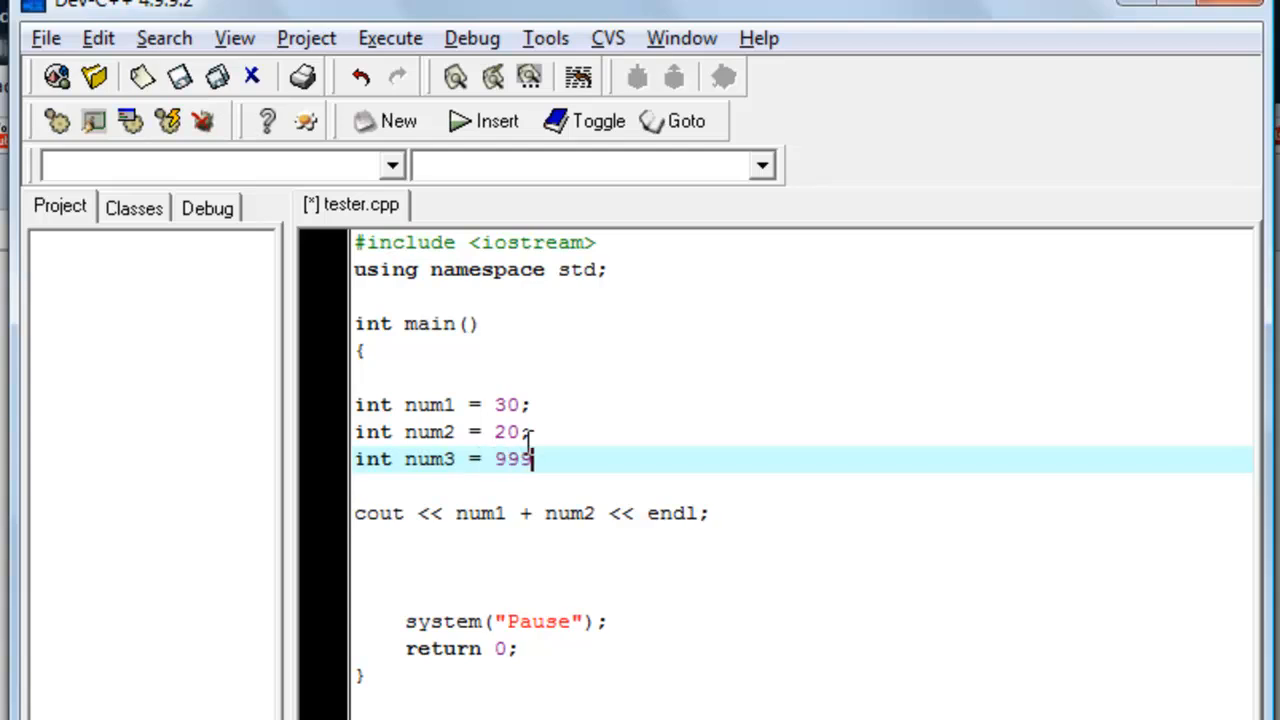
type(";")
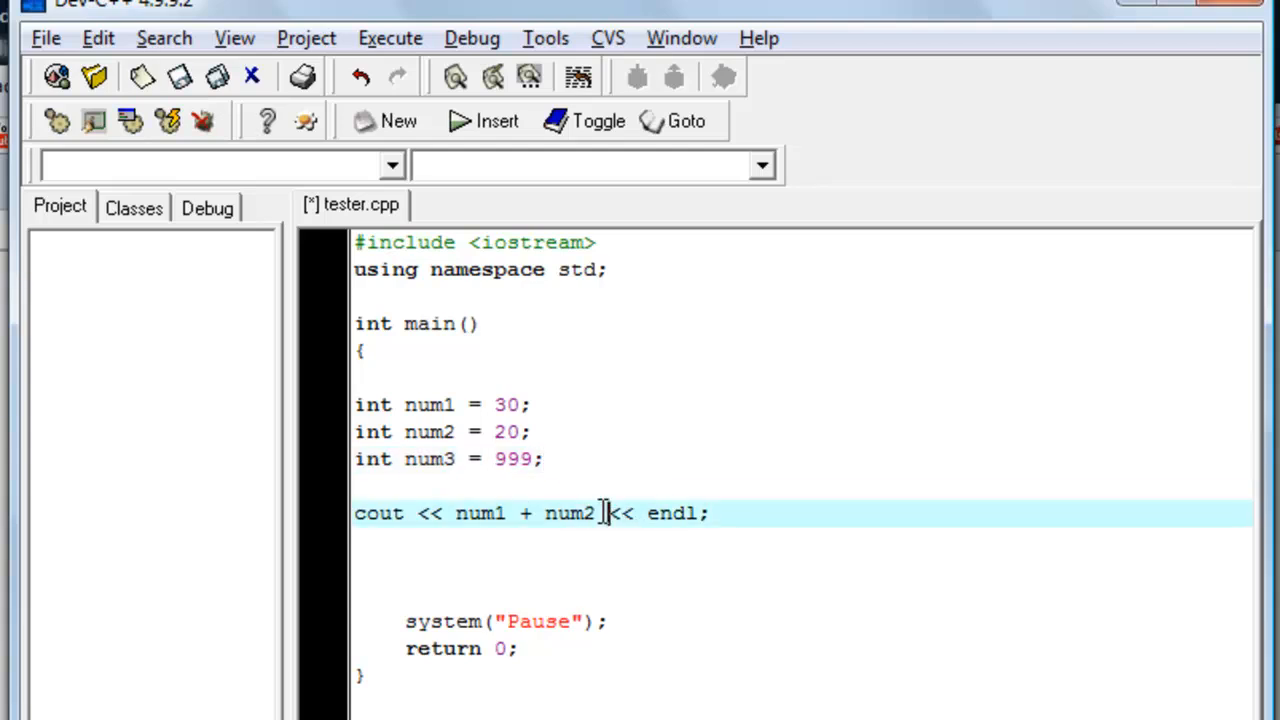
type("+")
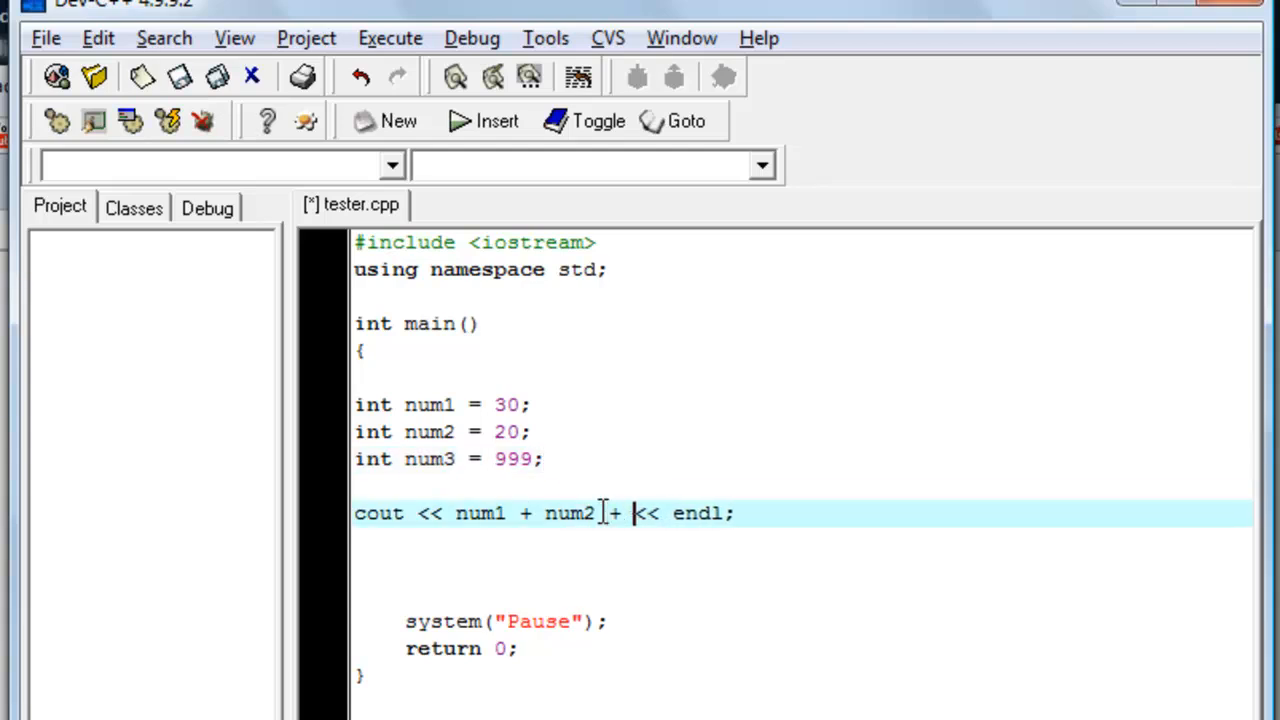
type("num3")
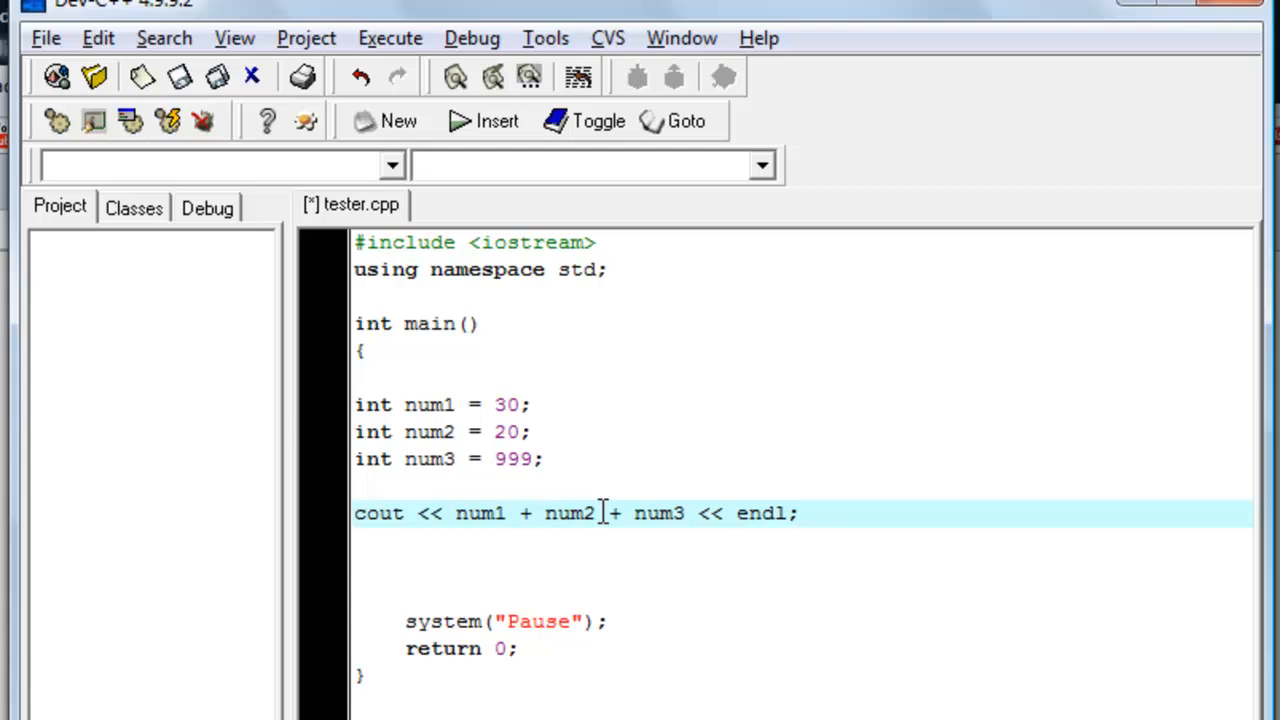
Step: Compile and run the three-number tester.cpp so the console prints 1049
left_click(388, 38)
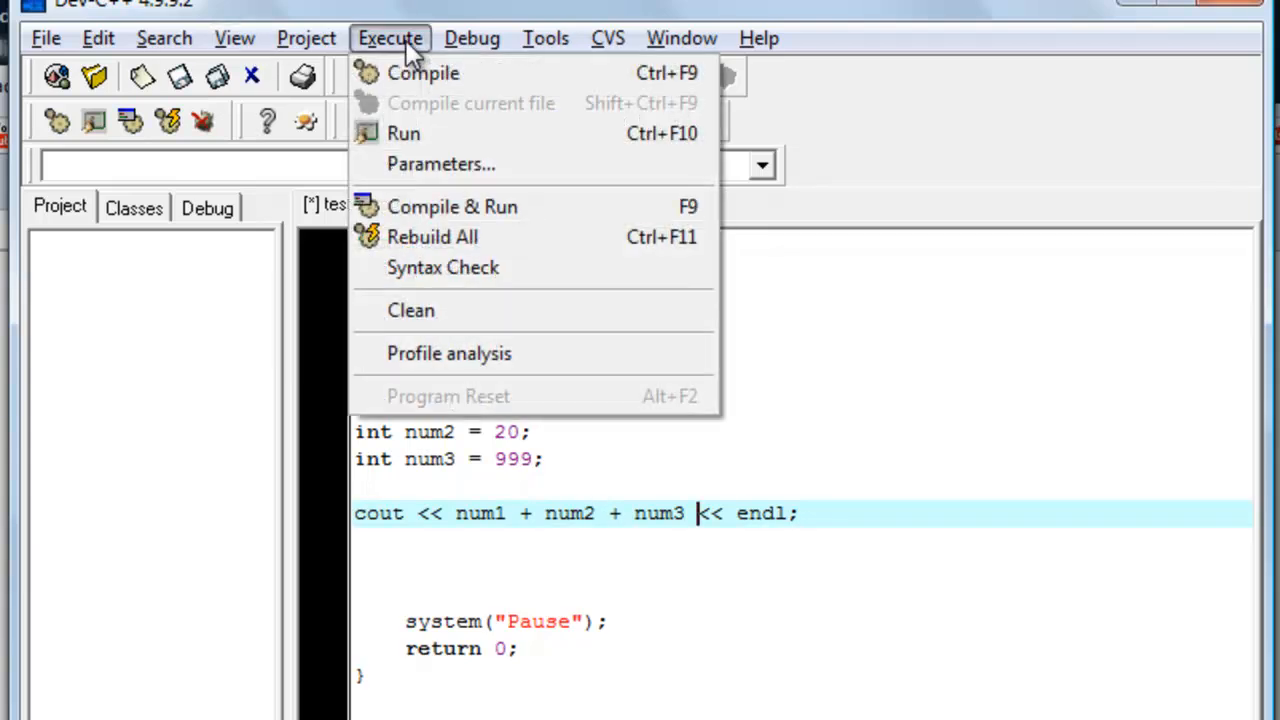
mouse_move(530, 206)
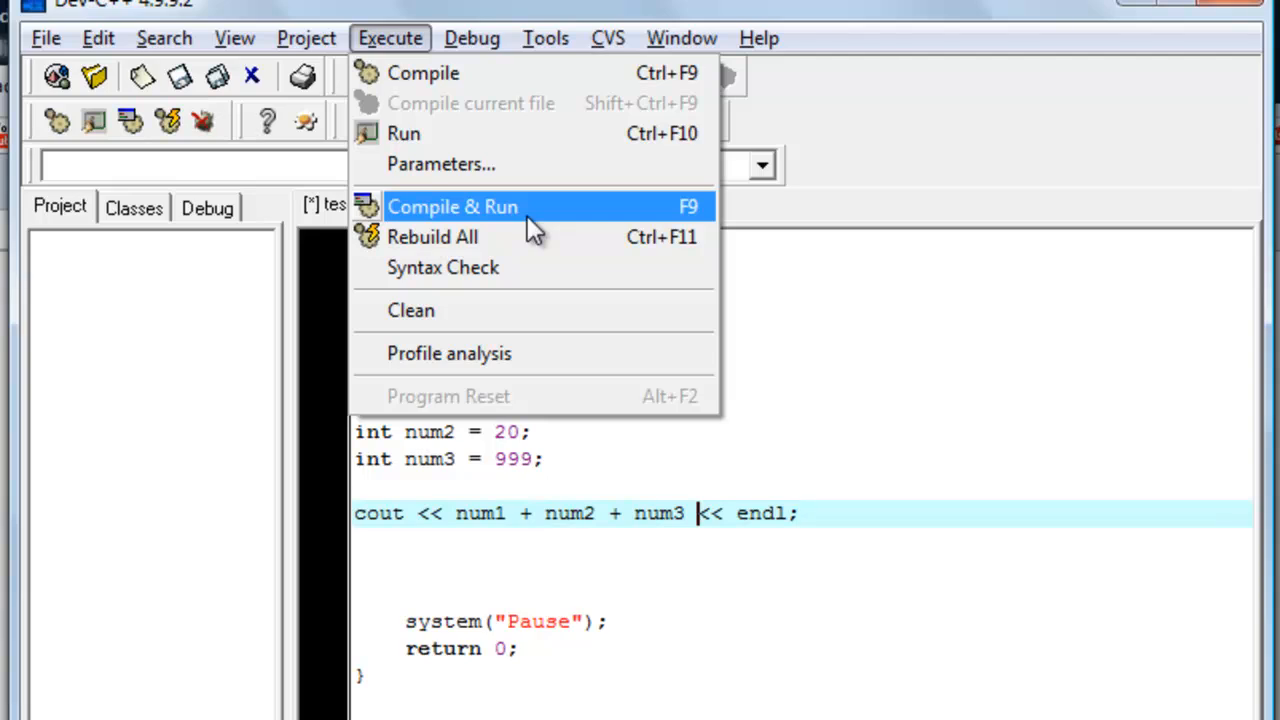
left_click(452, 206)
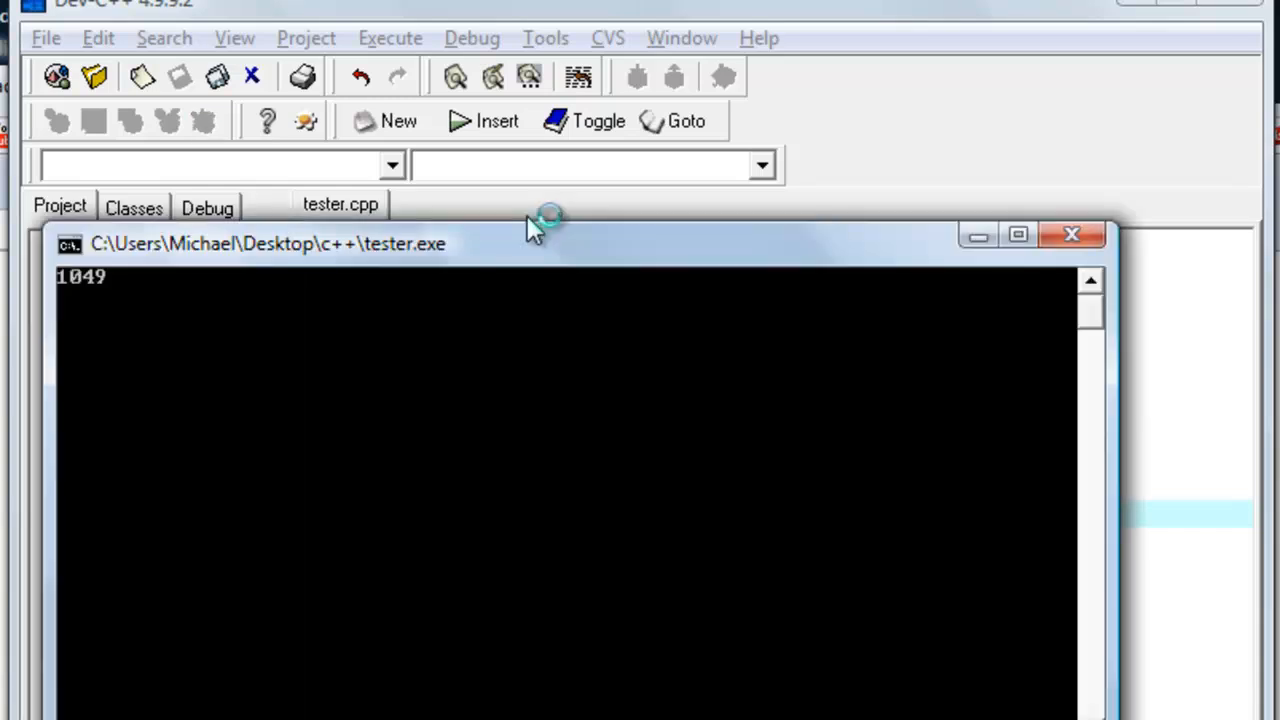
Step: Drag the tester.exe console window aside to see the source code
left_click_drag(540, 244, 710, 418)
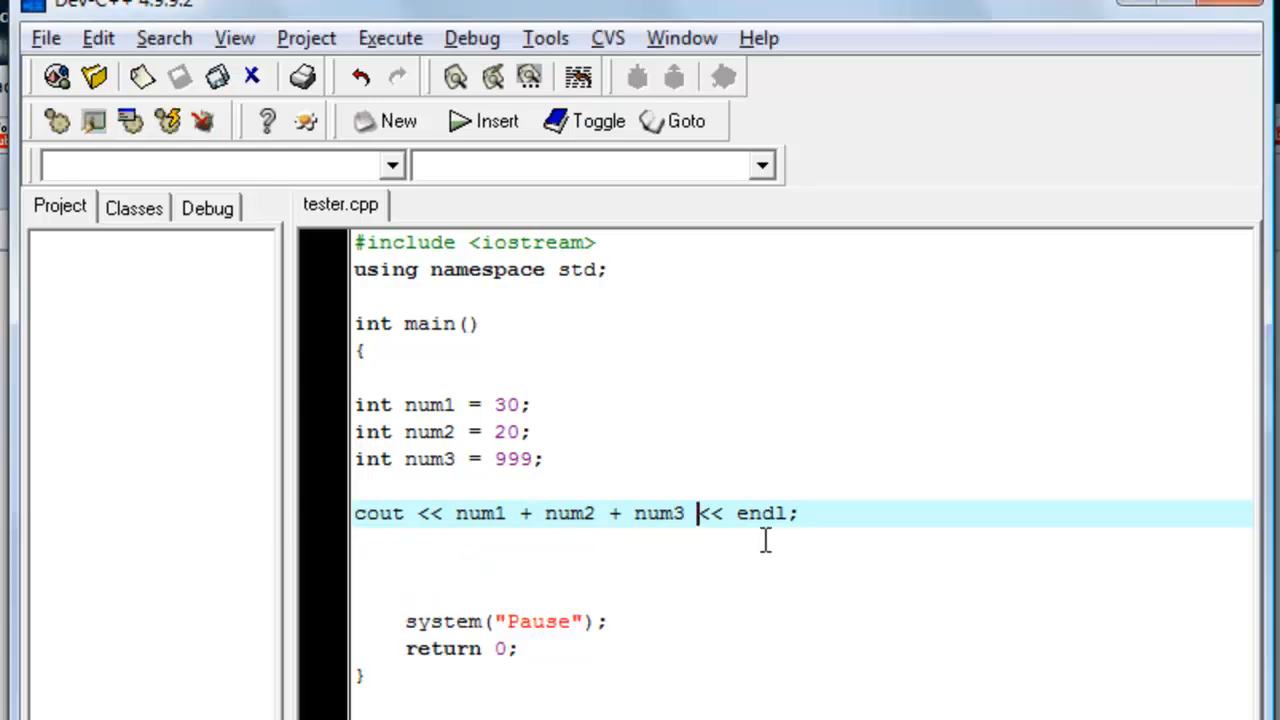
mouse_move(460, 512)
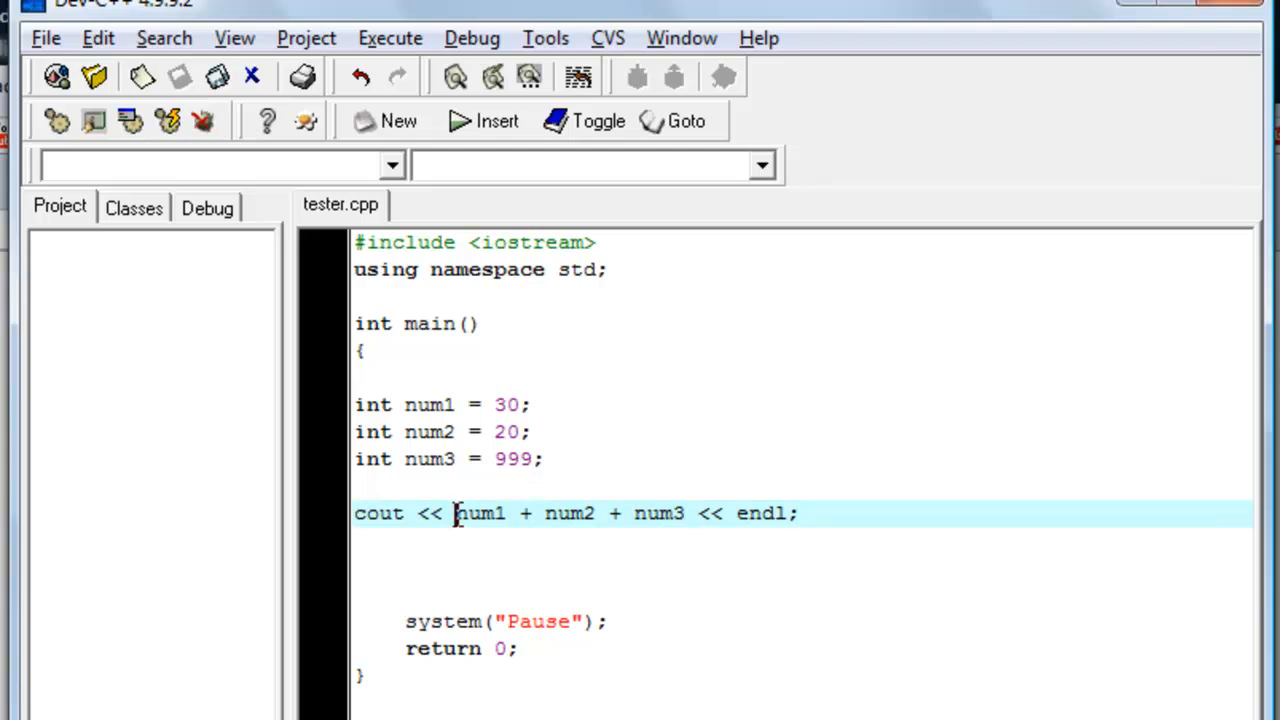
Step: Highlight num1 and num3 in the cout line, then place the cursor after int num1 = 30;
double_click(480, 512)
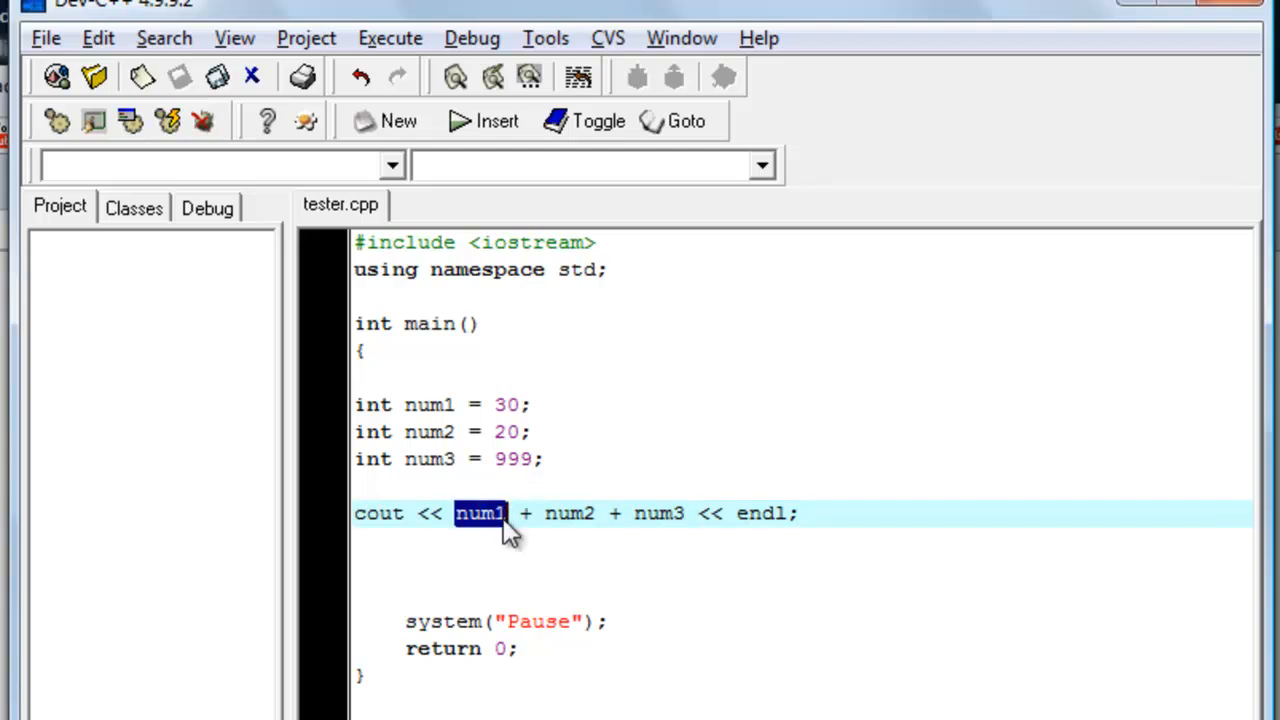
left_click(528, 512)
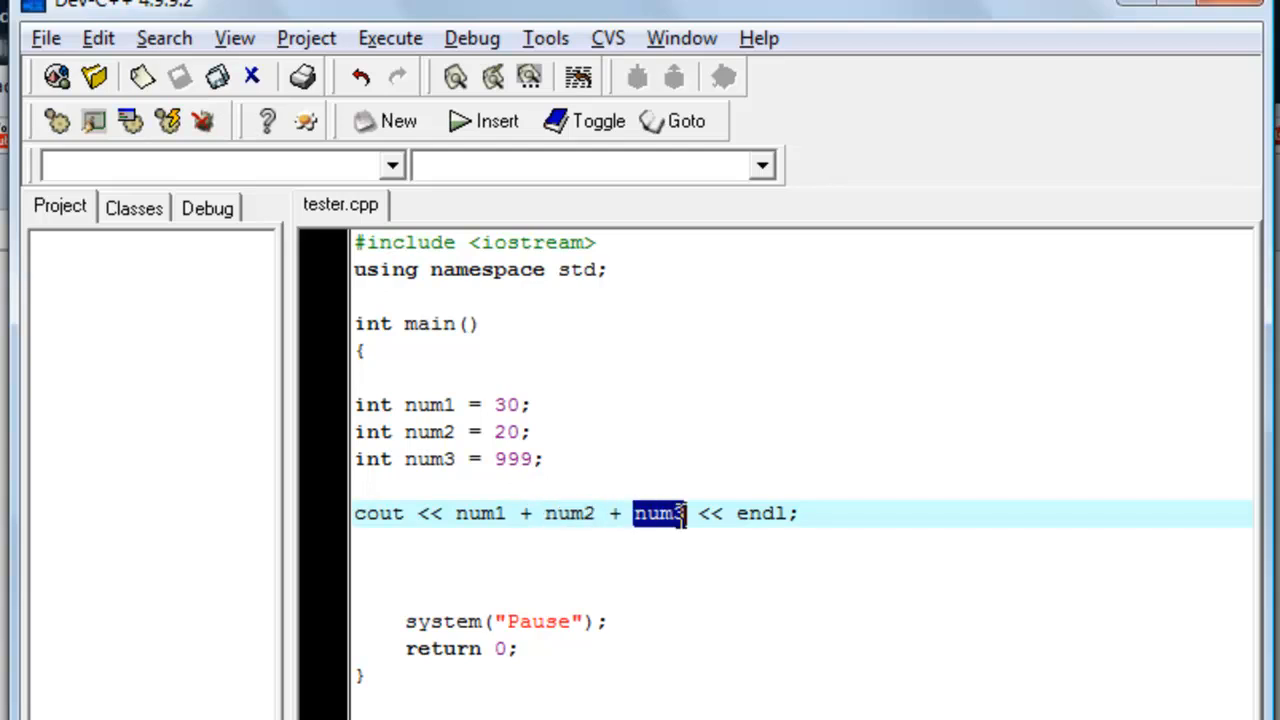
mouse_move(684, 530)
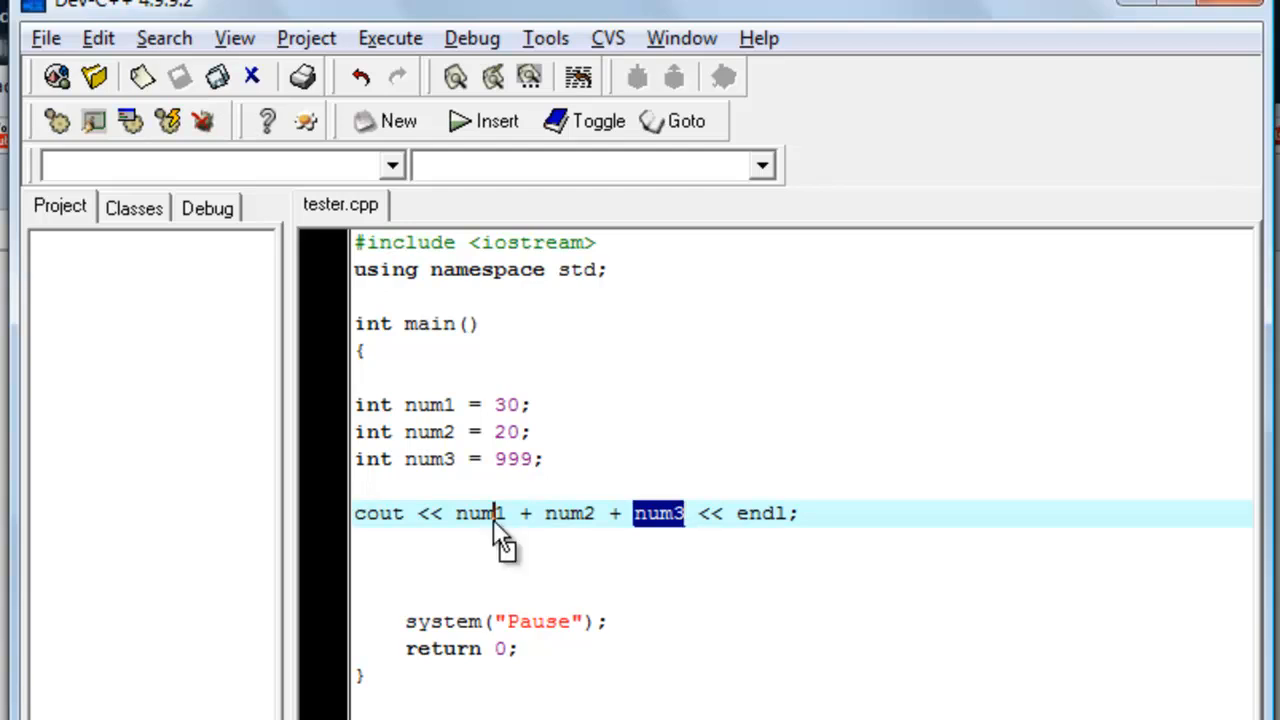
mouse_move(678, 572)
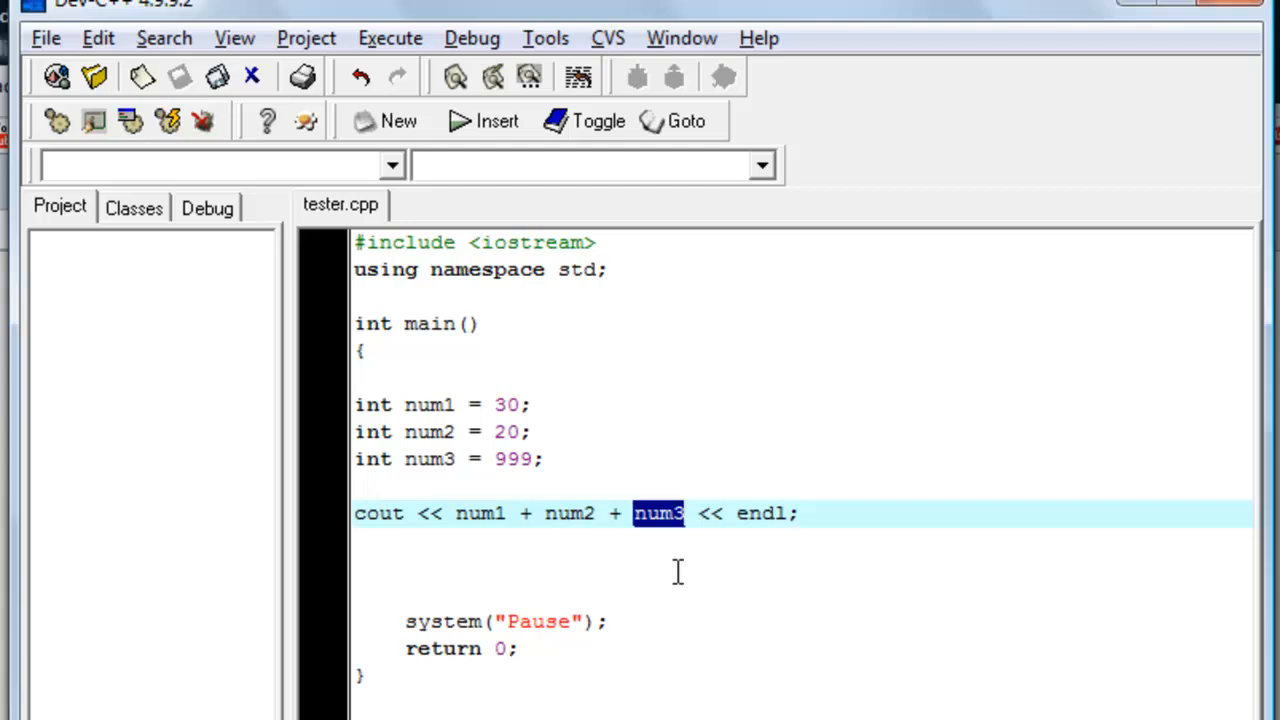
left_click(680, 570)
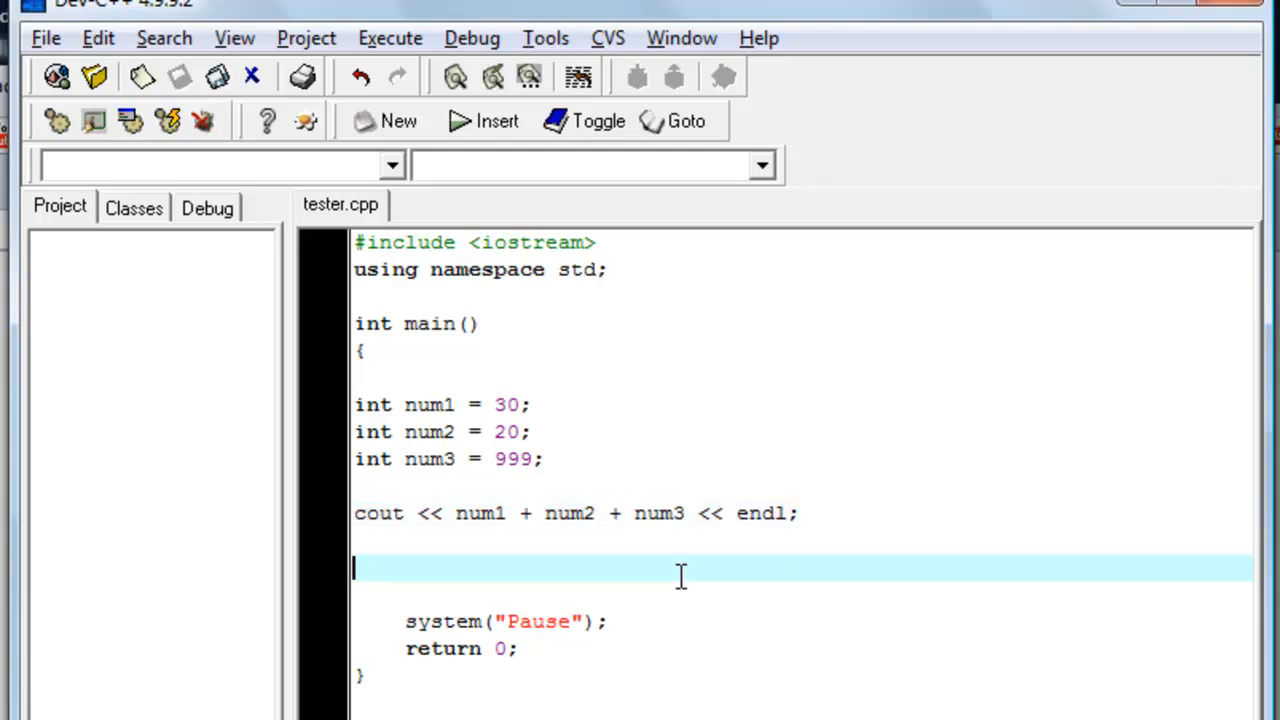
left_click(620, 404)
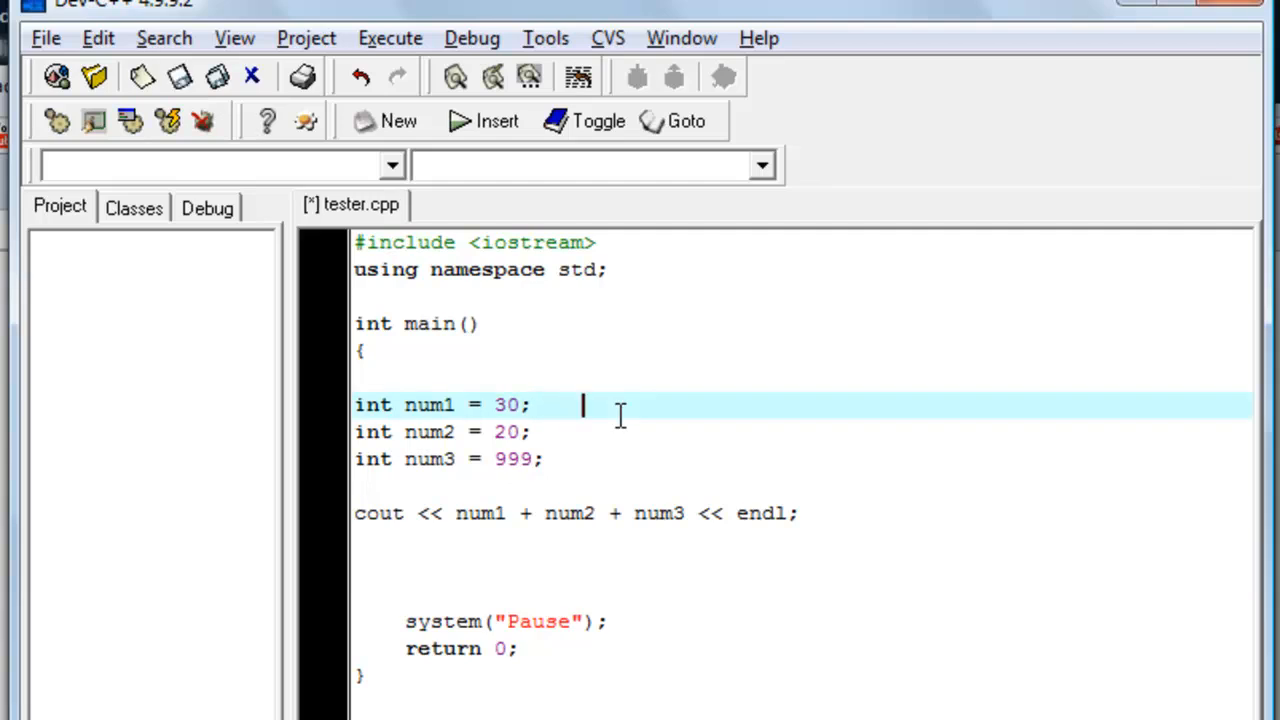
type("r")
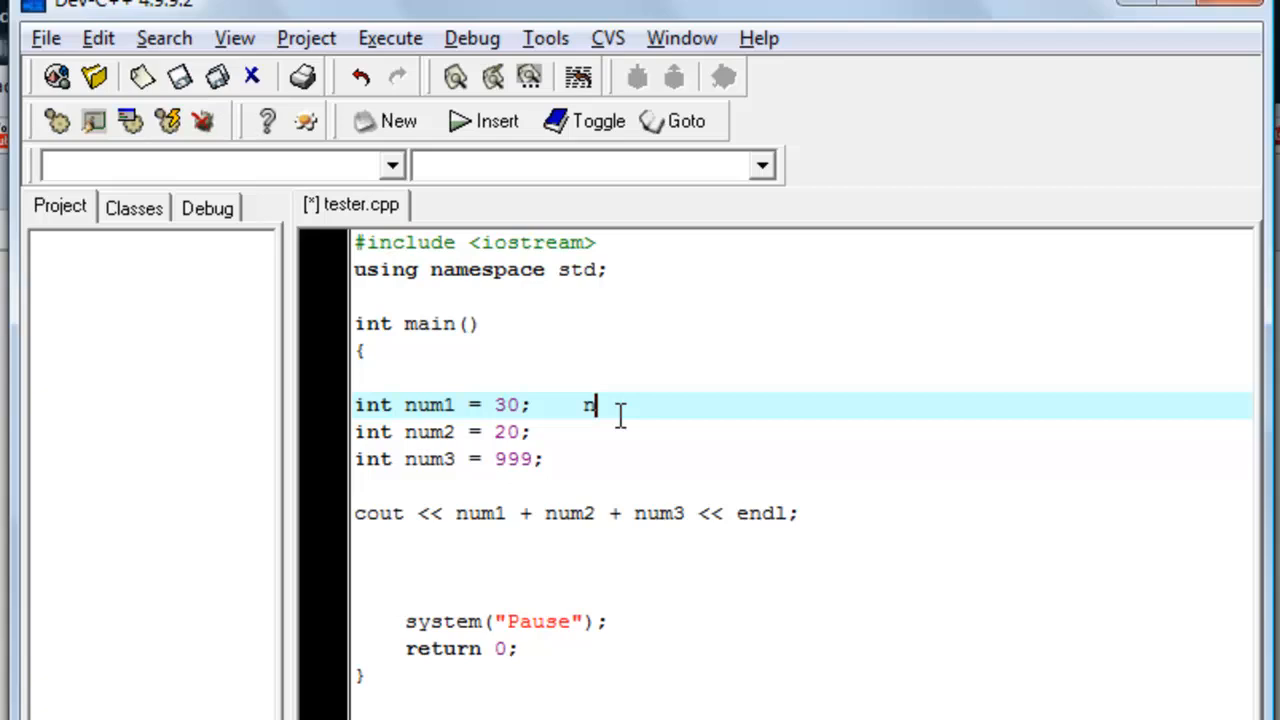
type("um1 =")
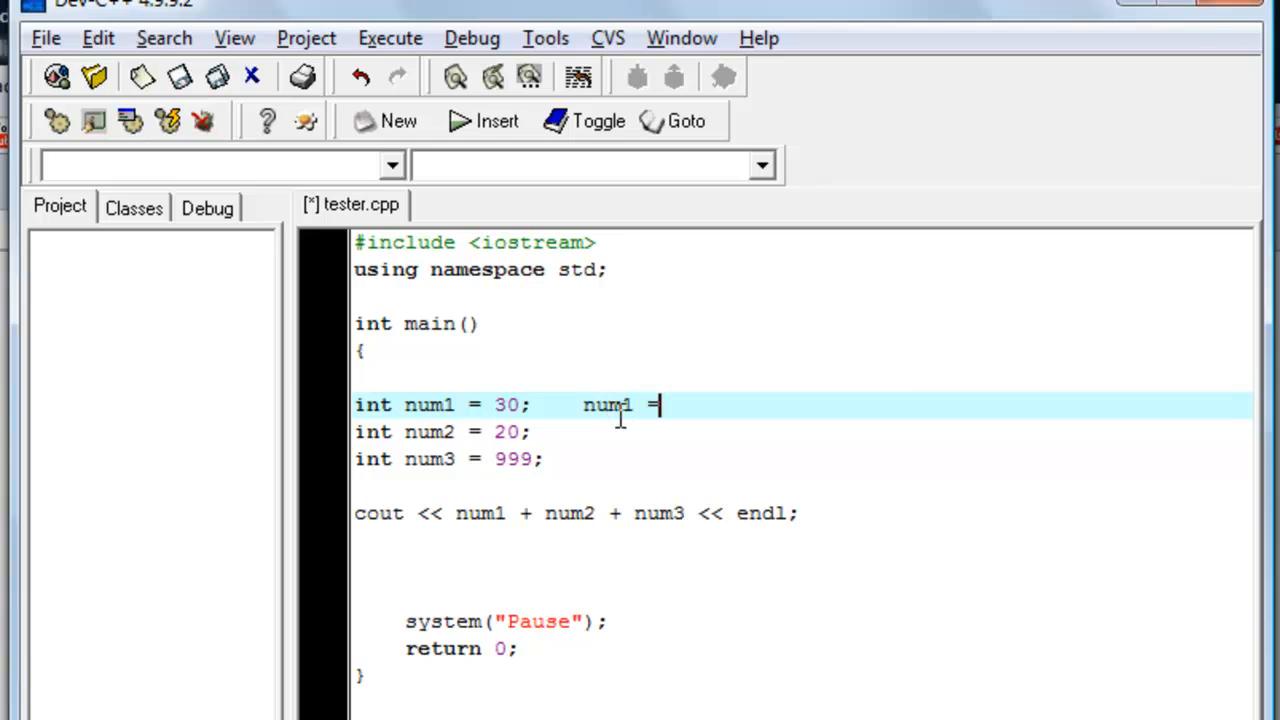
type("30 aka")
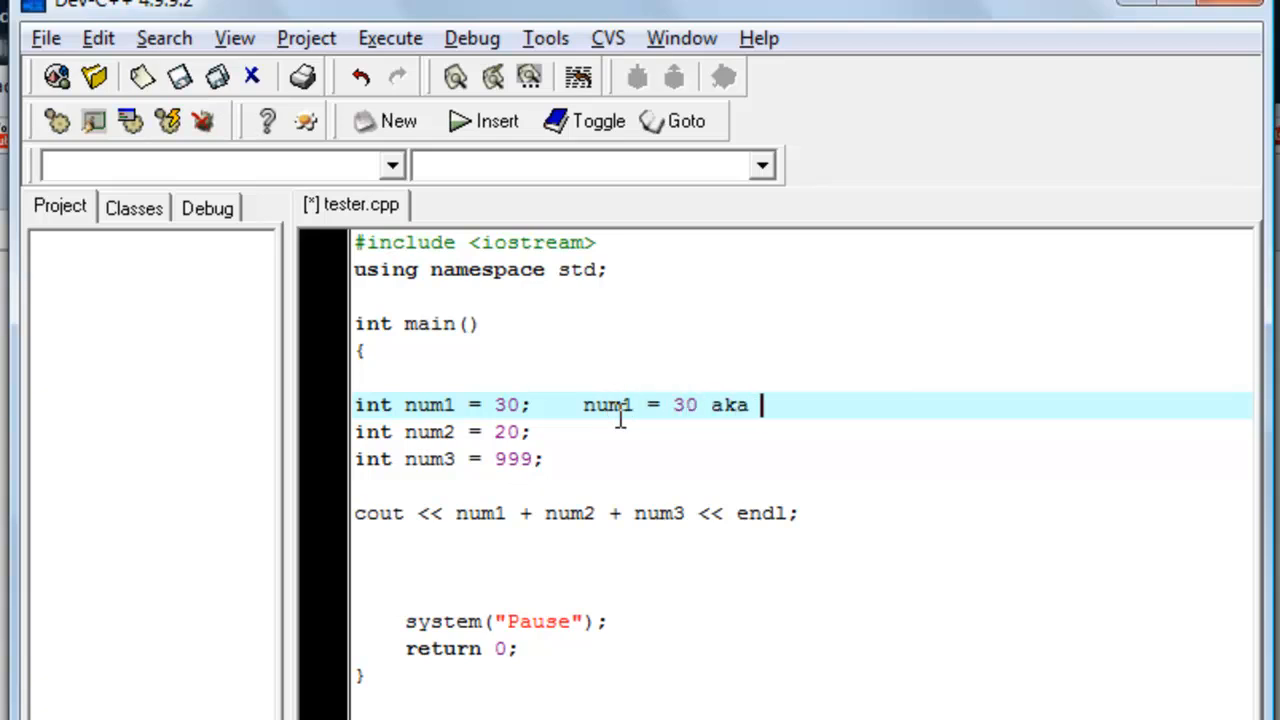
type("num1")
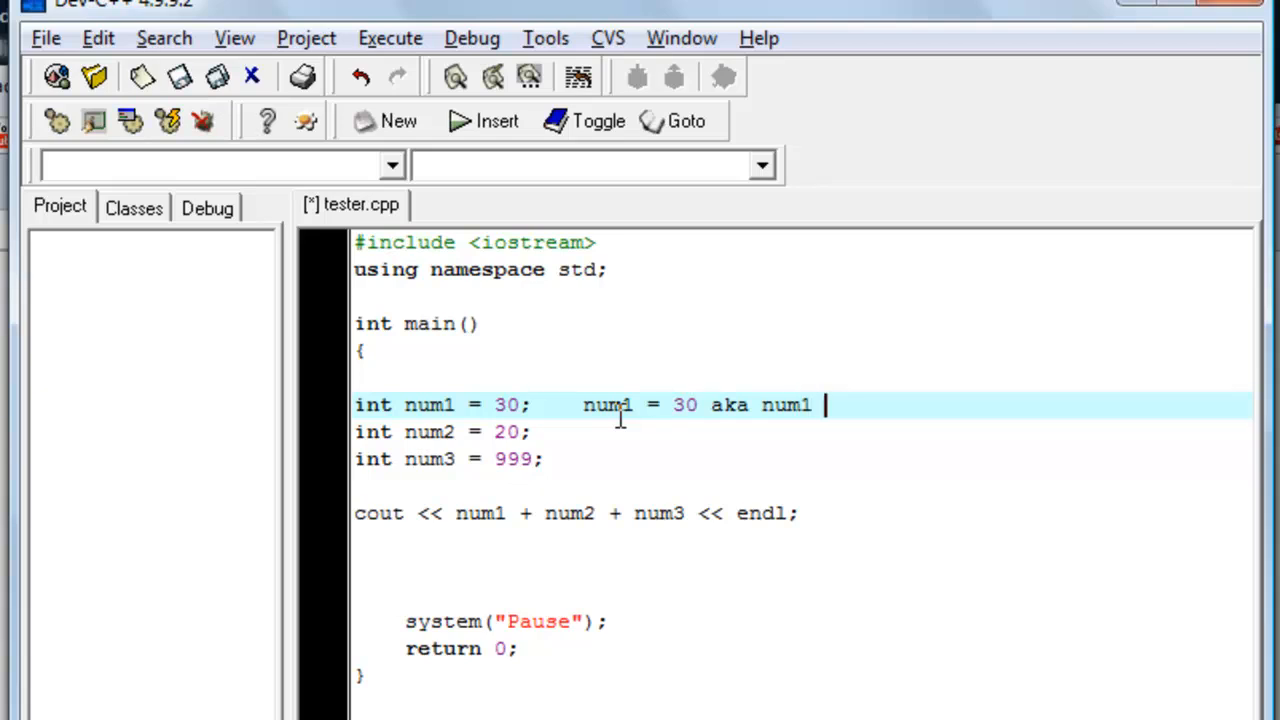
type("is 30")
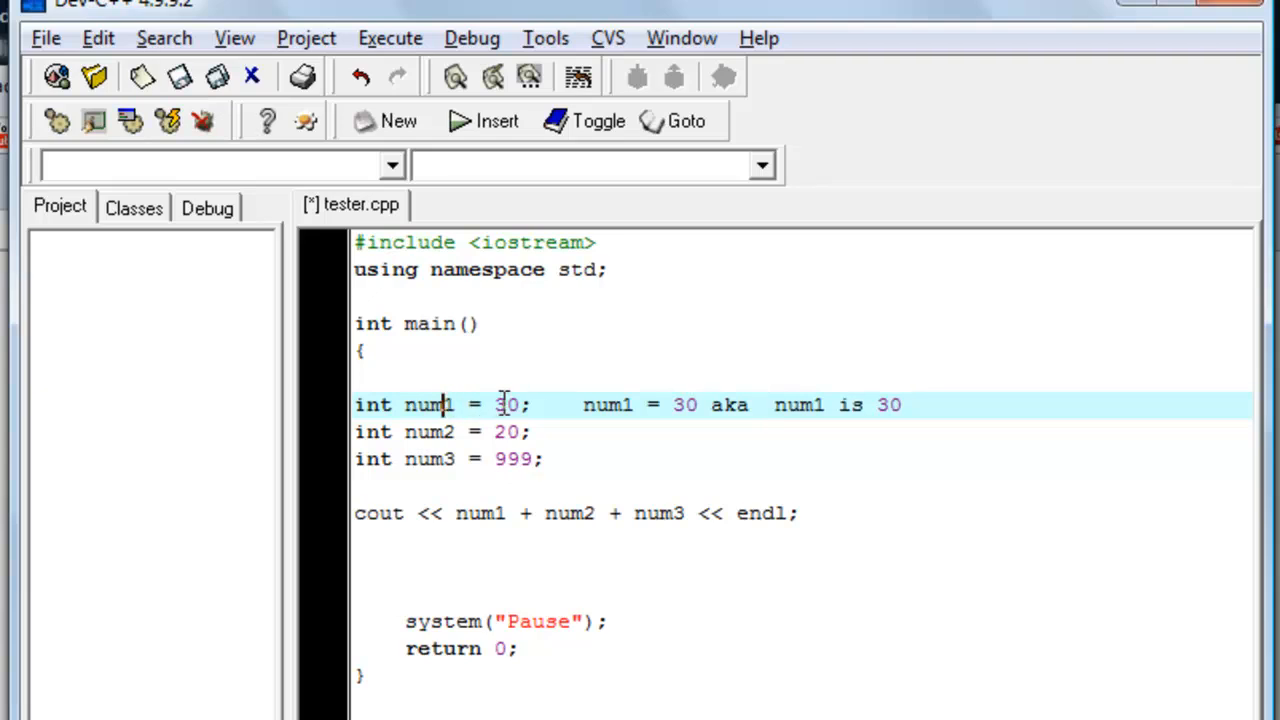
mouse_move(418, 404)
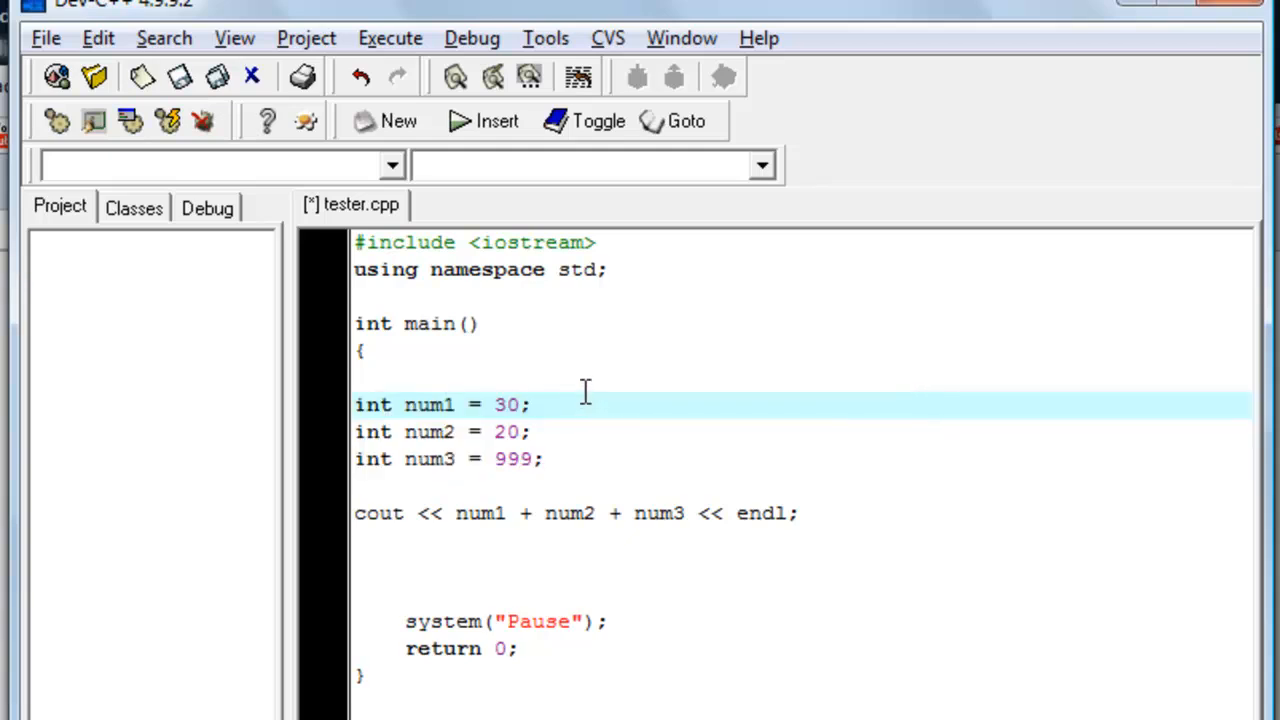
mouse_move(584, 400)
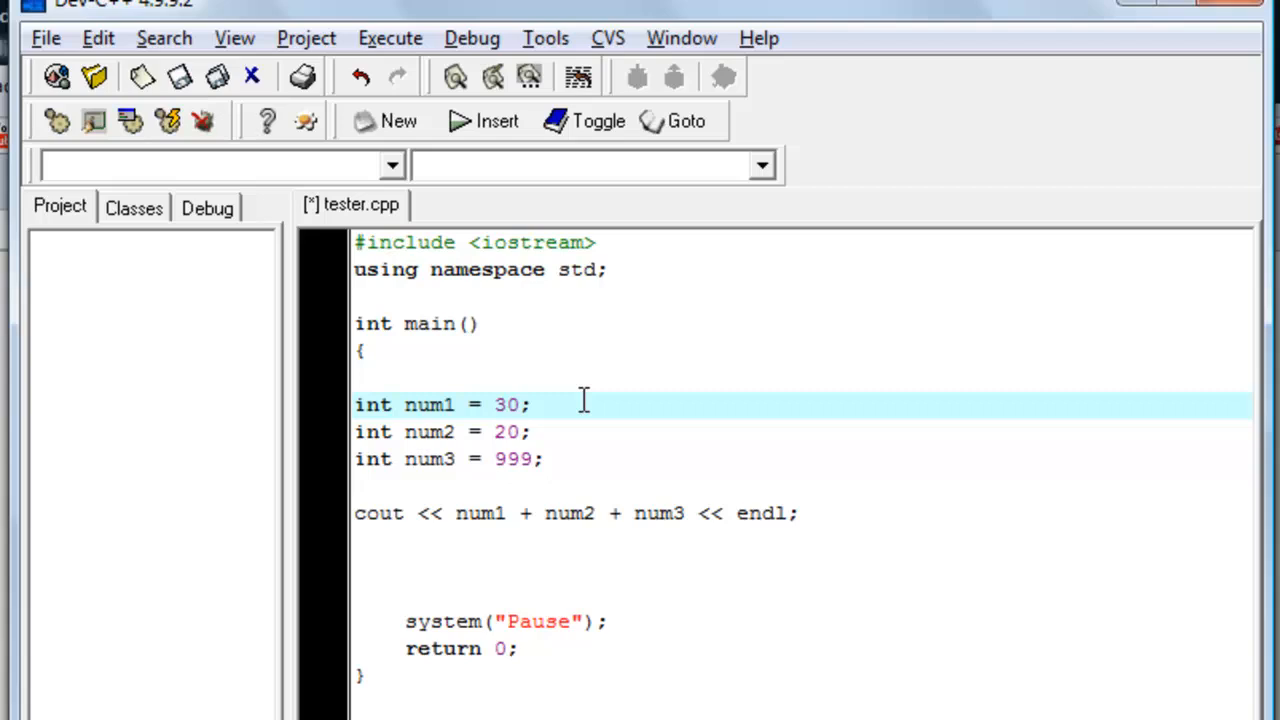
Step: Point at the num1 and num3 declarations, then Alt+Tab to the window switcher
left_click(570, 404)
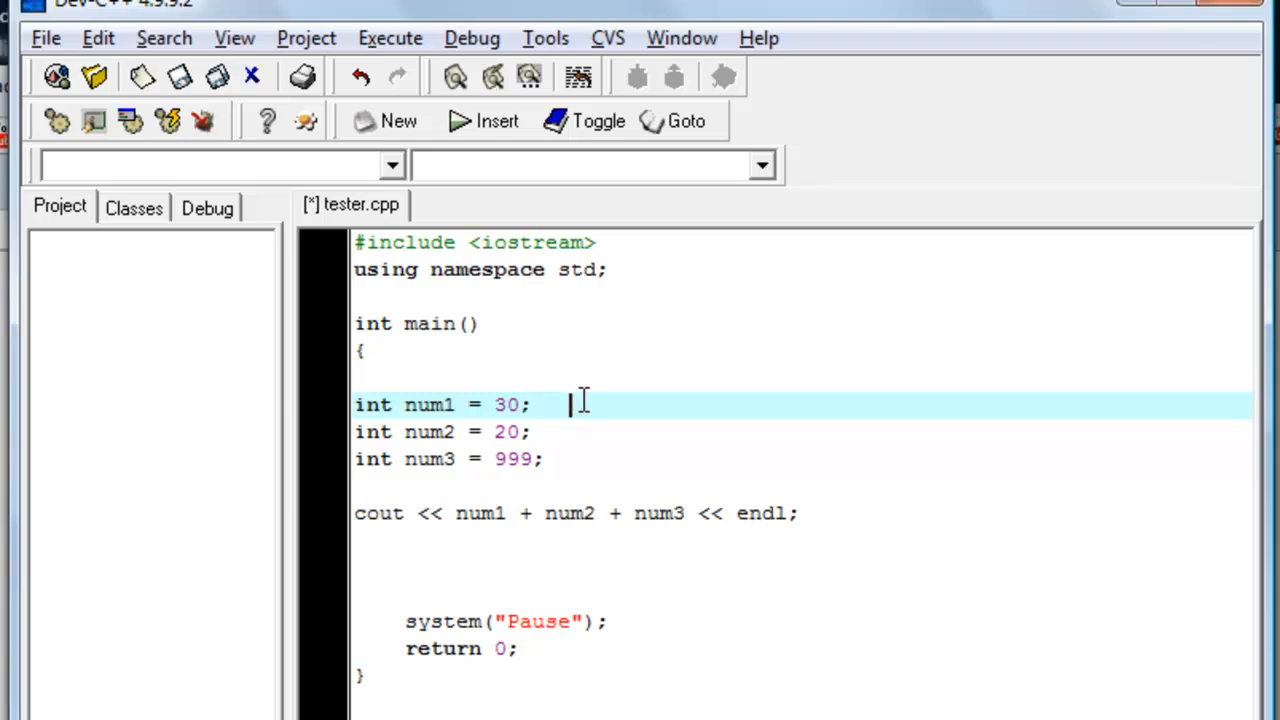
mouse_move(788, 578)
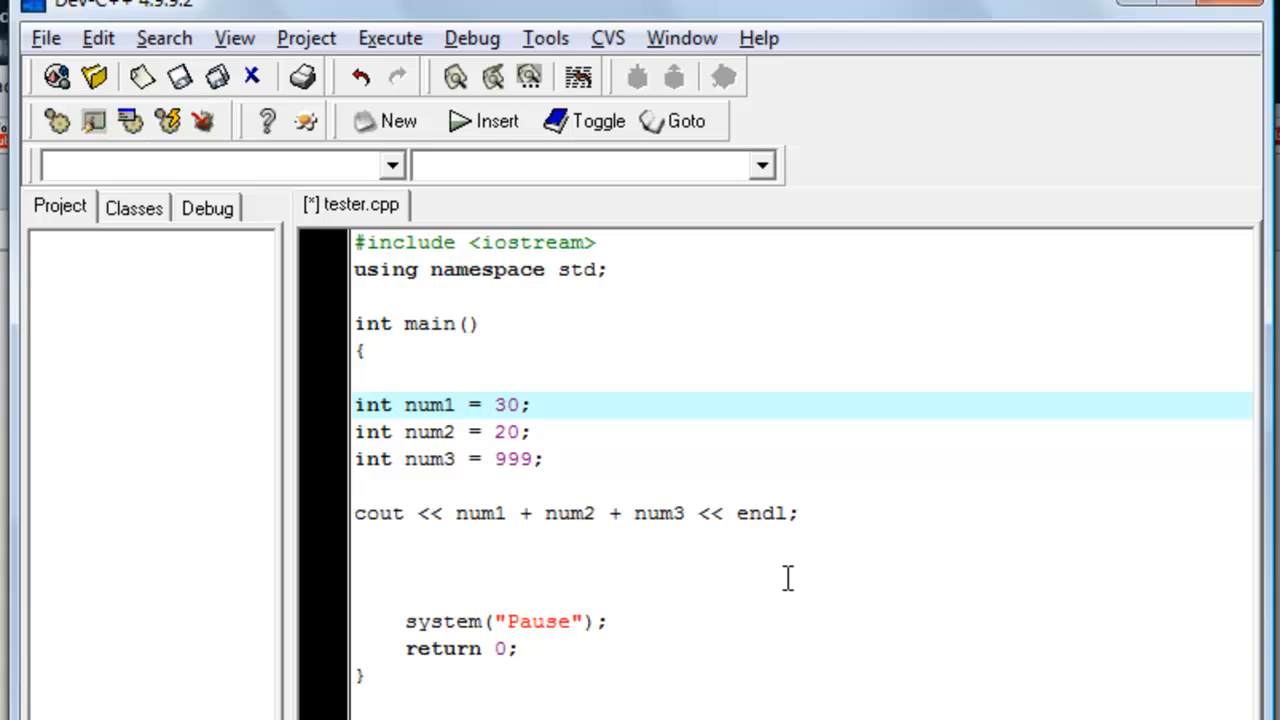
mouse_move(424, 460)
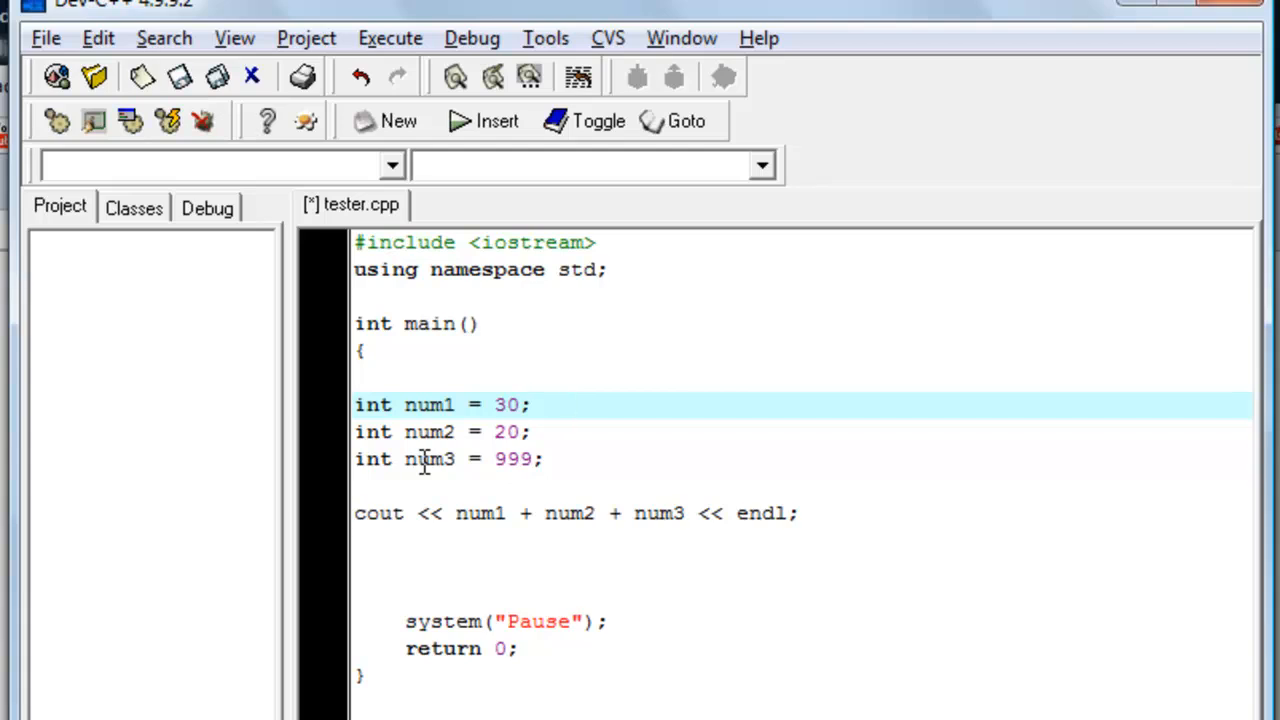
left_click(570, 404)
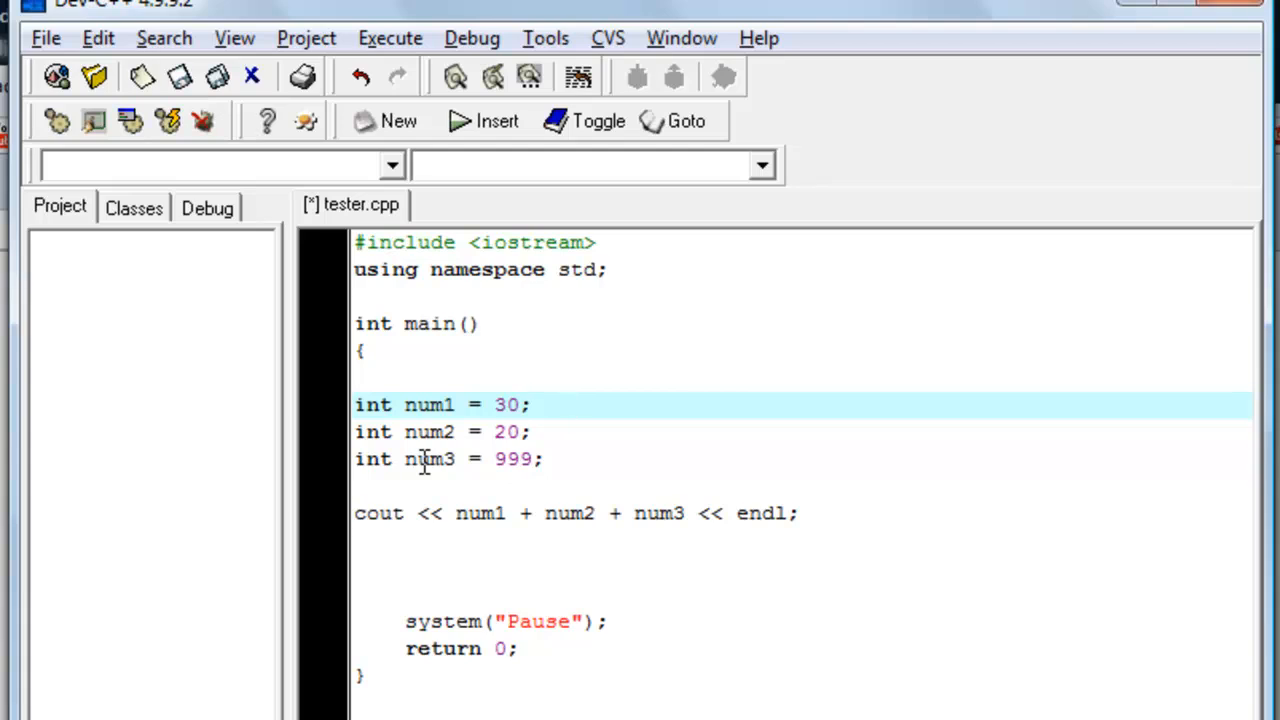
left_click(570, 404)
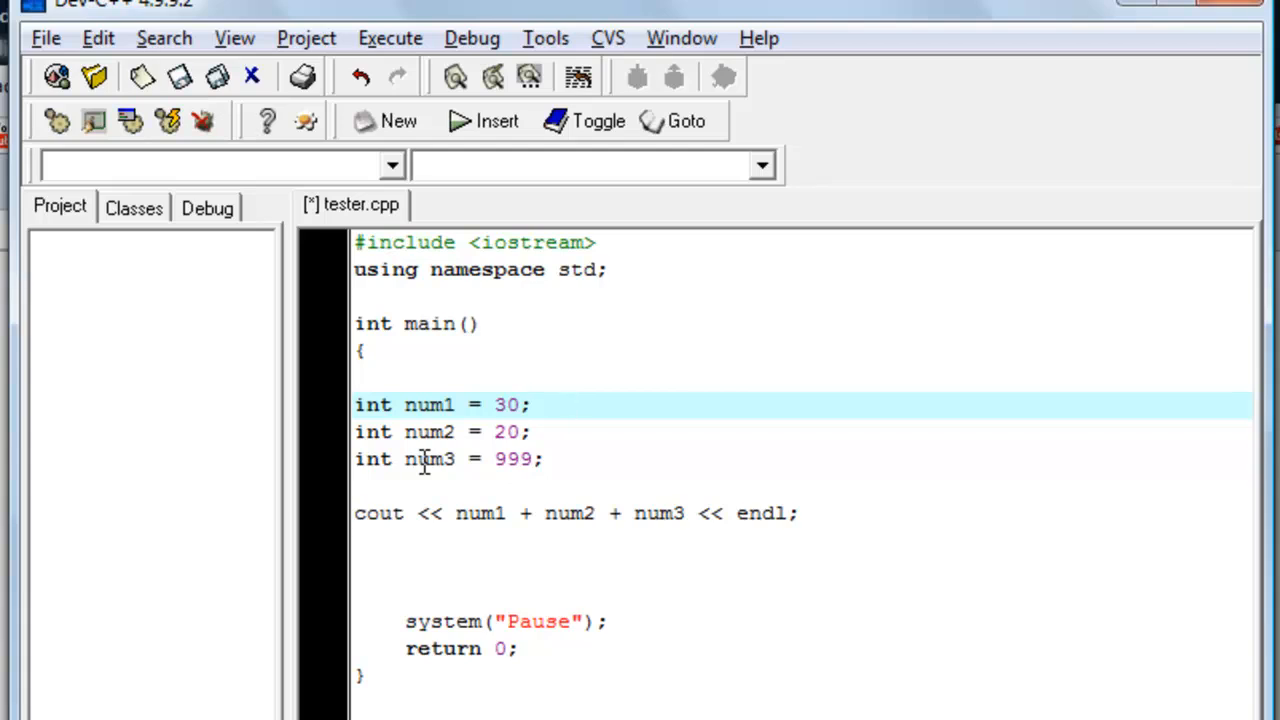
left_click(570, 404)
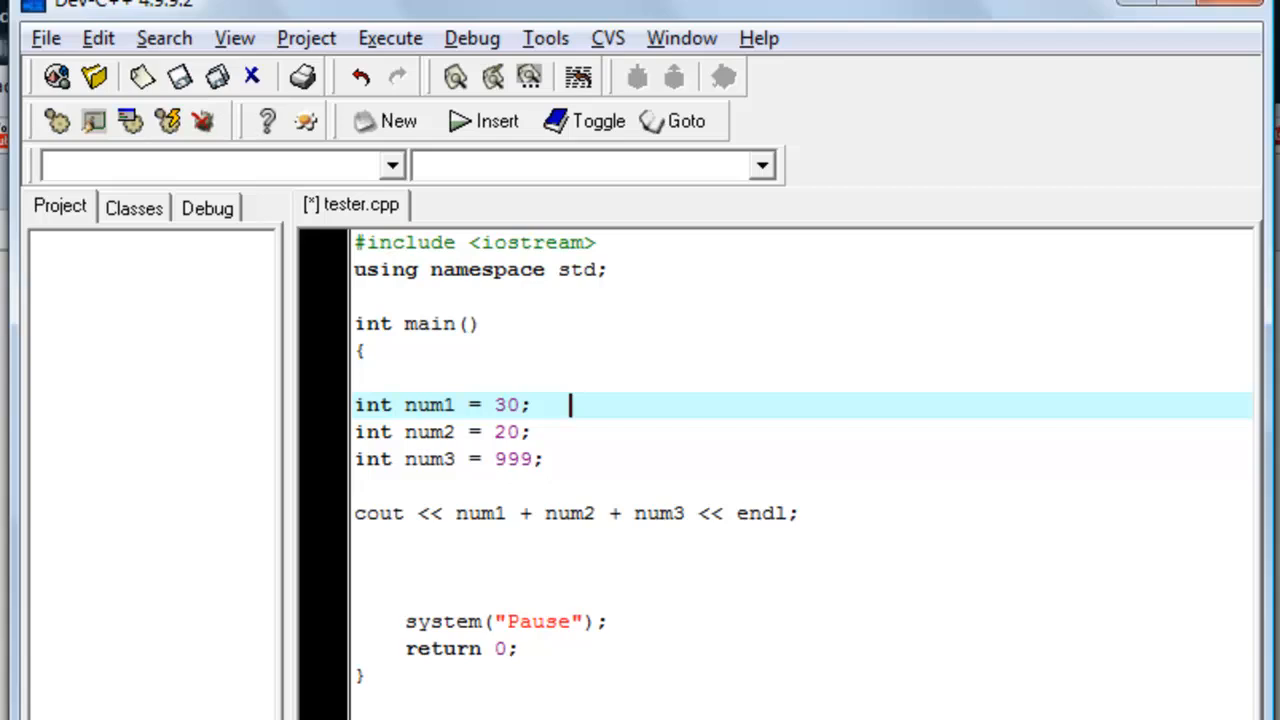
key("alt+Tab")
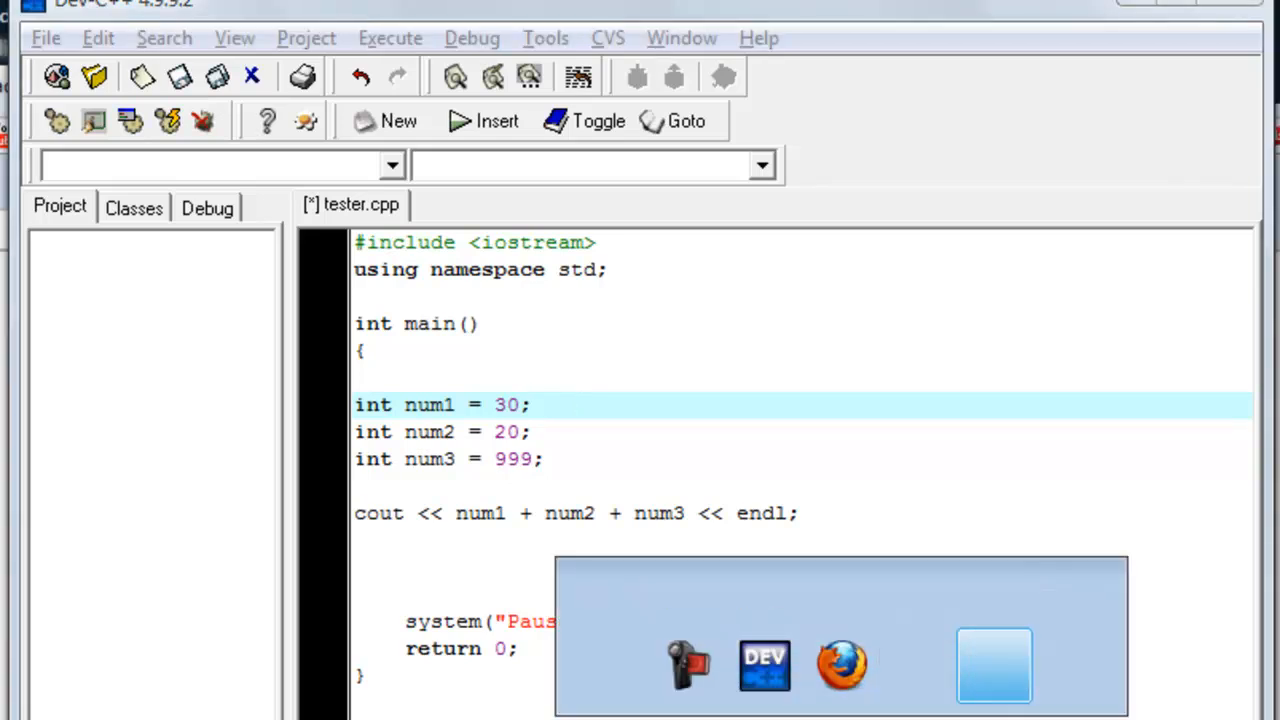